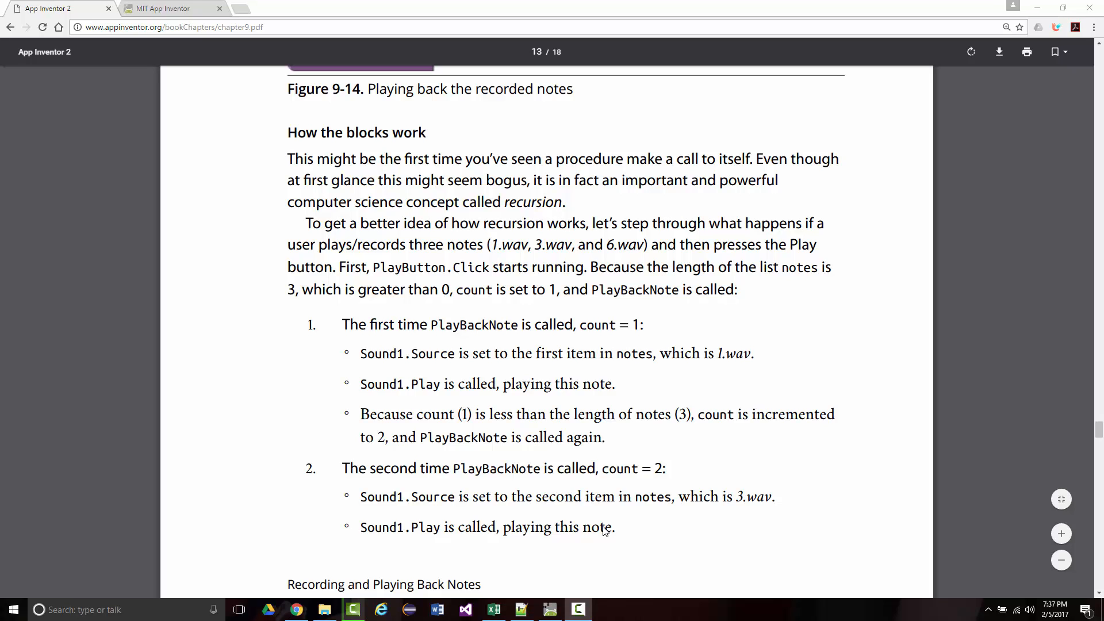
Scroll the chapter 9 PDF from Figure 9-14 through the recursion walkthrough to page 162's warning note
{"action": "scroll", "scroll_direction": "up", "scroll_amount": 3}
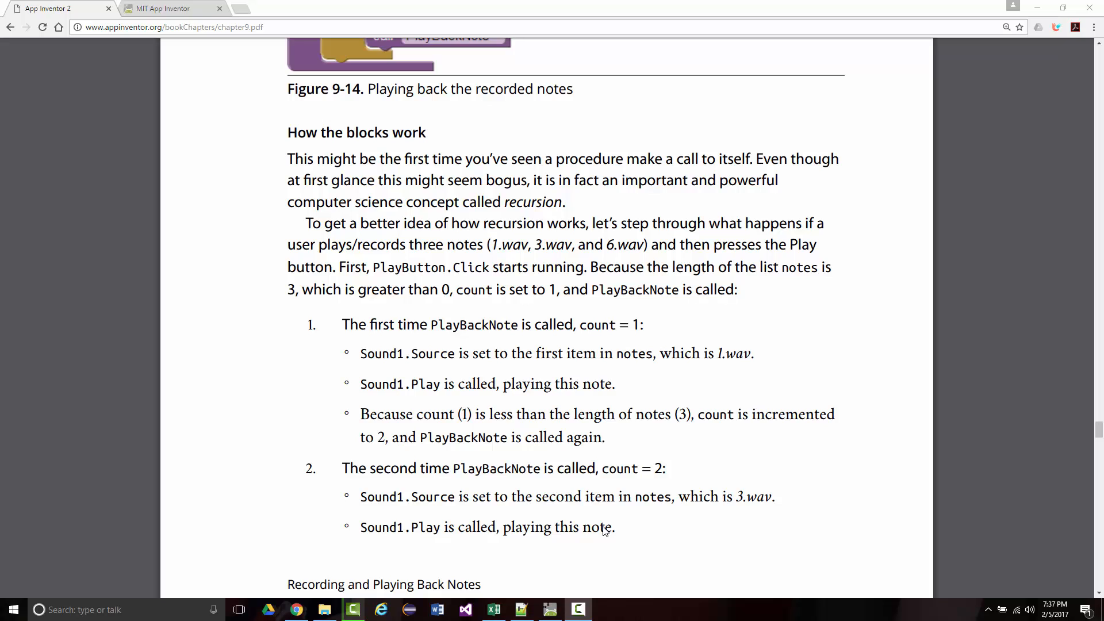
{"action": "scroll", "scroll_direction": "up", "scroll_amount": 3}
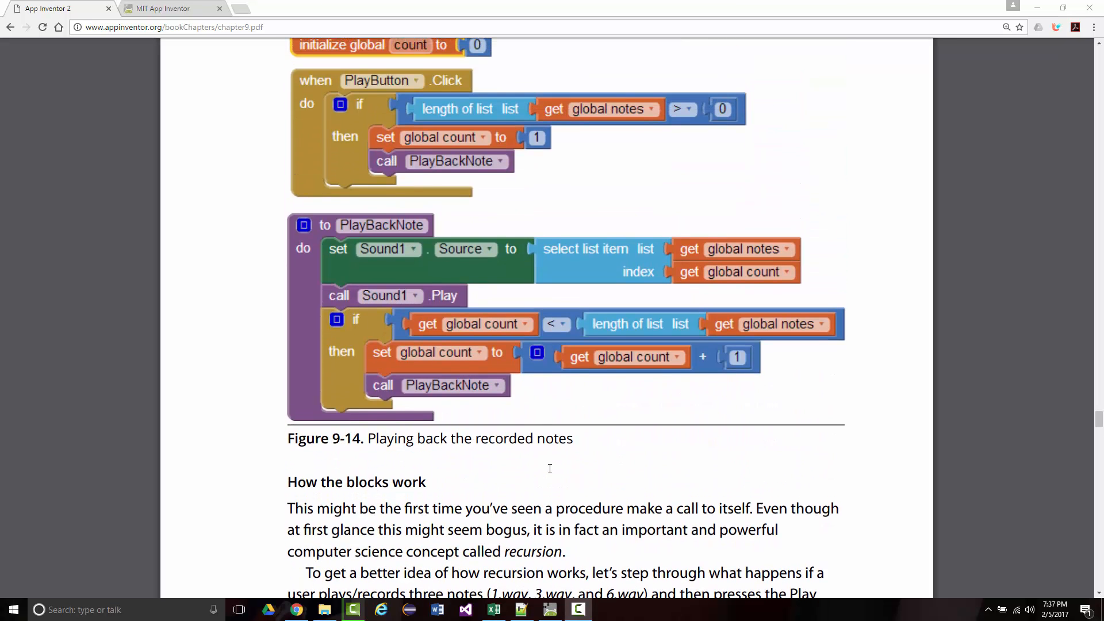
{"action": "scroll", "scroll_direction": "down", "scroll_amount": 3}
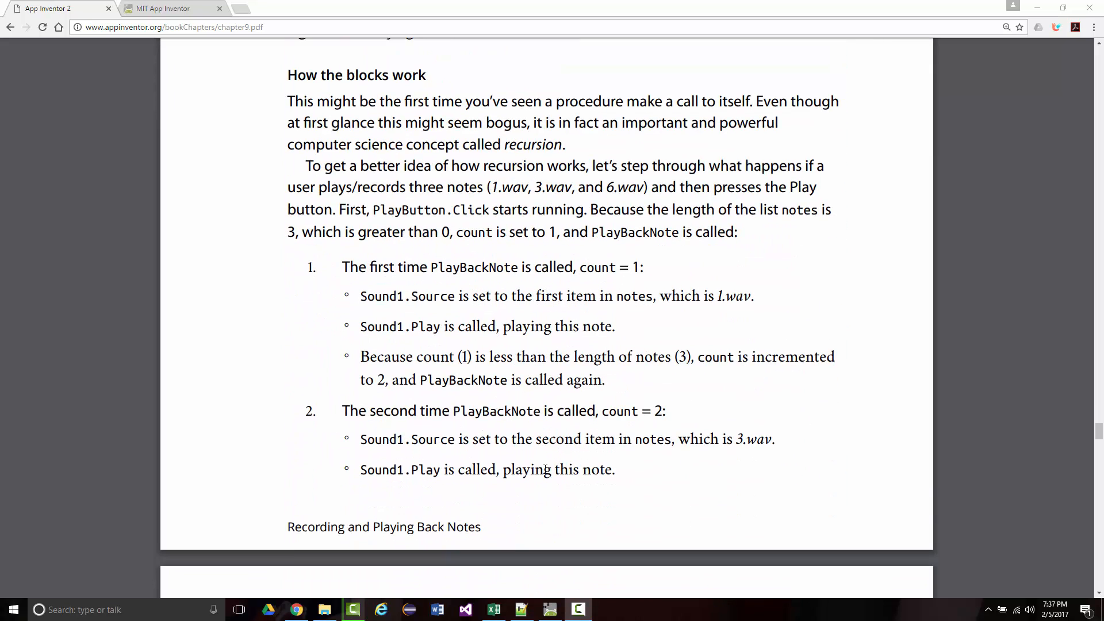
{"action": "scroll", "scroll_direction": "down", "scroll_amount": 3}
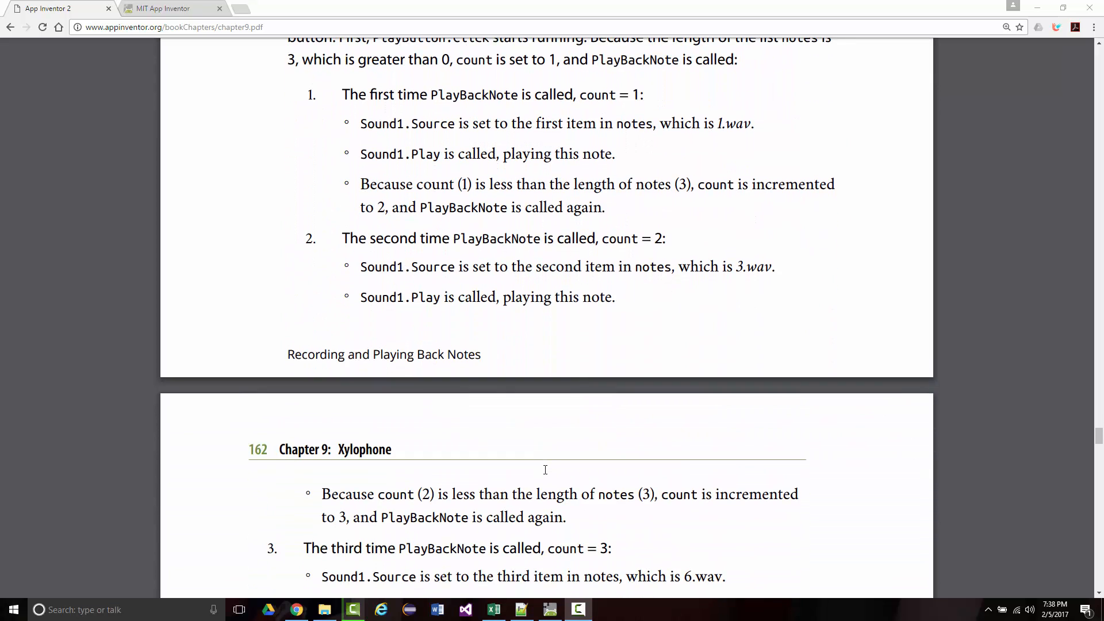
{"action": "scroll", "scroll_direction": "up", "scroll_amount": 3}
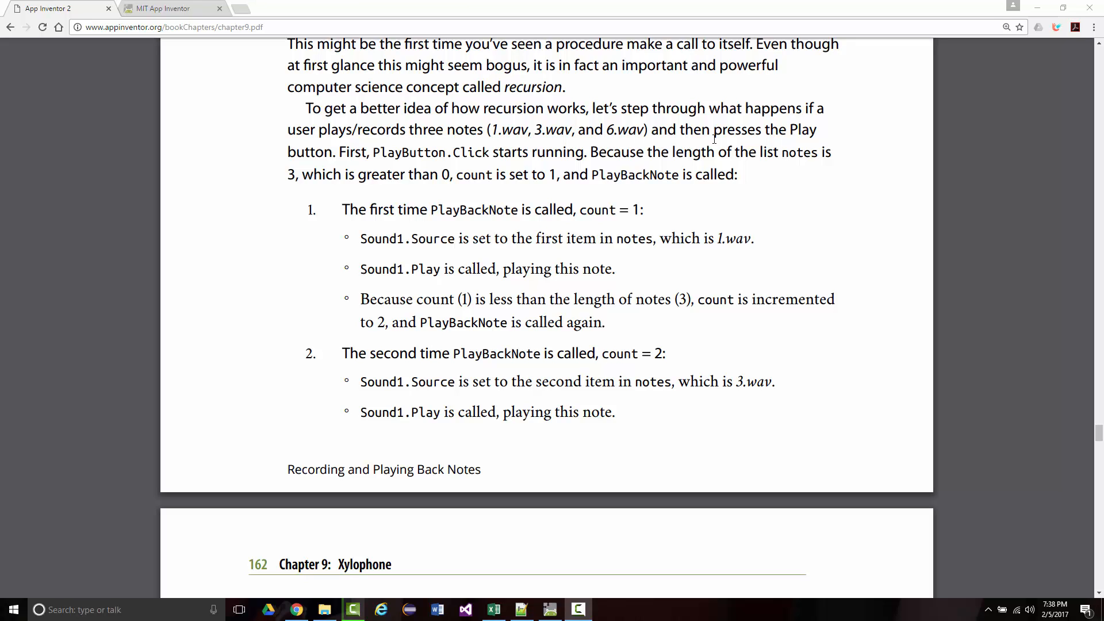
{"action": "mouse_move", "coordinate": [329, 163]}
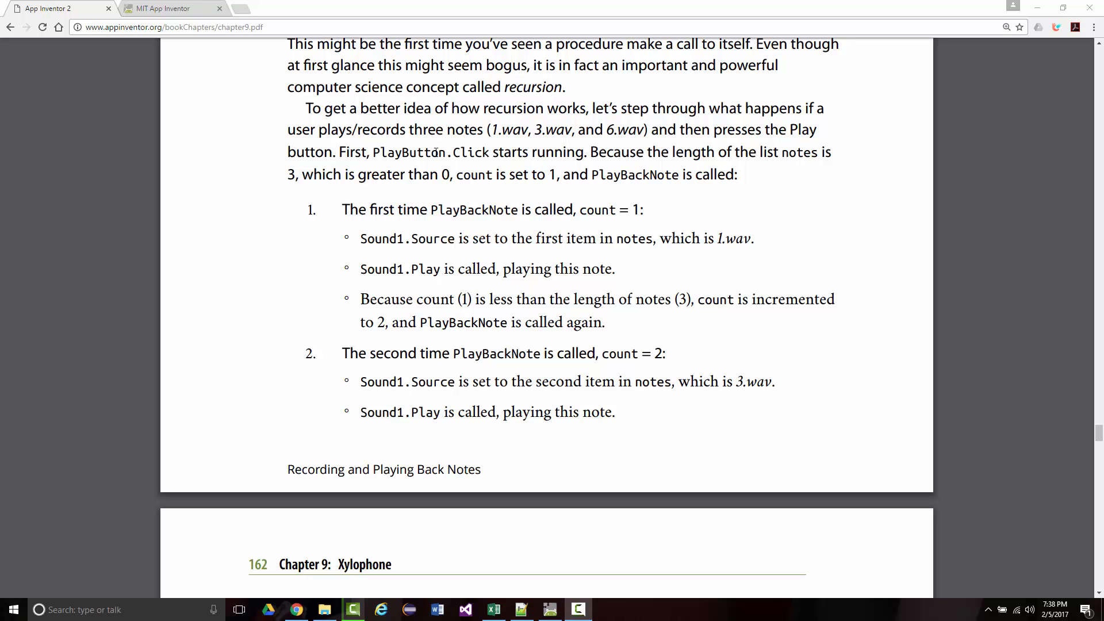
{"action": "mouse_move", "coordinate": [680, 161]}
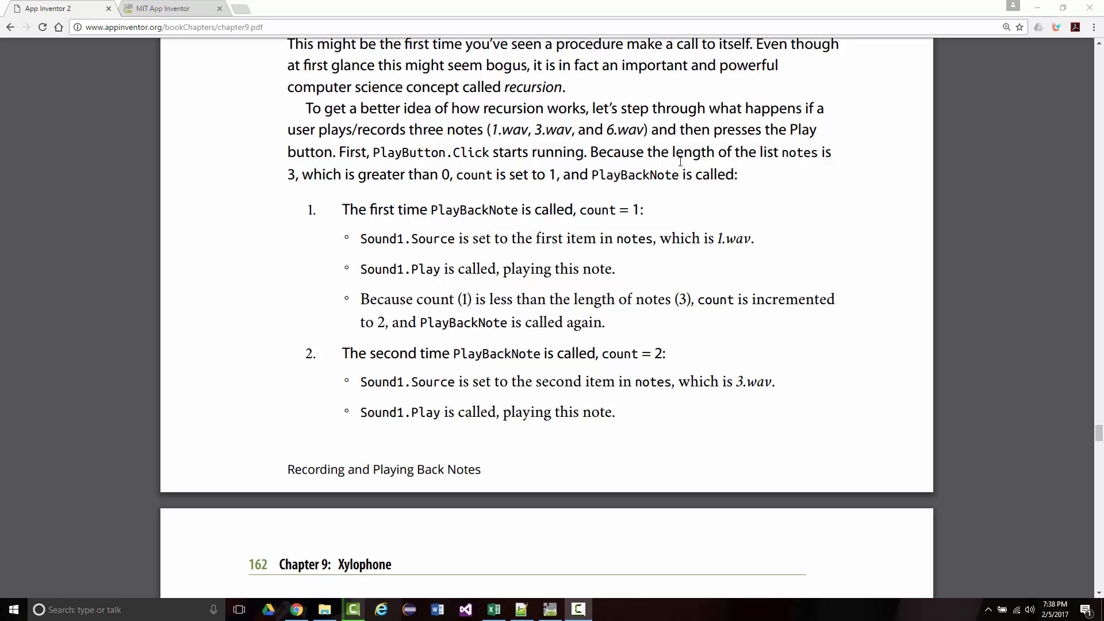
{"action": "mouse_move", "coordinate": [299, 174]}
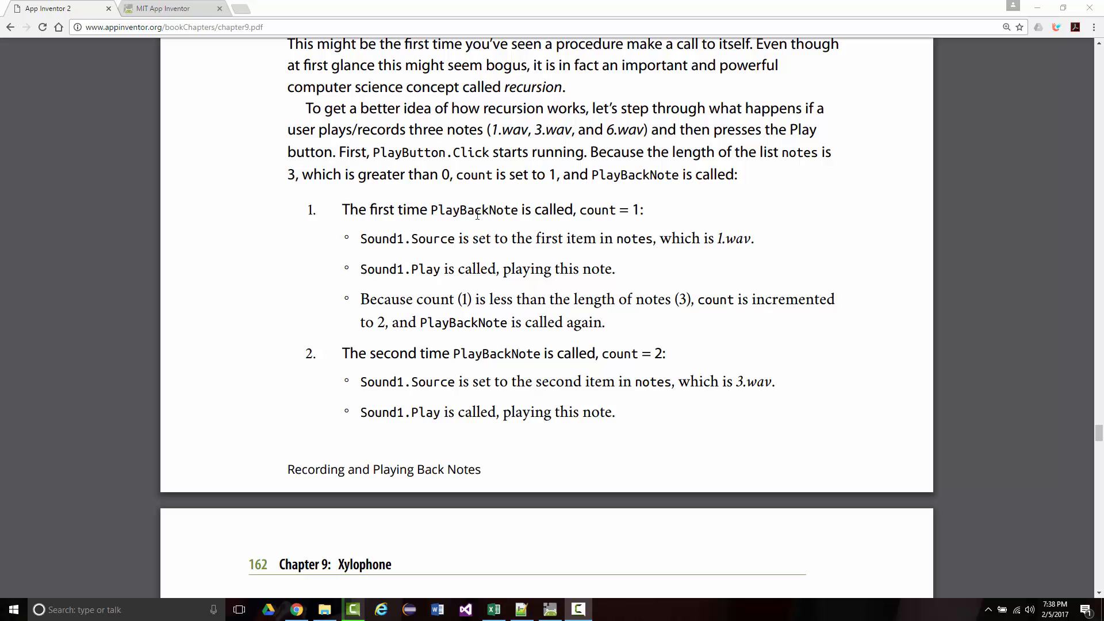
{"action": "mouse_move", "coordinate": [617, 211]}
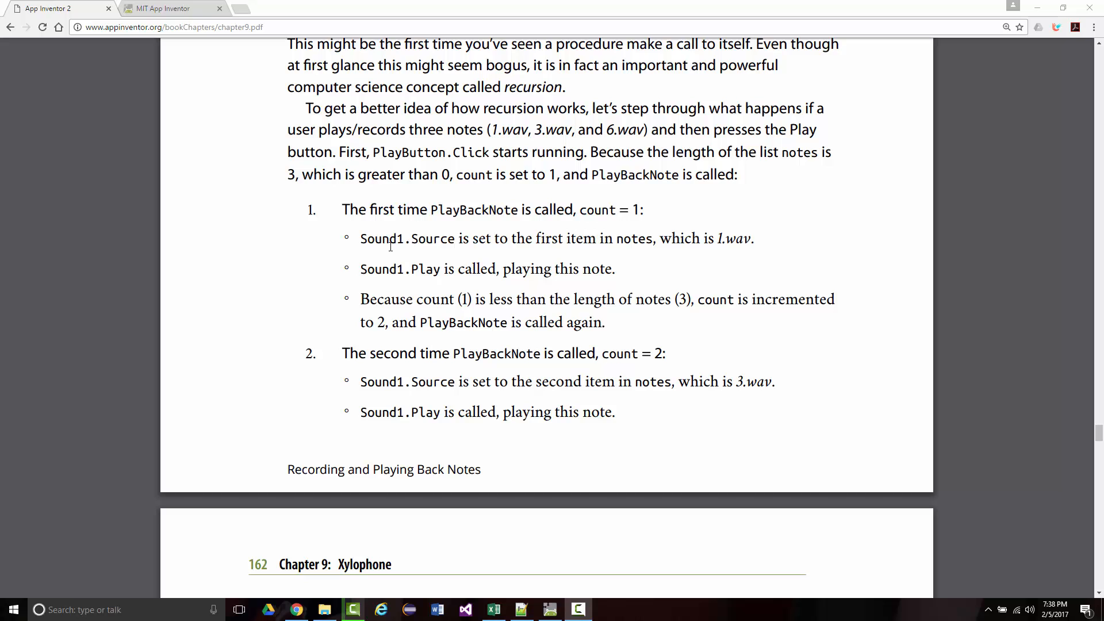
{"action": "mouse_move", "coordinate": [709, 240]}
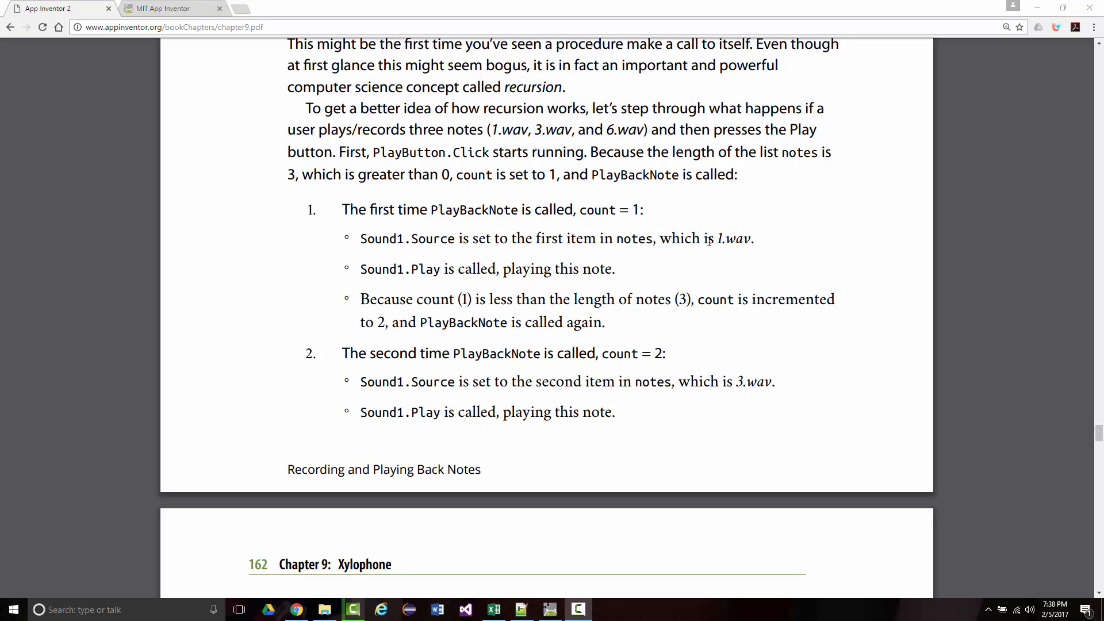
{"action": "mouse_move", "coordinate": [594, 265]}
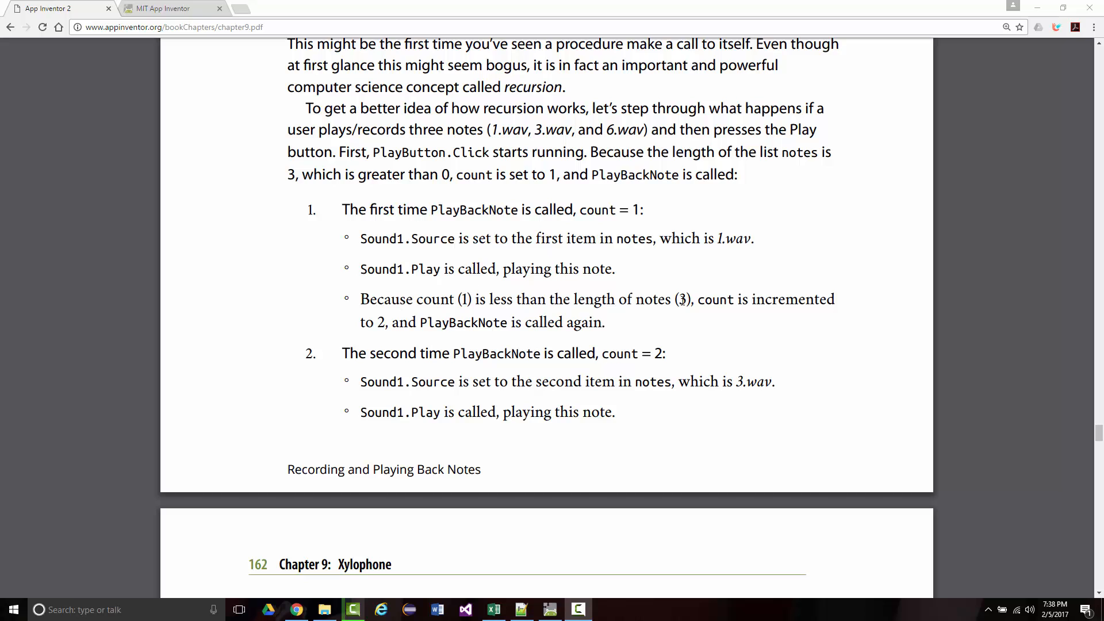
{"action": "mouse_move", "coordinate": [562, 340]}
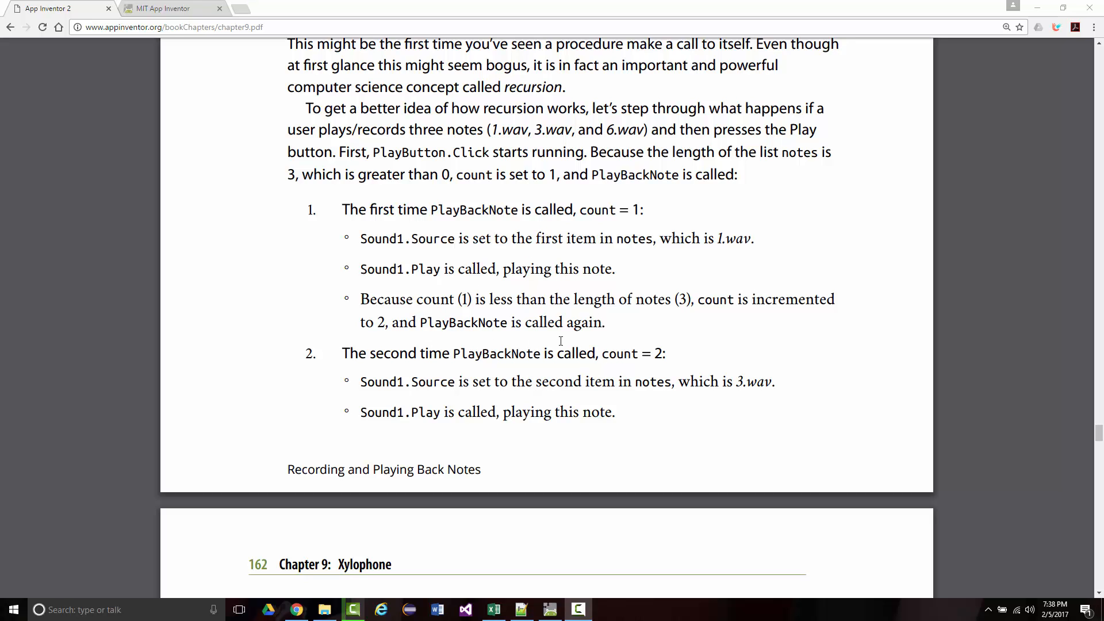
{"action": "scroll", "scroll_direction": "down", "scroll_amount": 3}
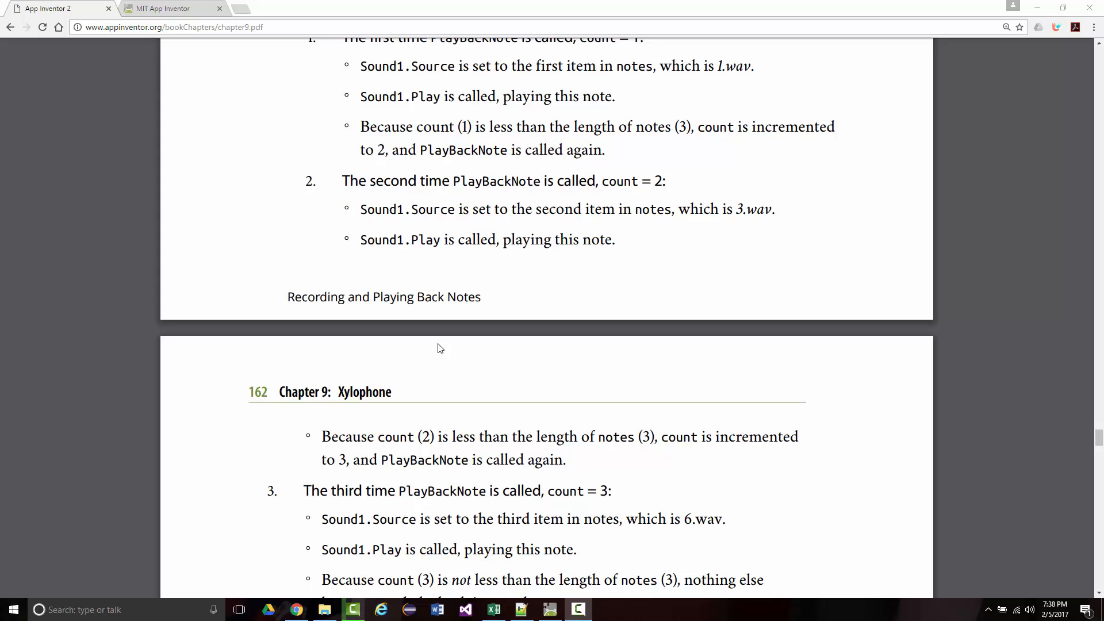
{"action": "scroll", "scroll_direction": "down", "scroll_amount": 3}
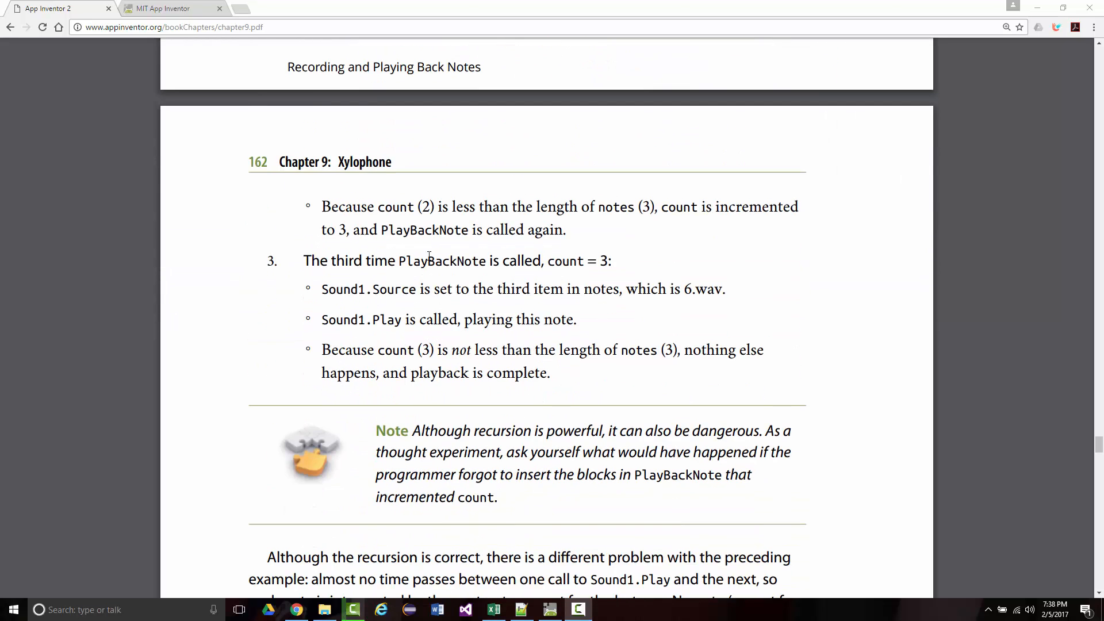
Scroll the PDF down to the 'Playing Back Notes With Proper Delays' heading and paragraph
{"action": "scroll", "scroll_direction": "down", "scroll_amount": 3}
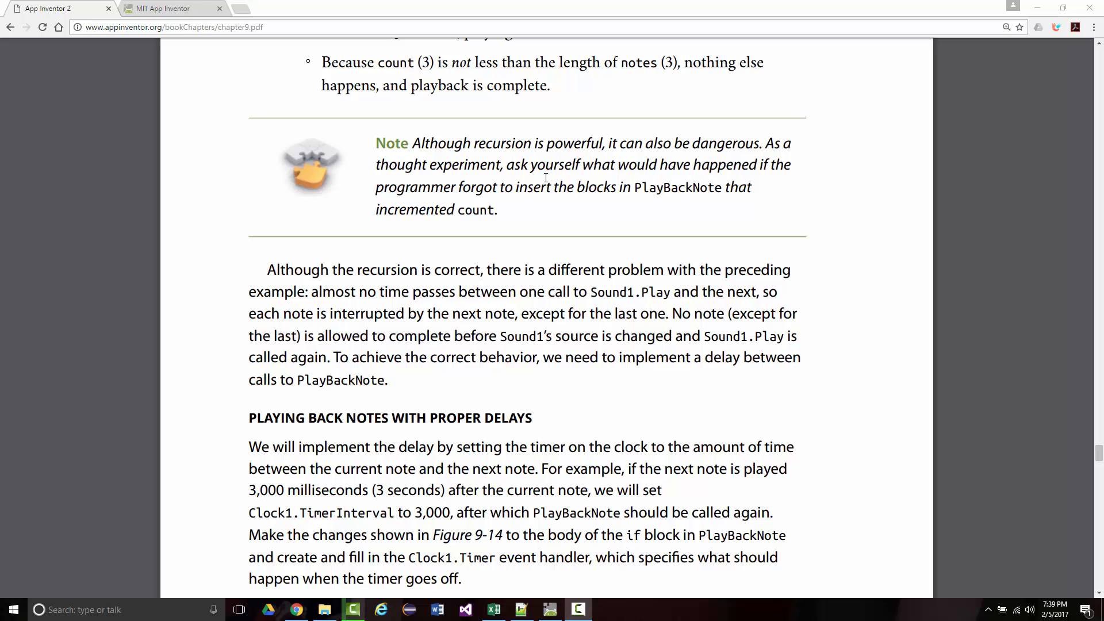
{"action": "scroll", "scroll_direction": "down", "scroll_amount": 3}
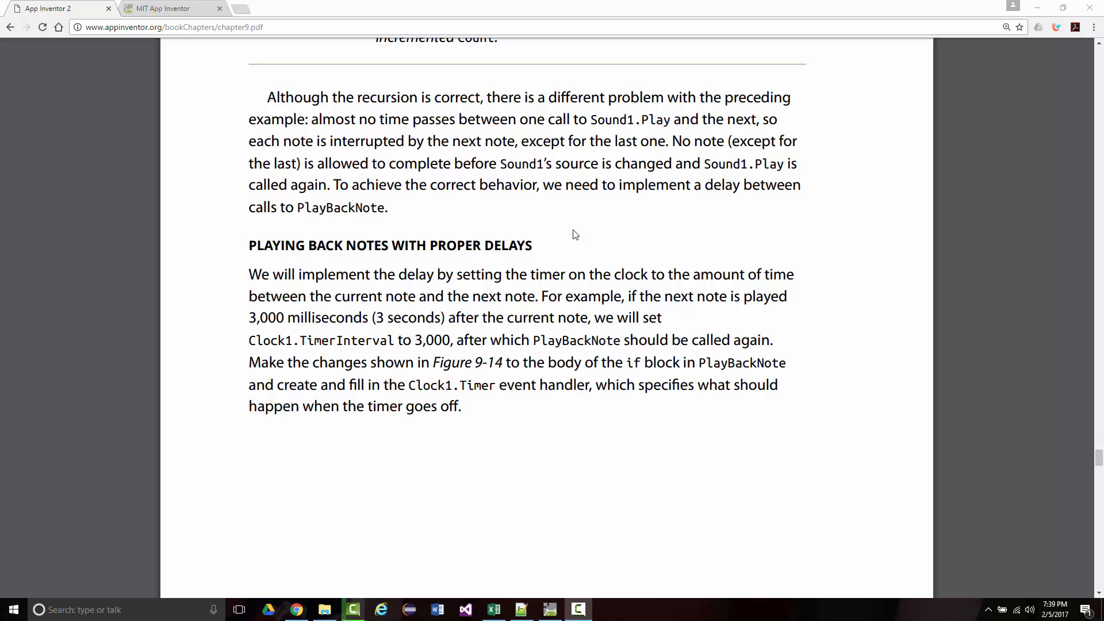
{"action": "scroll", "scroll_direction": "down", "scroll_amount": 3}
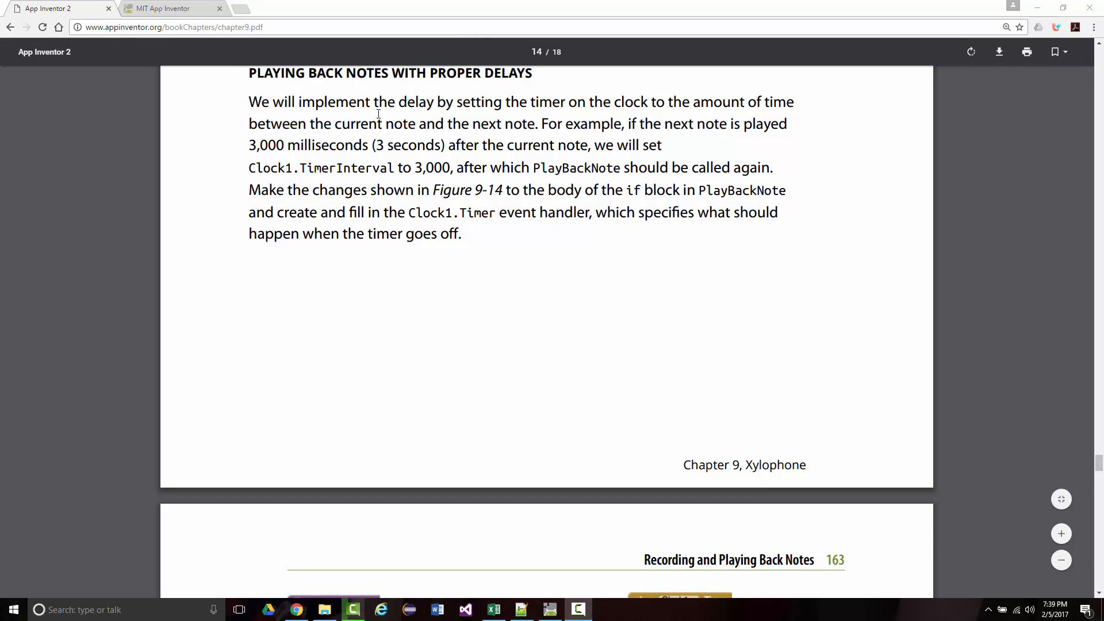
{"action": "mouse_move", "coordinate": [669, 115]}
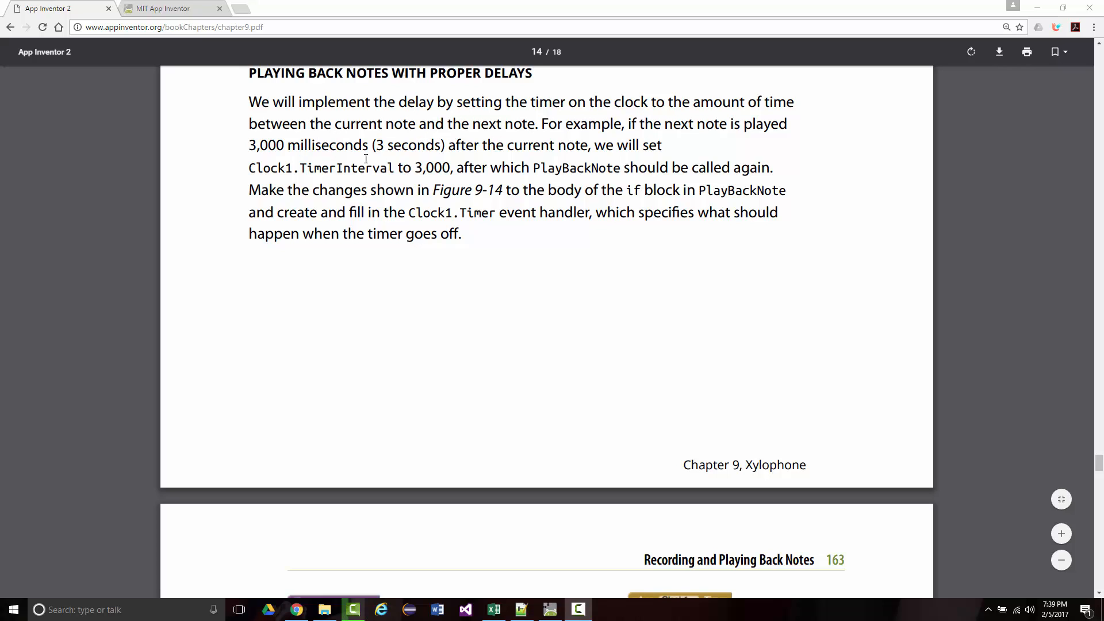
{"action": "mouse_move", "coordinate": [430, 165]}
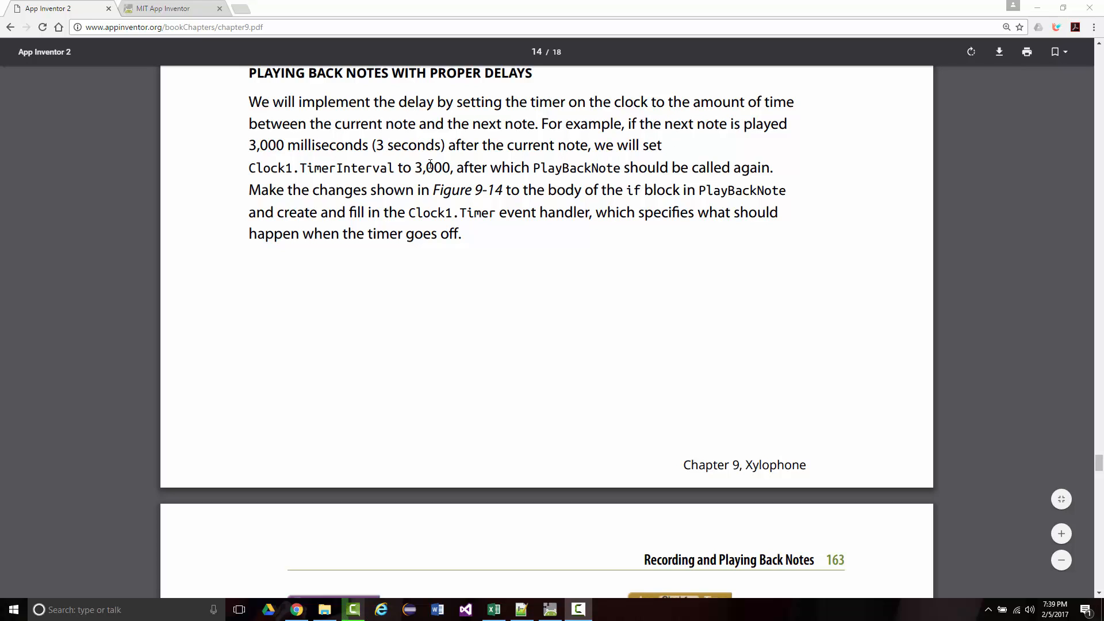
{"action": "mouse_move", "coordinate": [682, 190]}
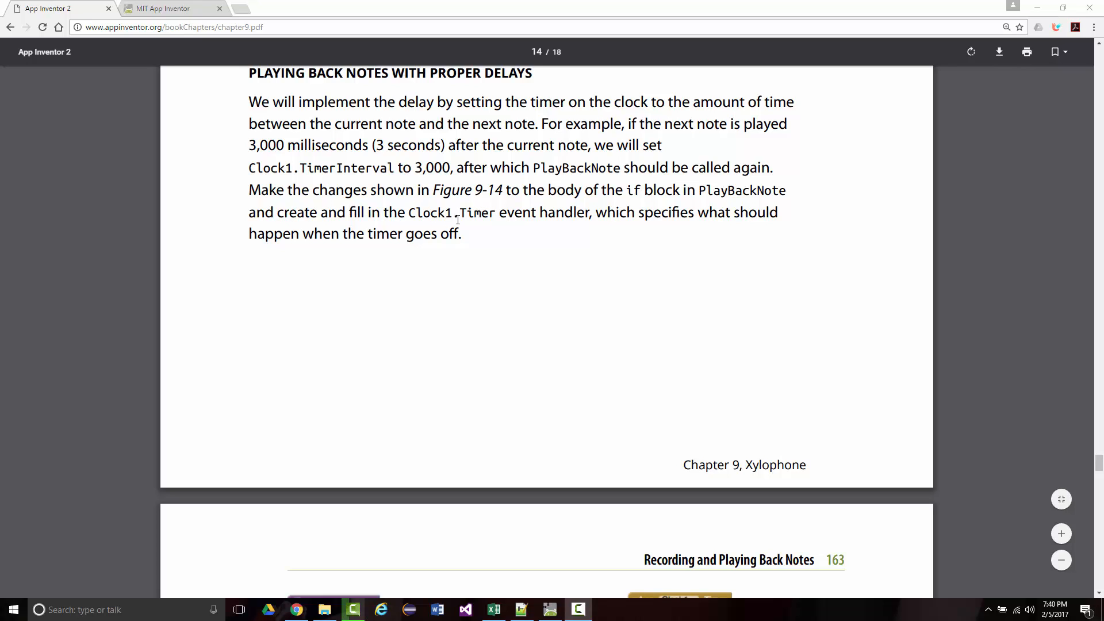
Scroll to Figure 9-15's delay blocks on page 163, briefly raising Word and dismissing it
{"action": "scroll", "scroll_direction": "down", "scroll_amount": 3}
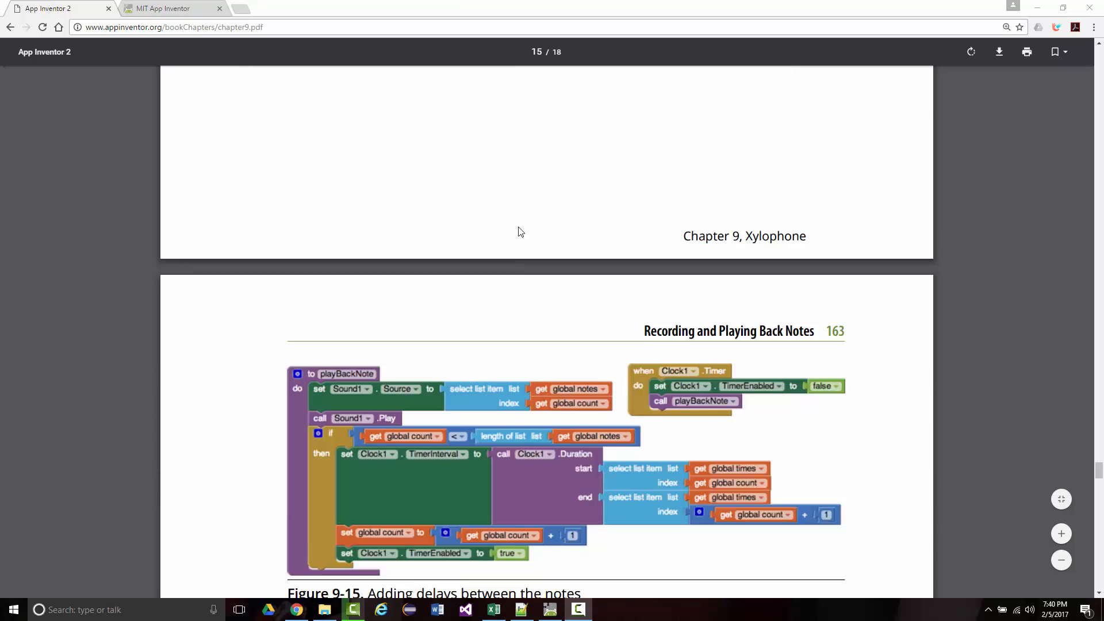
{"action": "scroll", "scroll_direction": "down", "scroll_amount": 3}
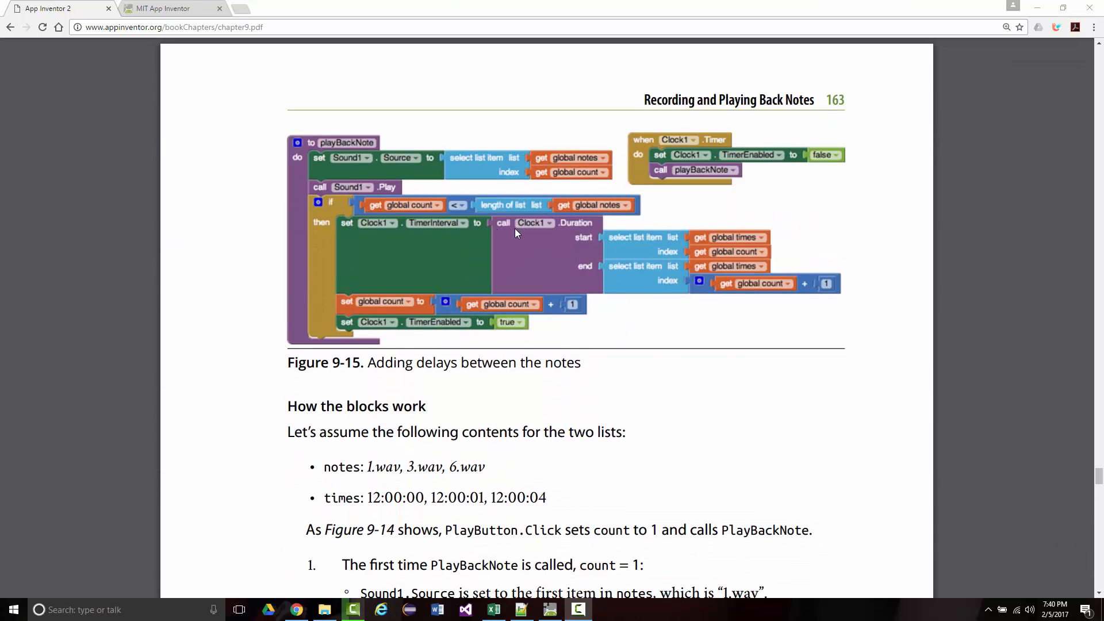
{"action": "scroll", "scroll_direction": "down", "scroll_amount": 3}
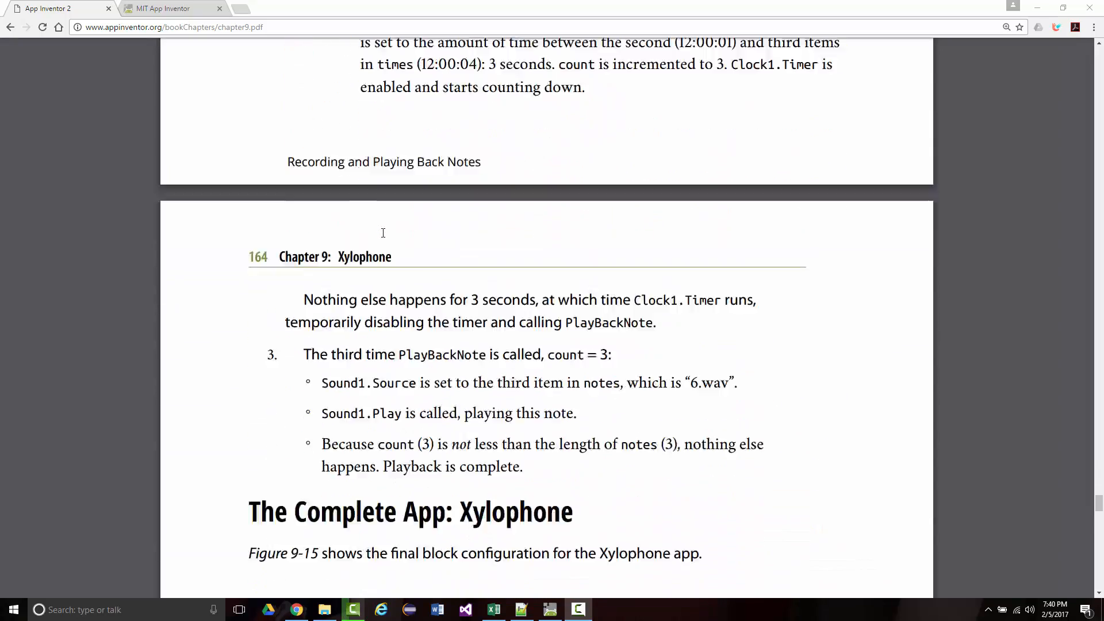
{"action": "scroll", "scroll_direction": "up", "scroll_amount": 3}
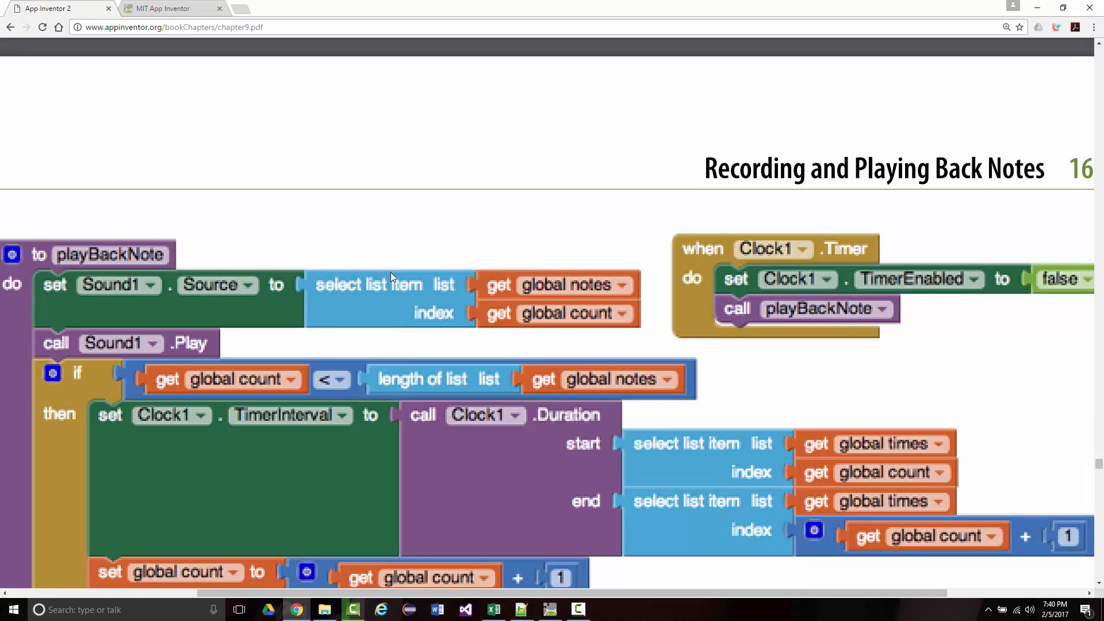
{"action": "scroll", "scroll_direction": "down", "scroll_amount": 3}
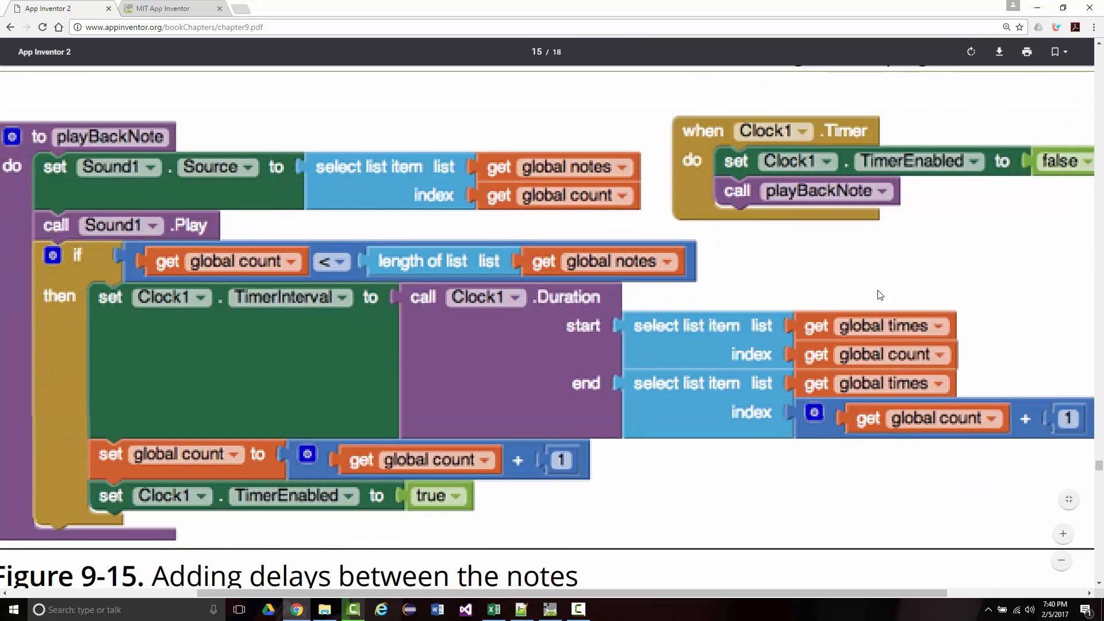
{"action": "mouse_move", "coordinate": [910, 293]}
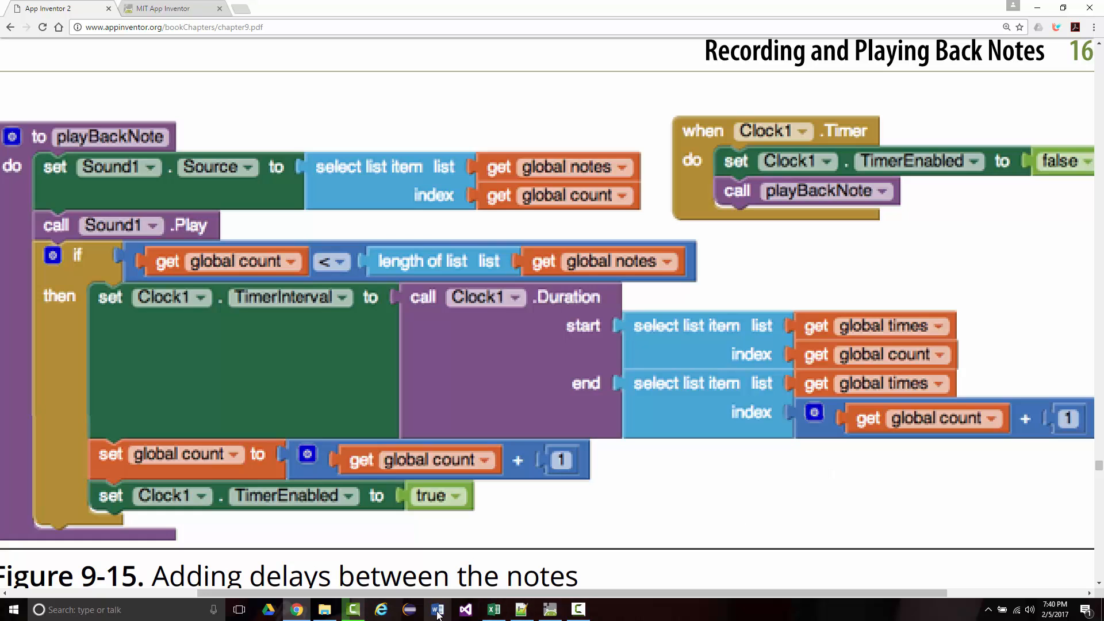
{"action": "left_click", "coordinate": [436, 610]}
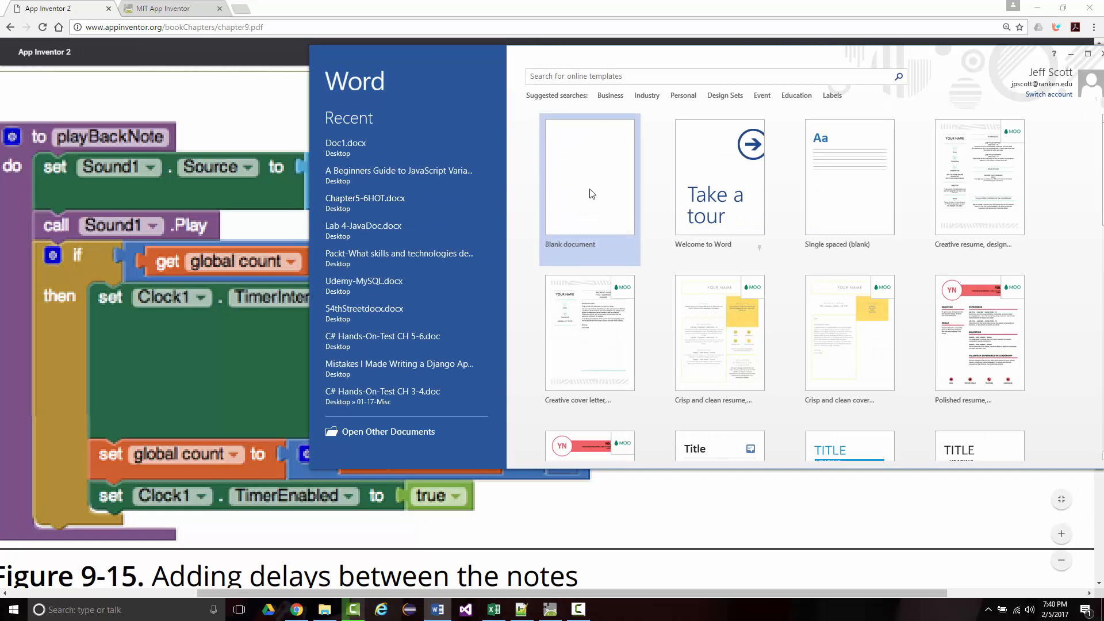
{"action": "left_click", "coordinate": [588, 177]}
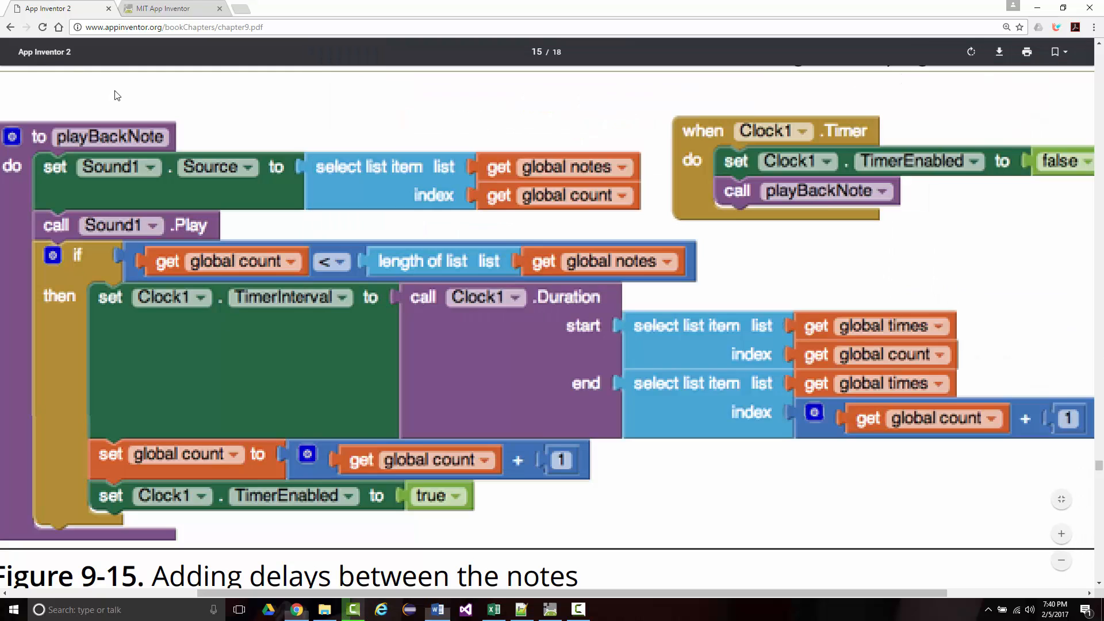
Collapse the PlayButton.Click block beside the PlayBackNote procedure in the Xylophone2 workspace
{"action": "left_click", "coordinate": [169, 8]}
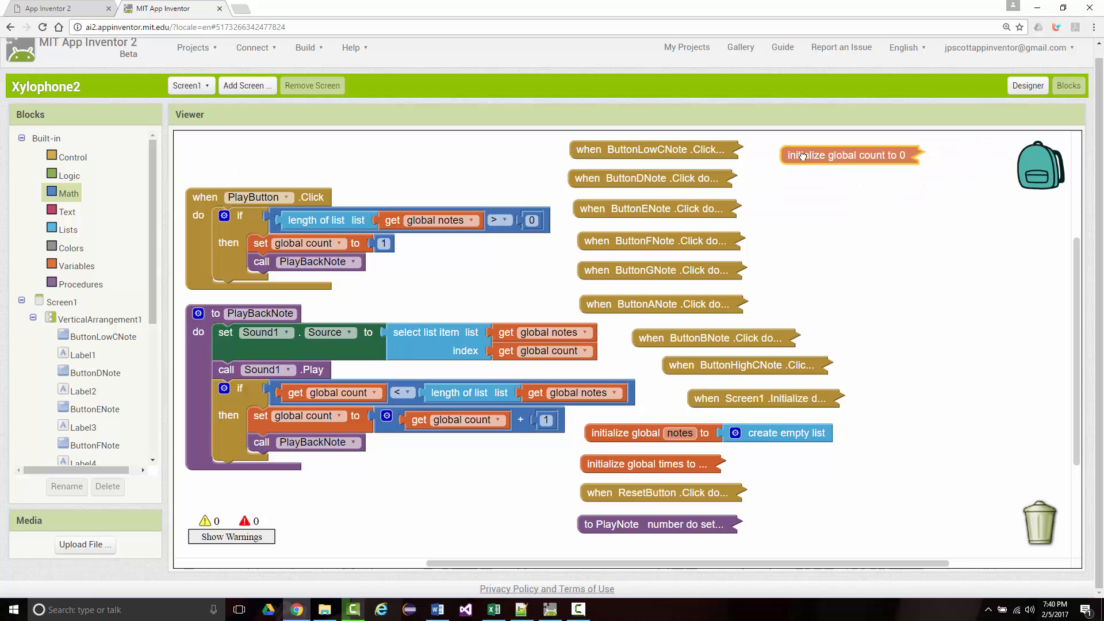
{"action": "right_click", "coordinate": [253, 196]}
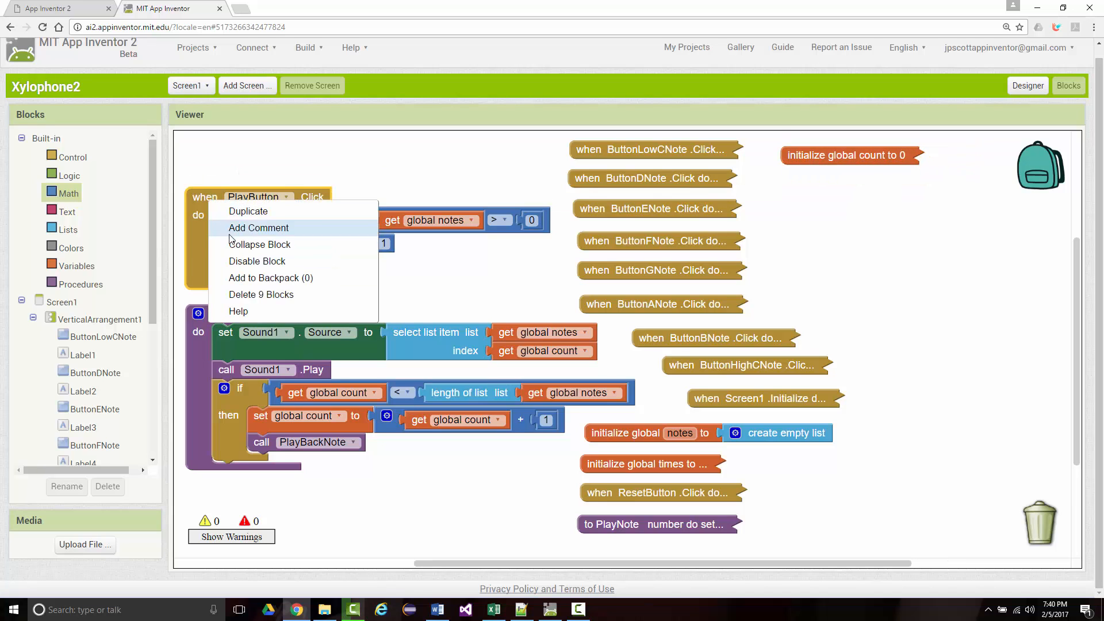
{"action": "left_click", "coordinate": [260, 243]}
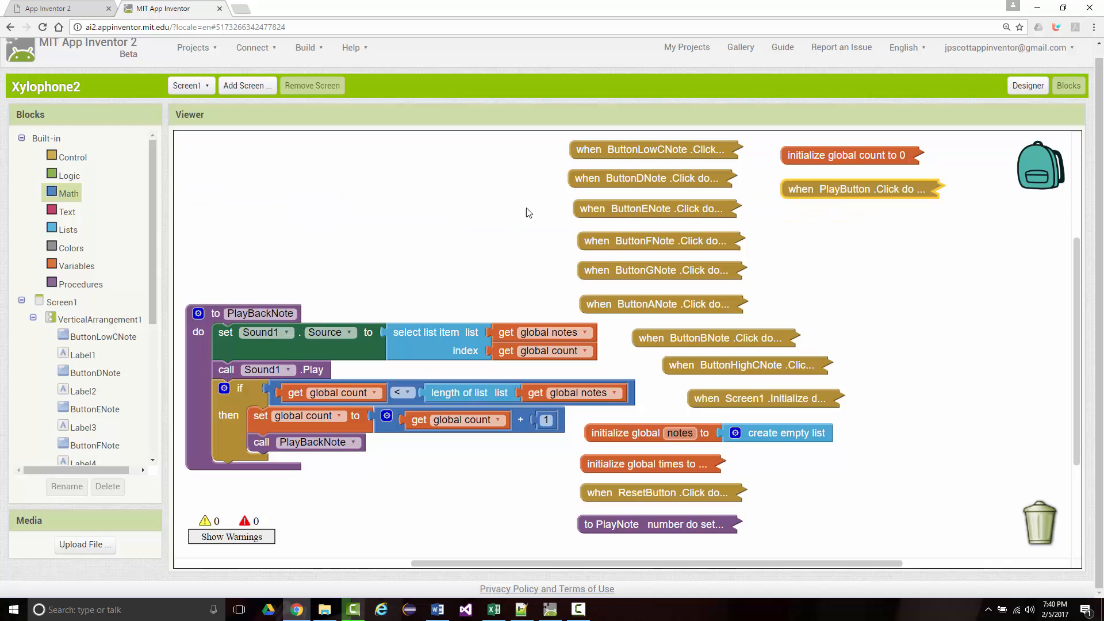
{"action": "mouse_move", "coordinate": [209, 322]}
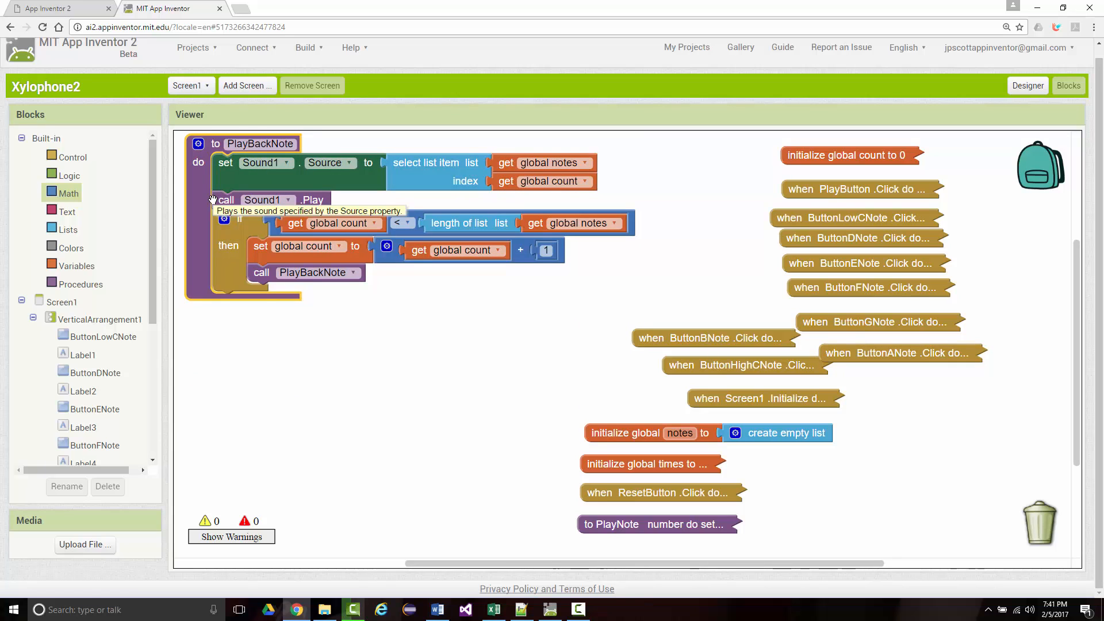
{"action": "mouse_move", "coordinate": [83, 12]}
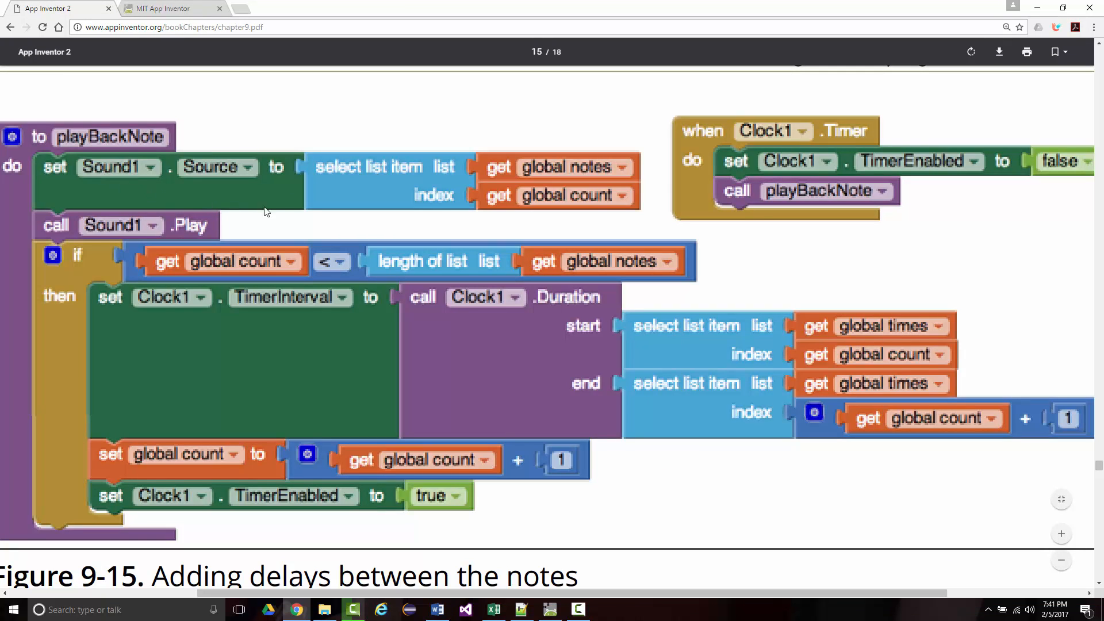
{"action": "mouse_move", "coordinate": [488, 227]}
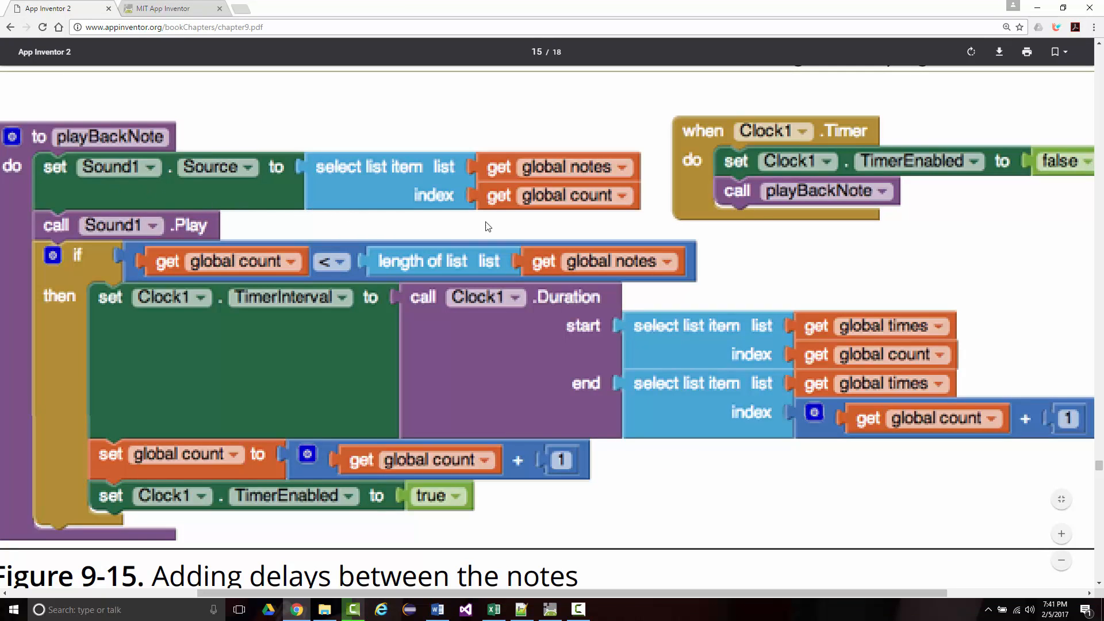
{"action": "mouse_move", "coordinate": [769, 233]}
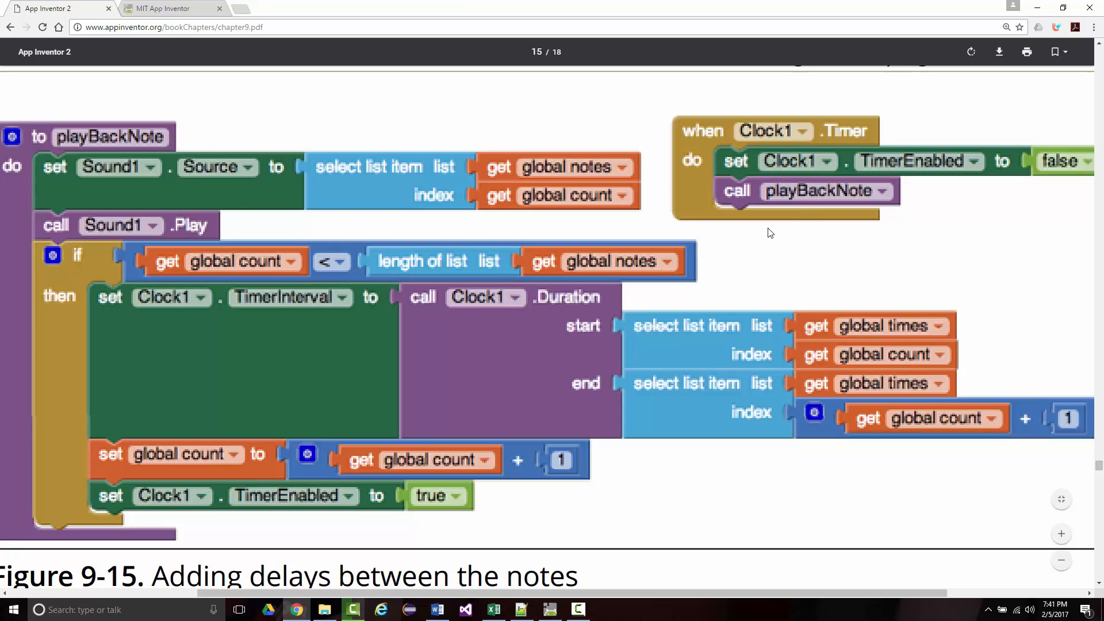
{"action": "mouse_move", "coordinate": [334, 166]}
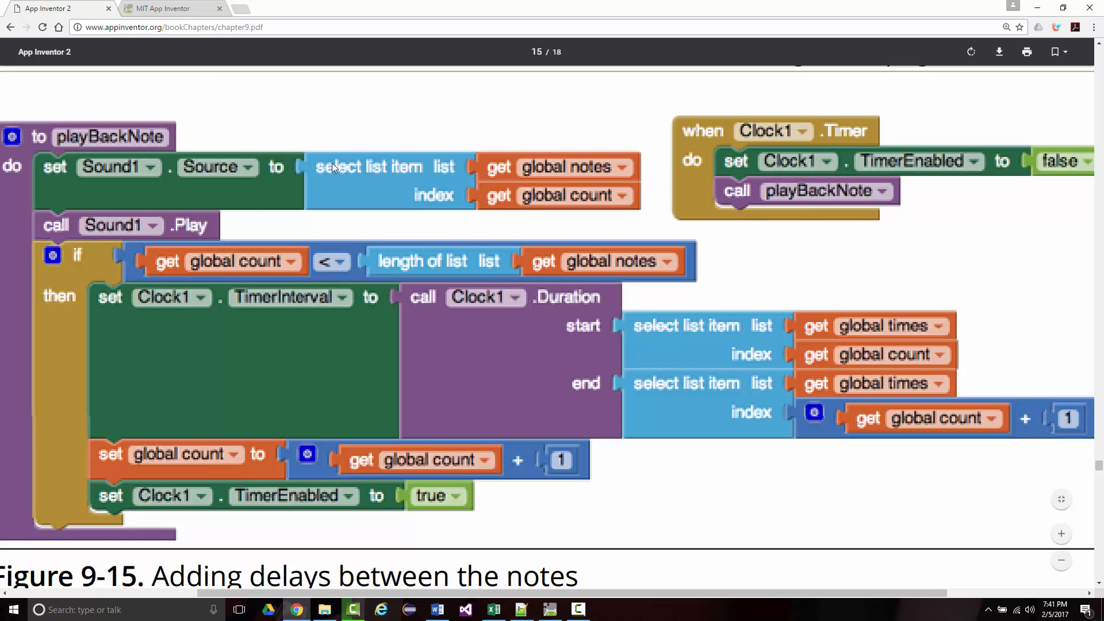
{"action": "left_click", "coordinate": [168, 8]}
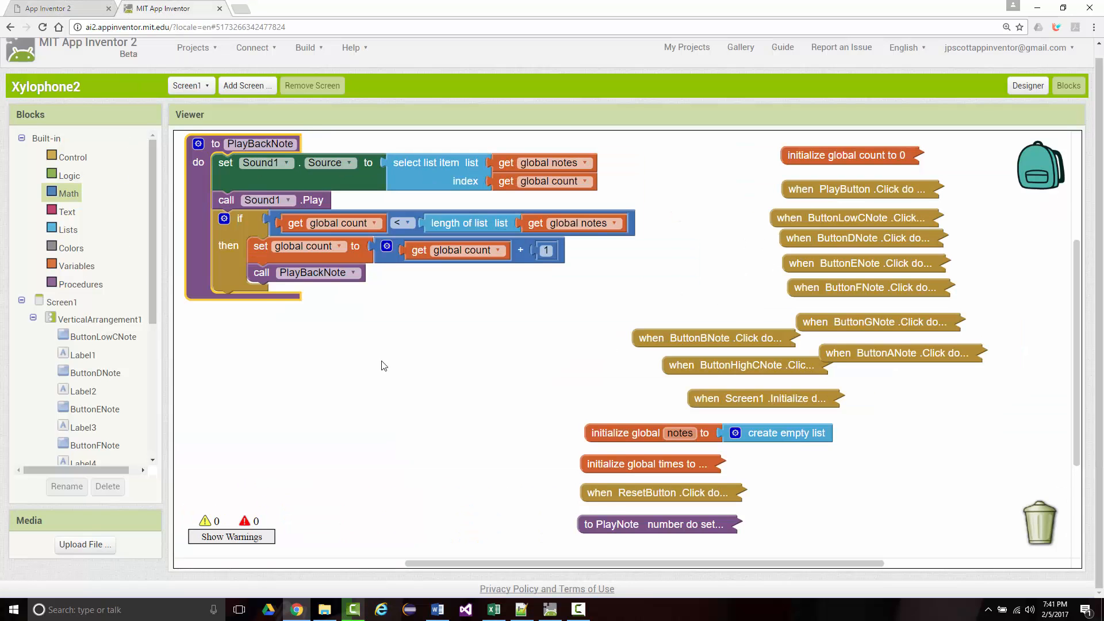
{"action": "mouse_move", "coordinate": [833, 359]}
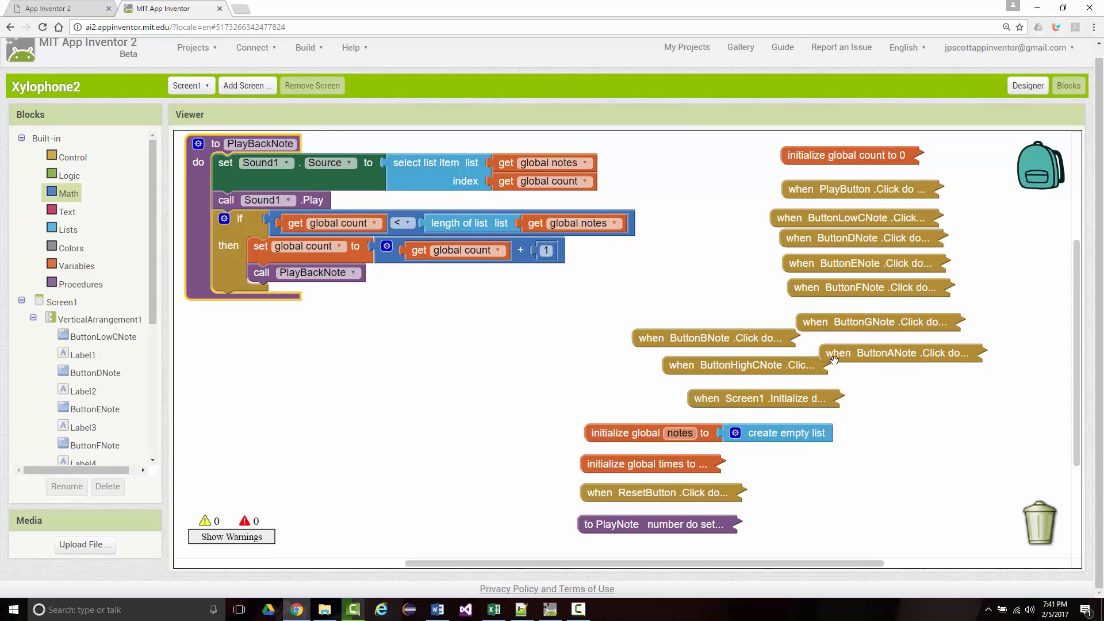
{"action": "scroll", "scroll_direction": "down", "scroll_amount": 3}
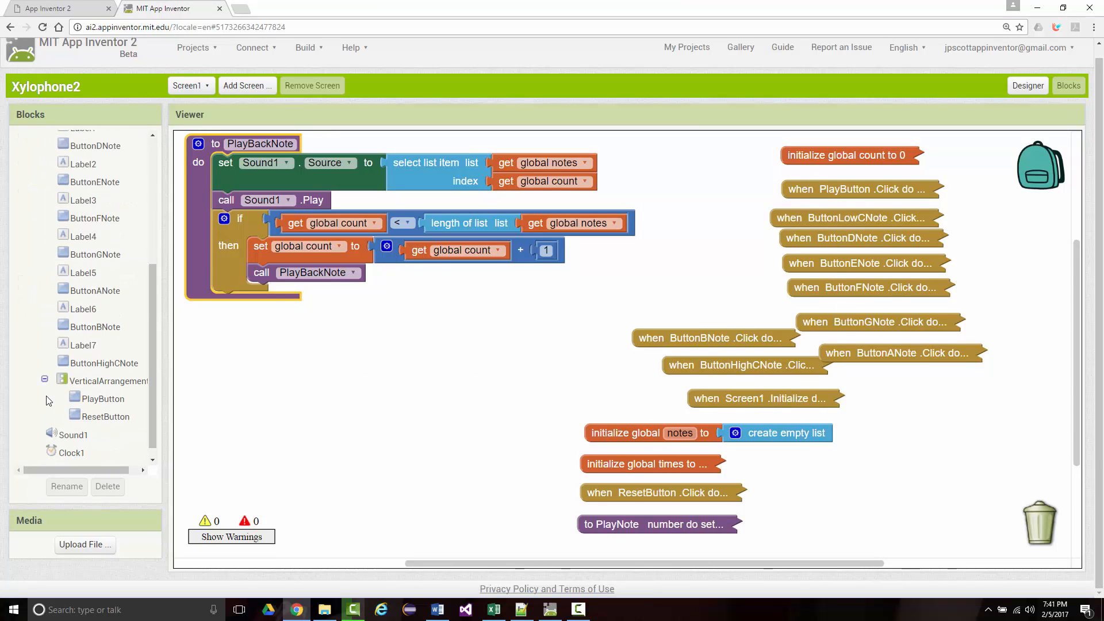
{"action": "left_click", "coordinate": [71, 453]}
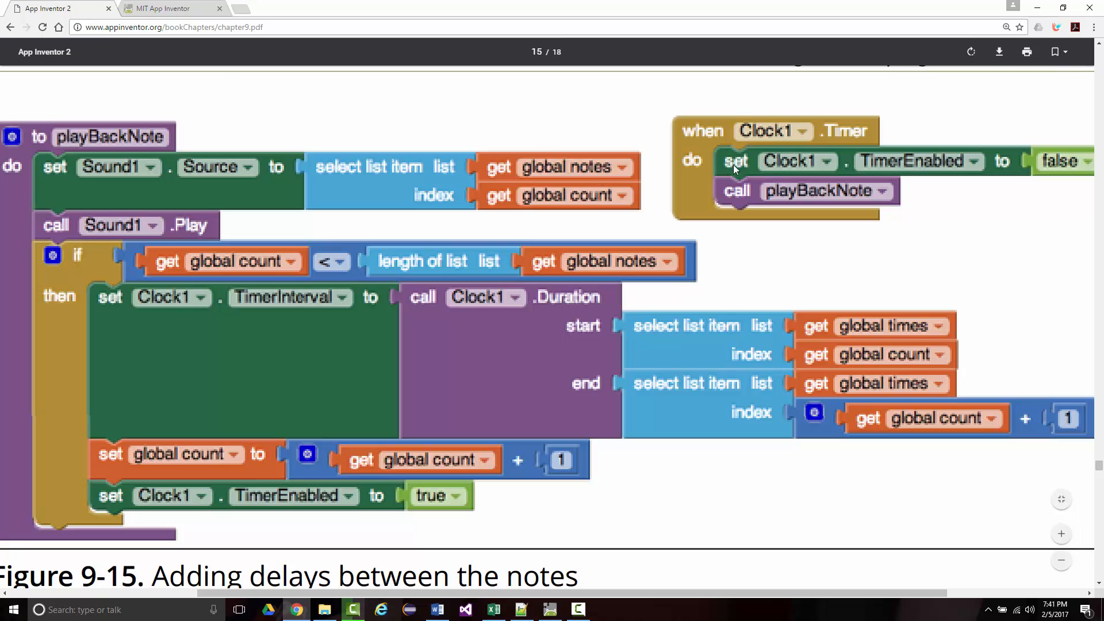
{"action": "mouse_move", "coordinate": [413, 9]}
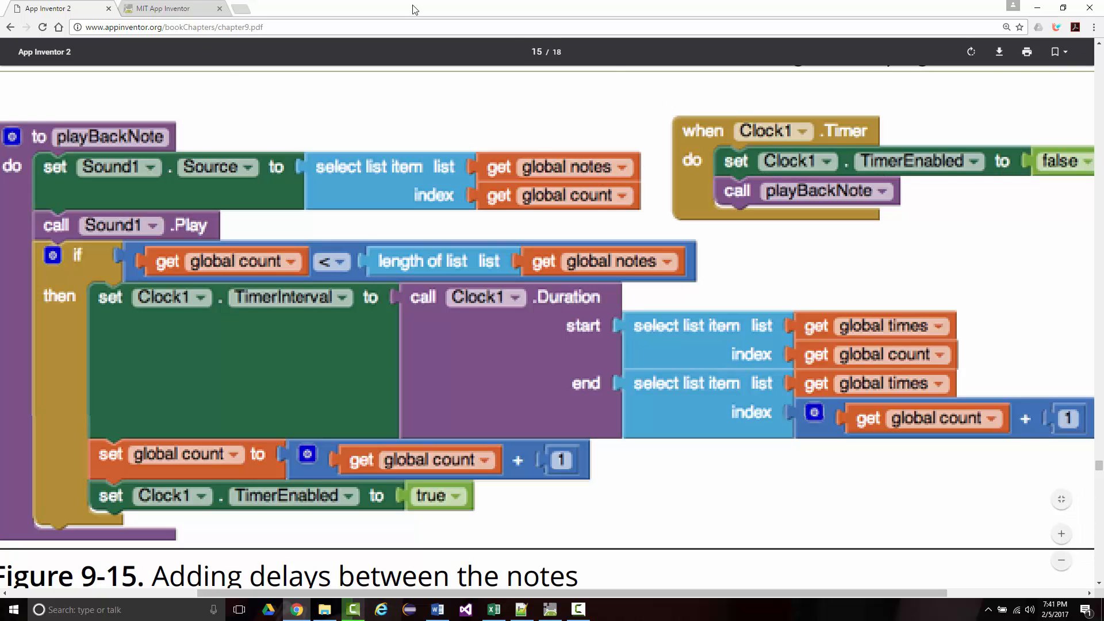
Add a when Clock1.Timer handler that sets Clock1.TimerEnabled to Logic false
{"action": "left_click", "coordinate": [169, 8]}
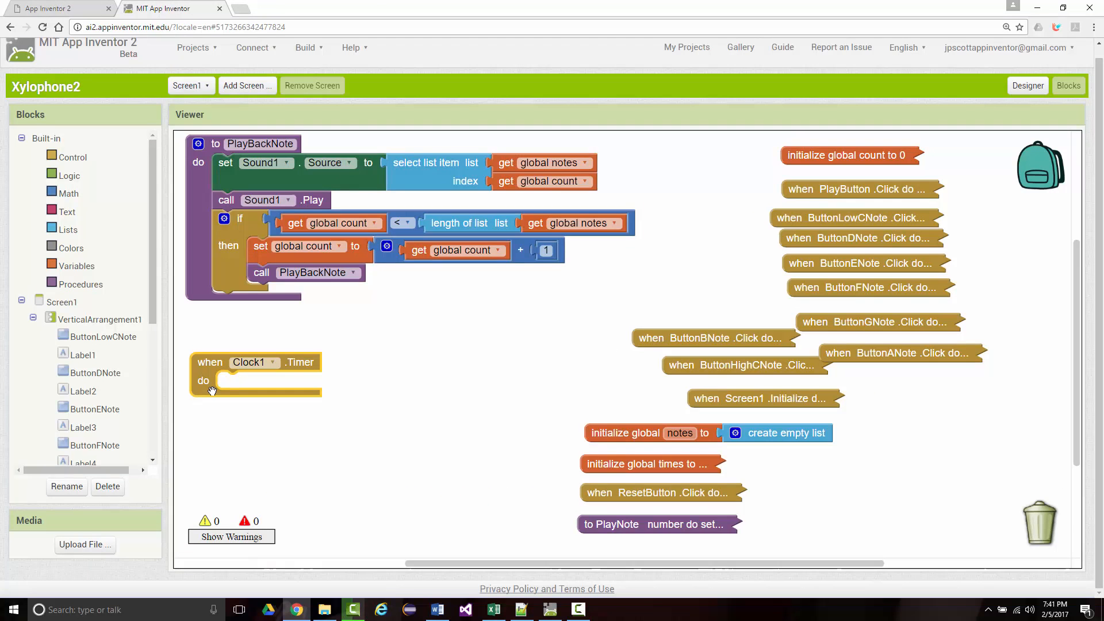
{"action": "scroll", "scroll_direction": "down", "scroll_amount": 3}
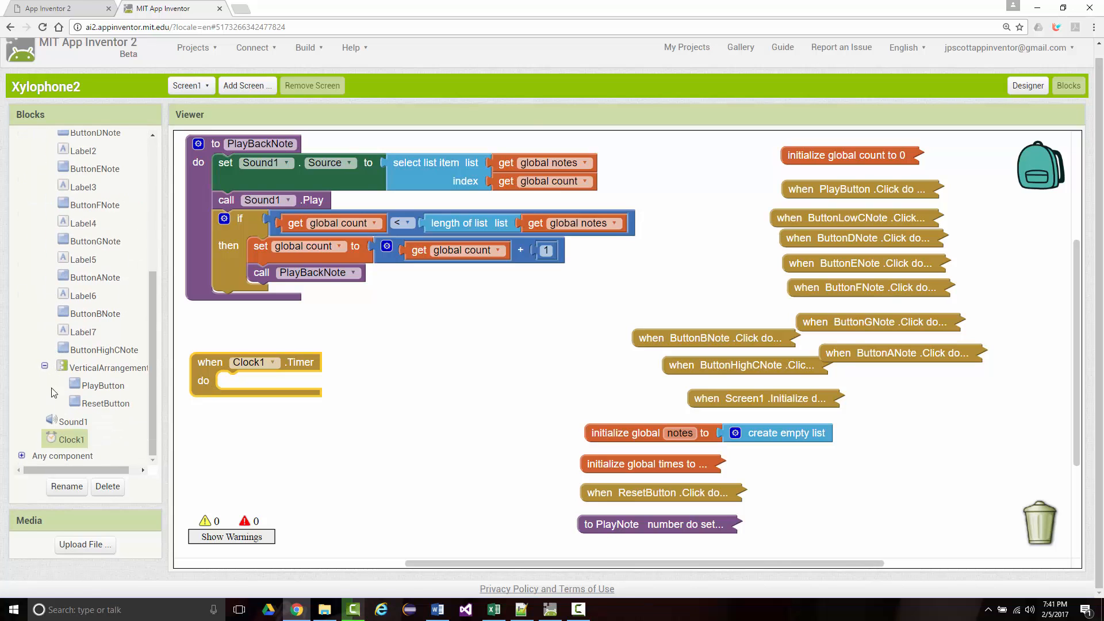
{"action": "left_click", "coordinate": [71, 438]}
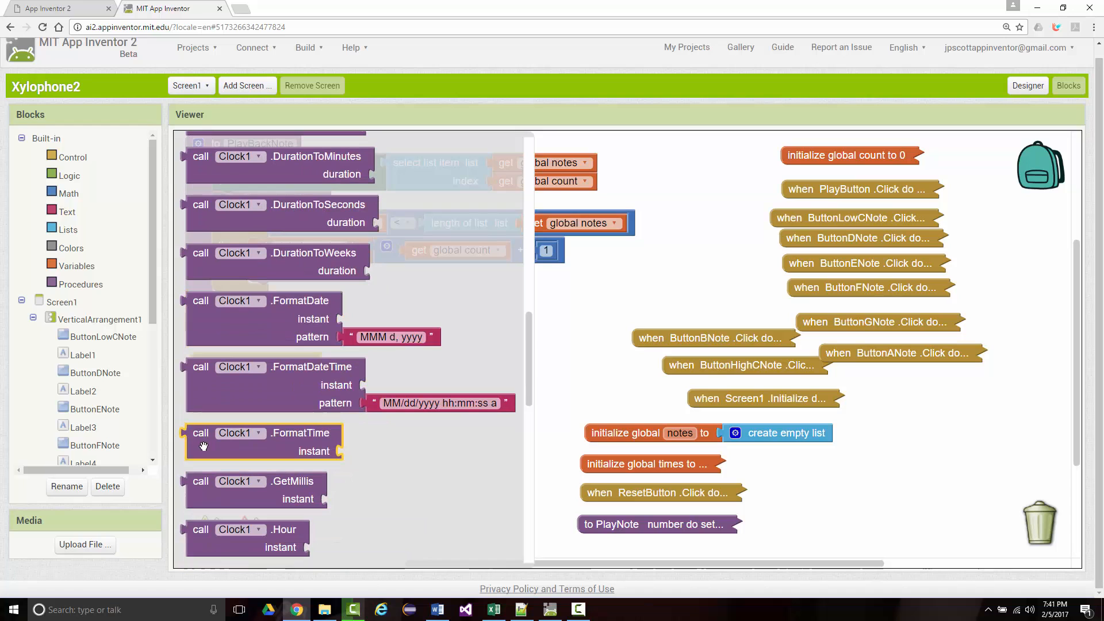
{"action": "scroll", "scroll_direction": "down", "scroll_amount": 3}
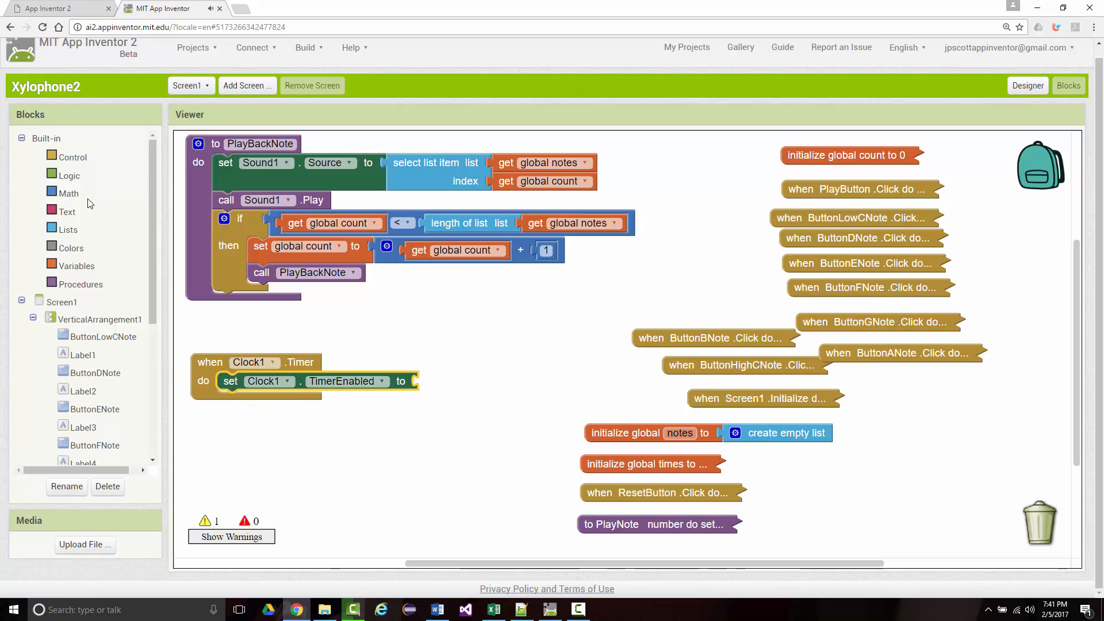
{"action": "left_click", "coordinate": [70, 175]}
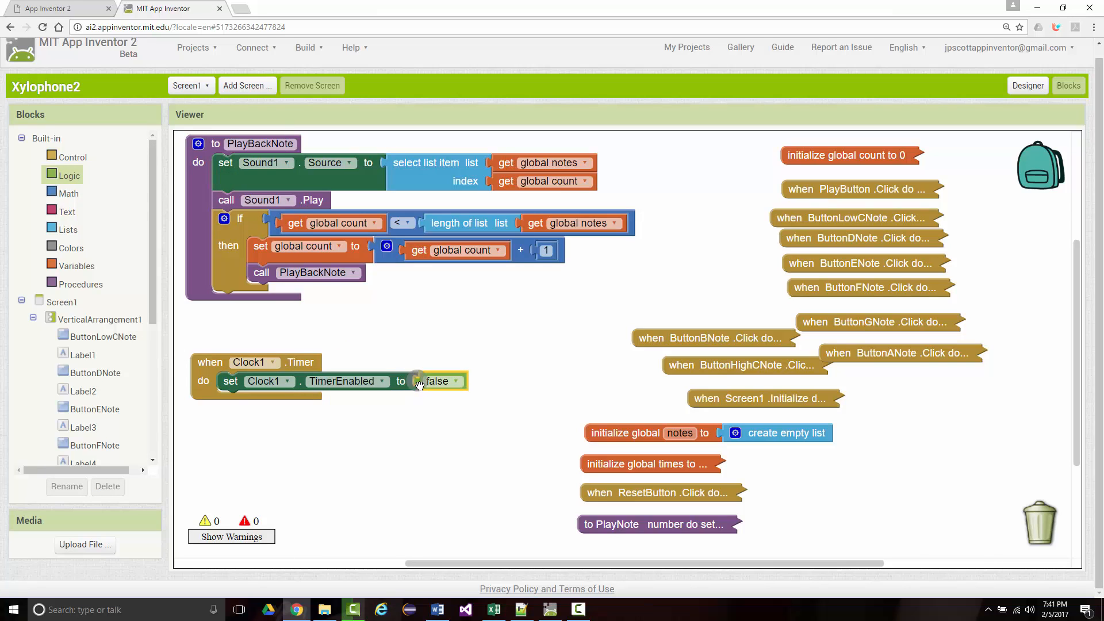
{"action": "left_click", "coordinate": [80, 284]}
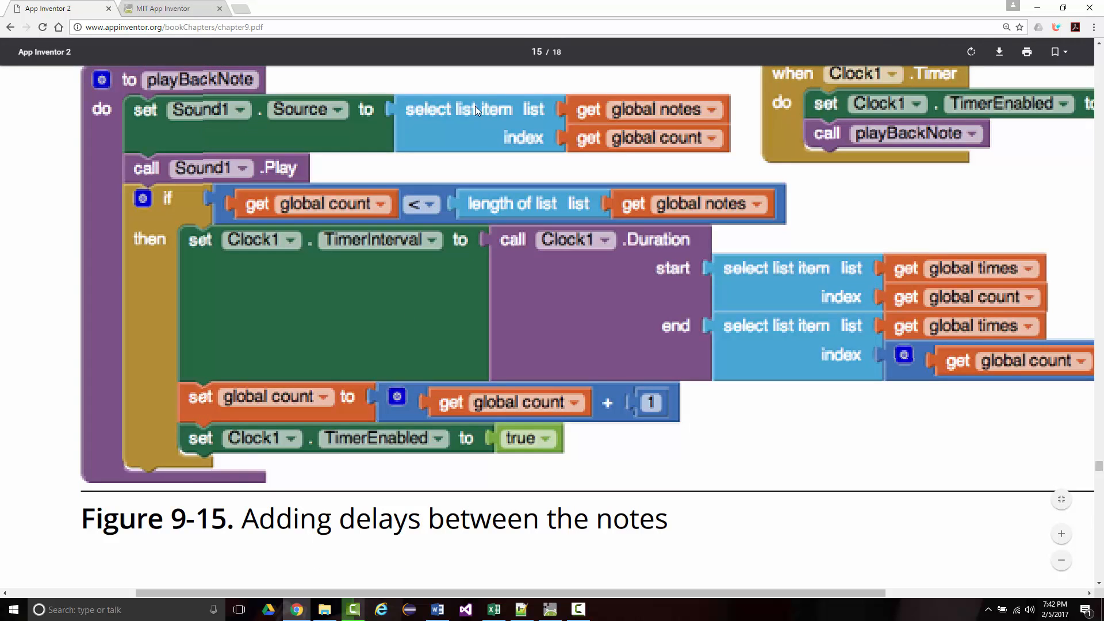
Compare the blocks editor against the book's Figure 9-15 and add a PlayBackNote call to Clock1.Timer
{"action": "left_click", "coordinate": [169, 8]}
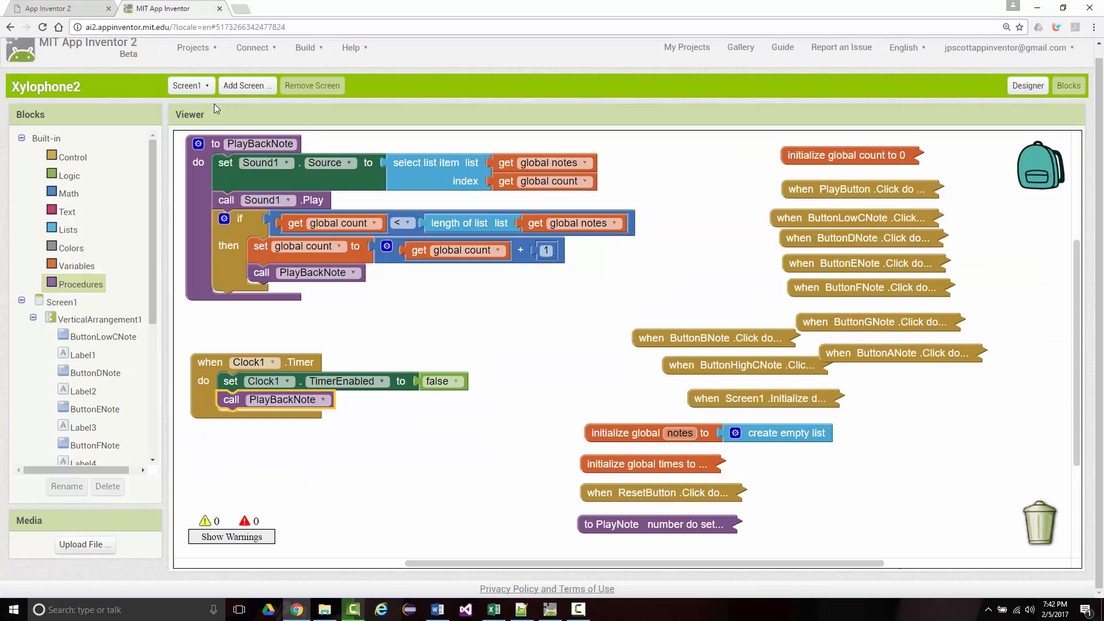
{"action": "left_click", "coordinate": [60, 8]}
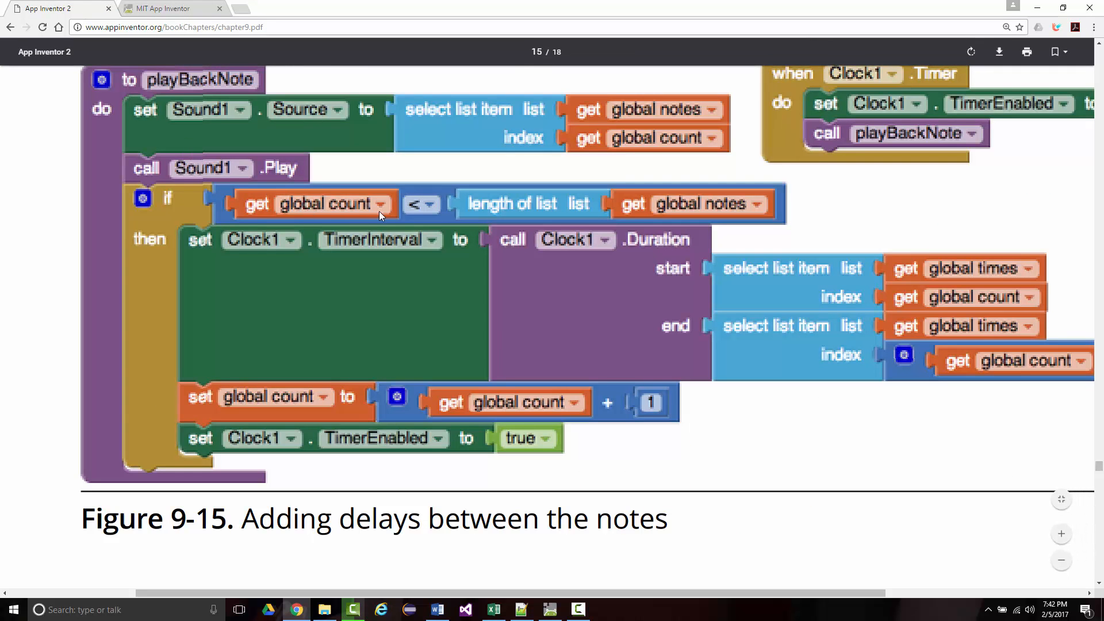
{"action": "mouse_move", "coordinate": [79, 27]}
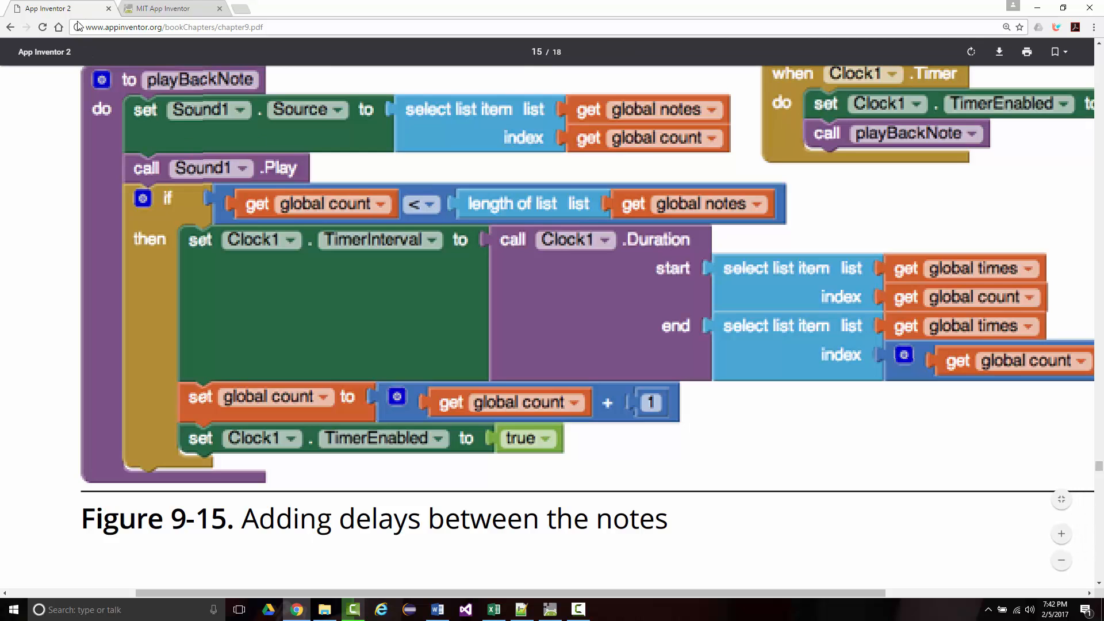
{"action": "left_click", "coordinate": [169, 8]}
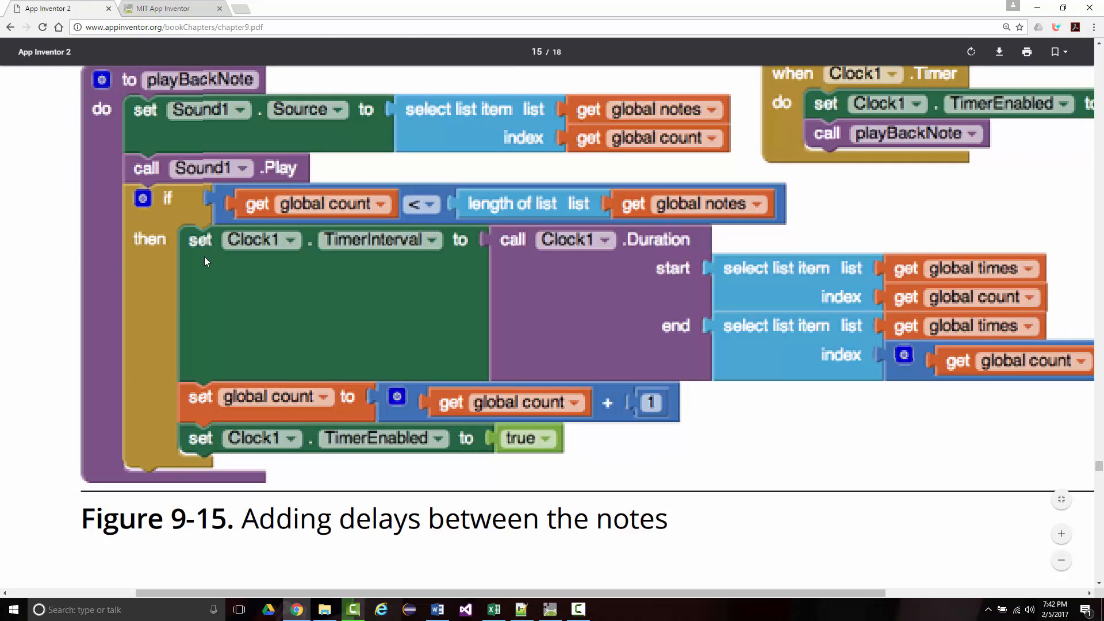
{"action": "mouse_move", "coordinate": [412, 343]}
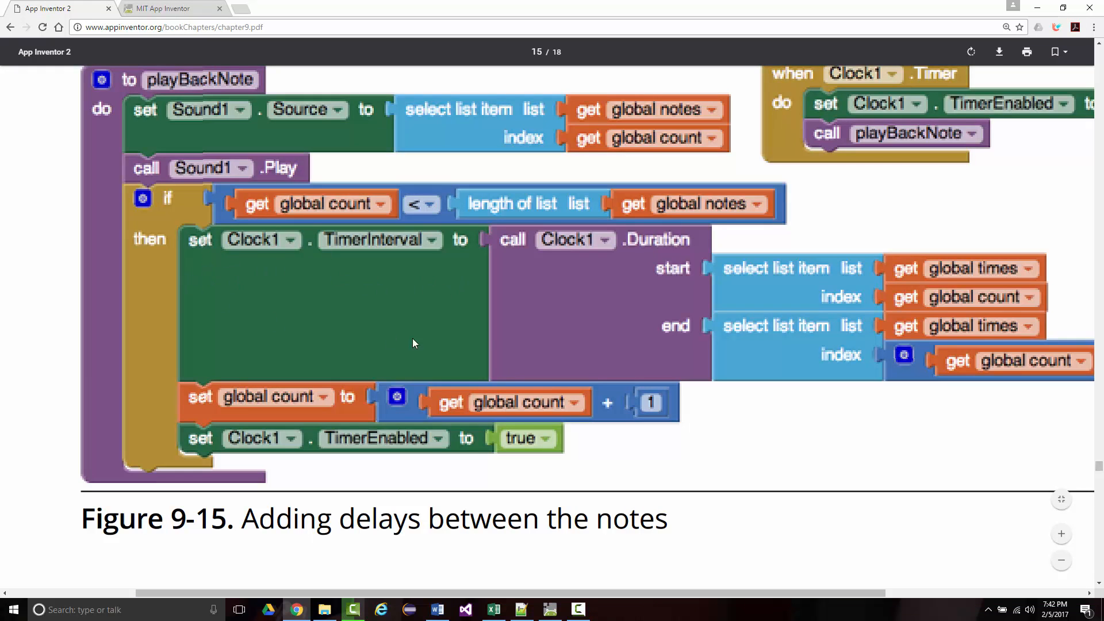
{"action": "mouse_move", "coordinate": [865, 296]}
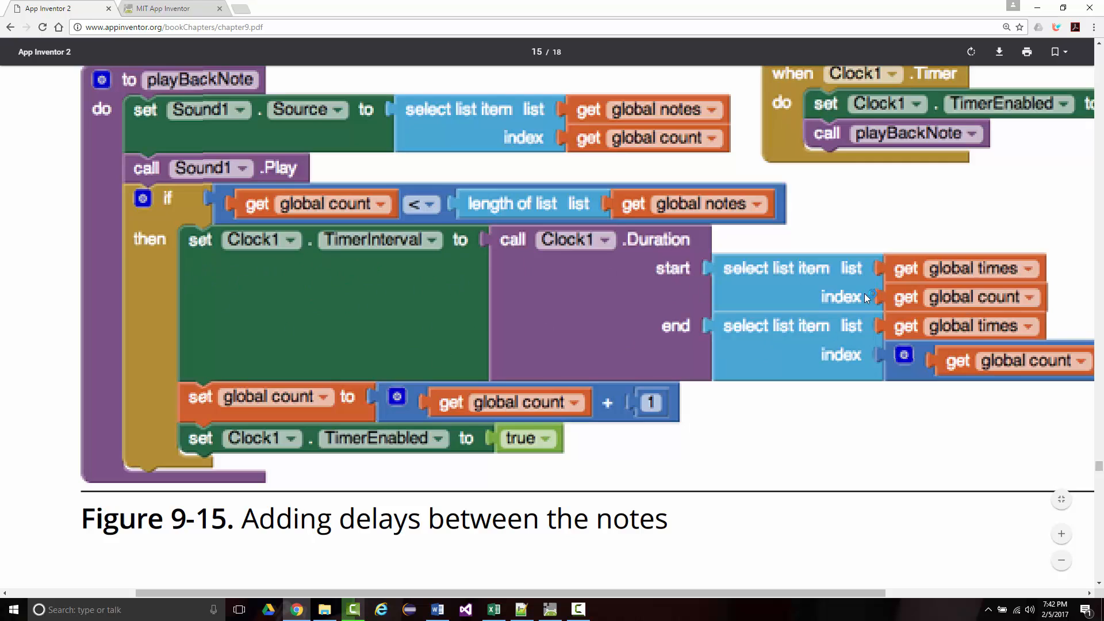
{"action": "mouse_move", "coordinate": [315, 419]}
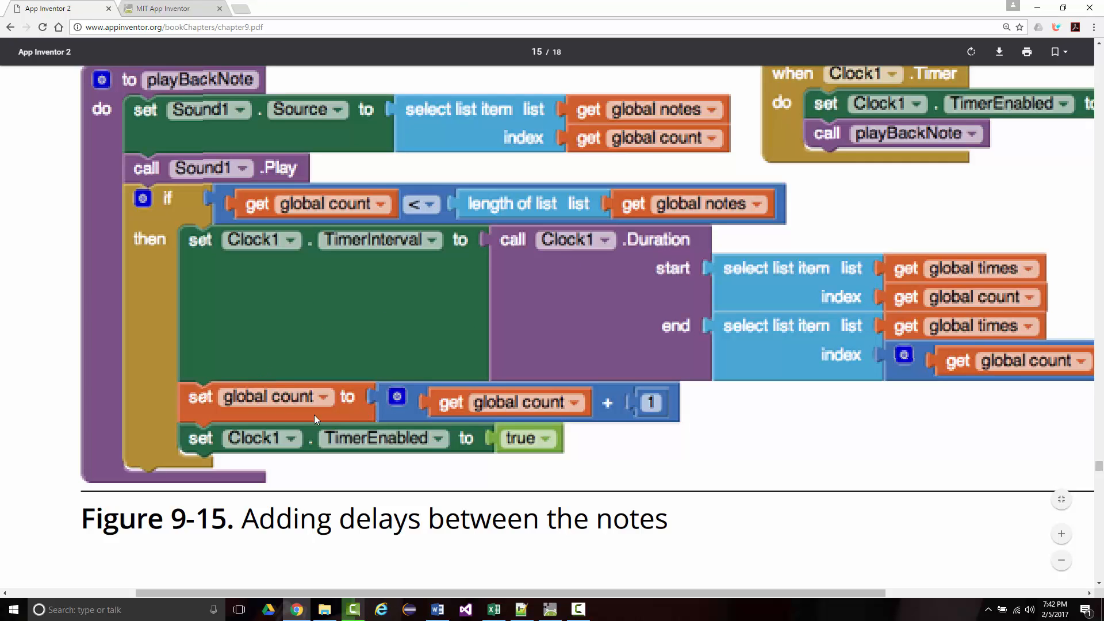
{"action": "left_click", "coordinate": [169, 8]}
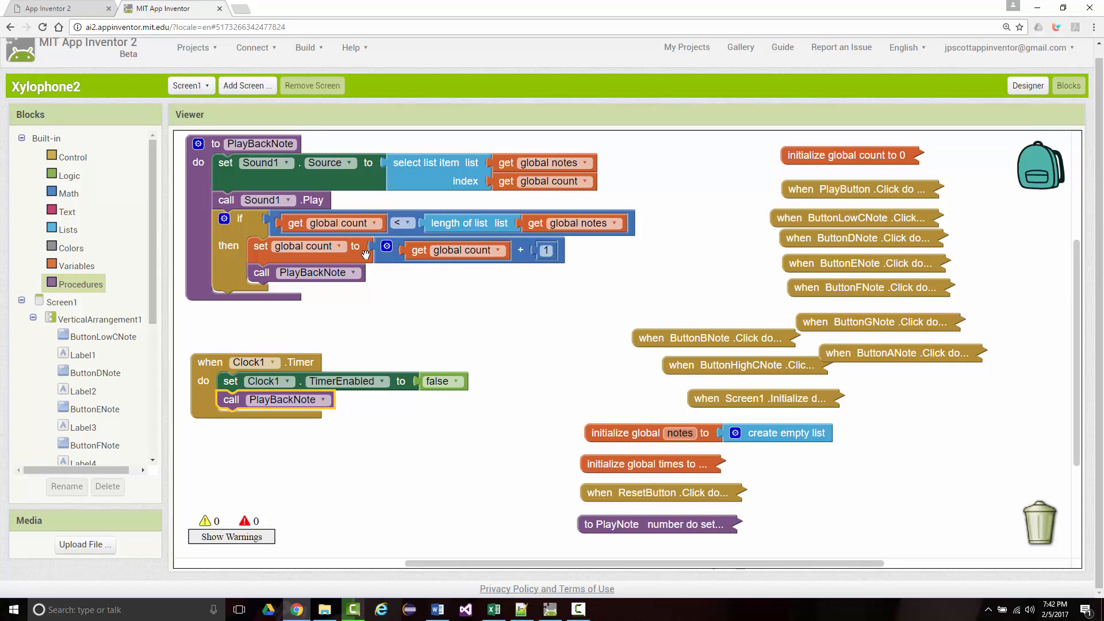
{"action": "mouse_move", "coordinate": [173, 59]}
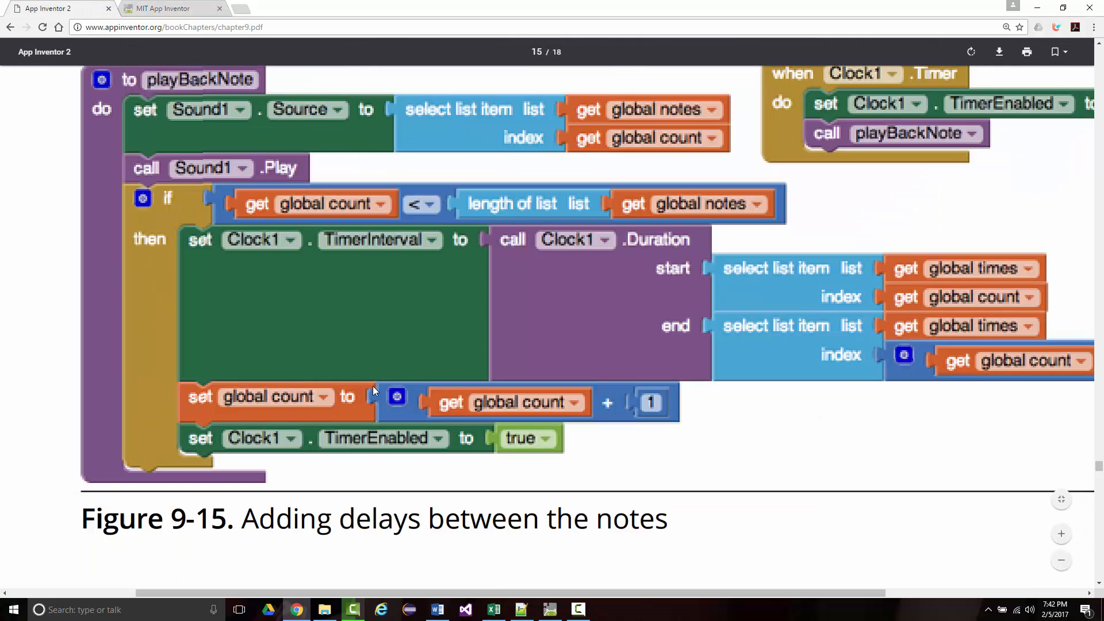
{"action": "mouse_move", "coordinate": [233, 179]}
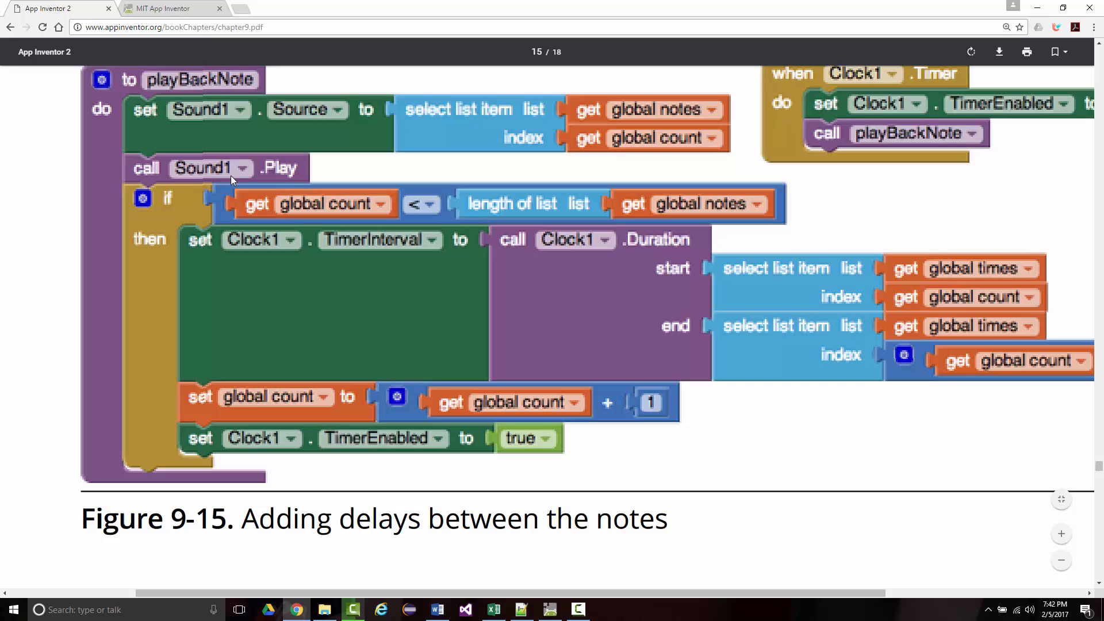
{"action": "mouse_move", "coordinate": [242, 385]}
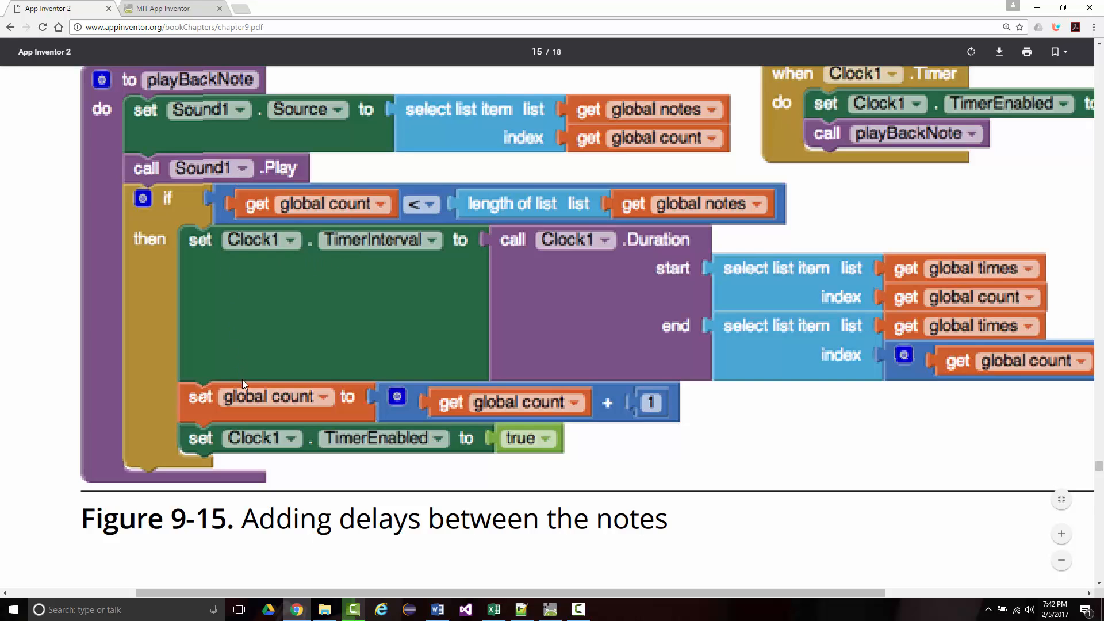
{"action": "mouse_move", "coordinate": [205, 187]}
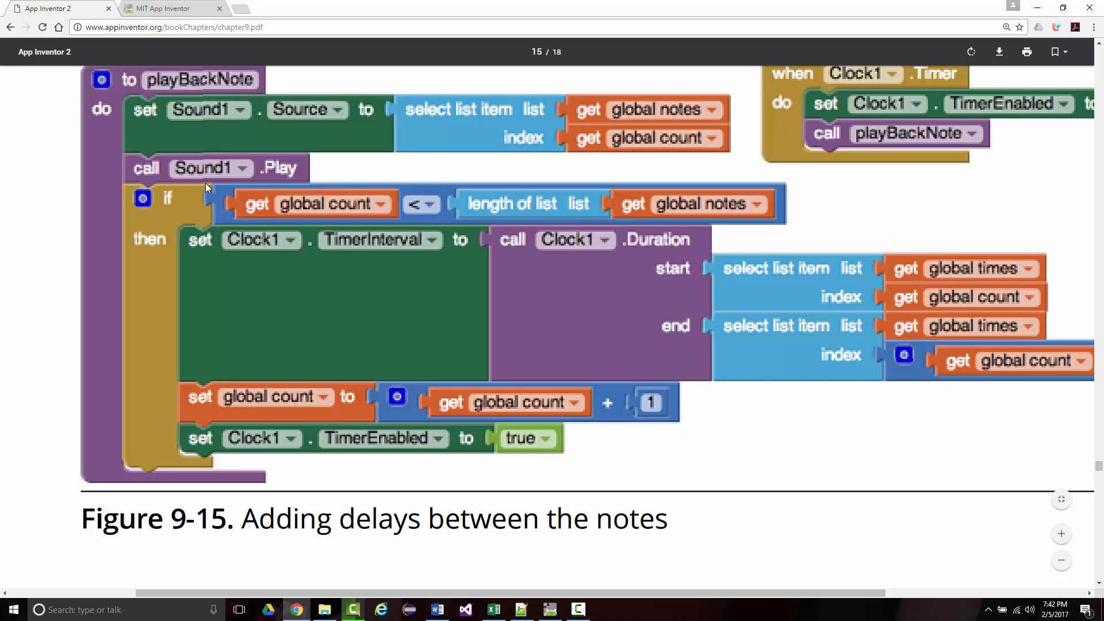
{"action": "mouse_move", "coordinate": [456, 236]}
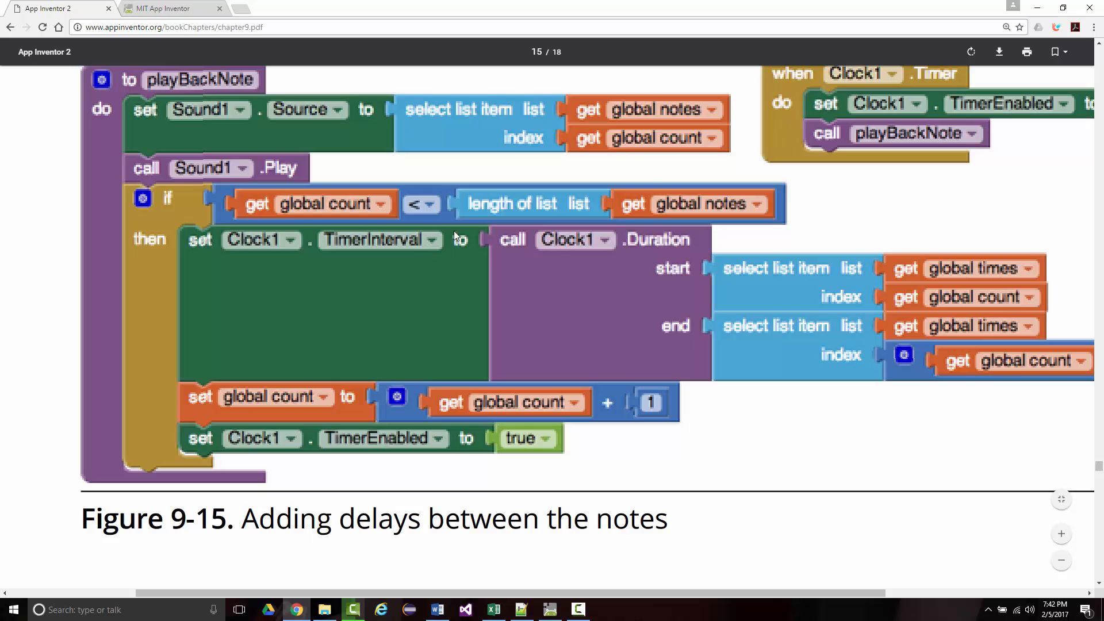
{"action": "mouse_move", "coordinate": [590, 145]}
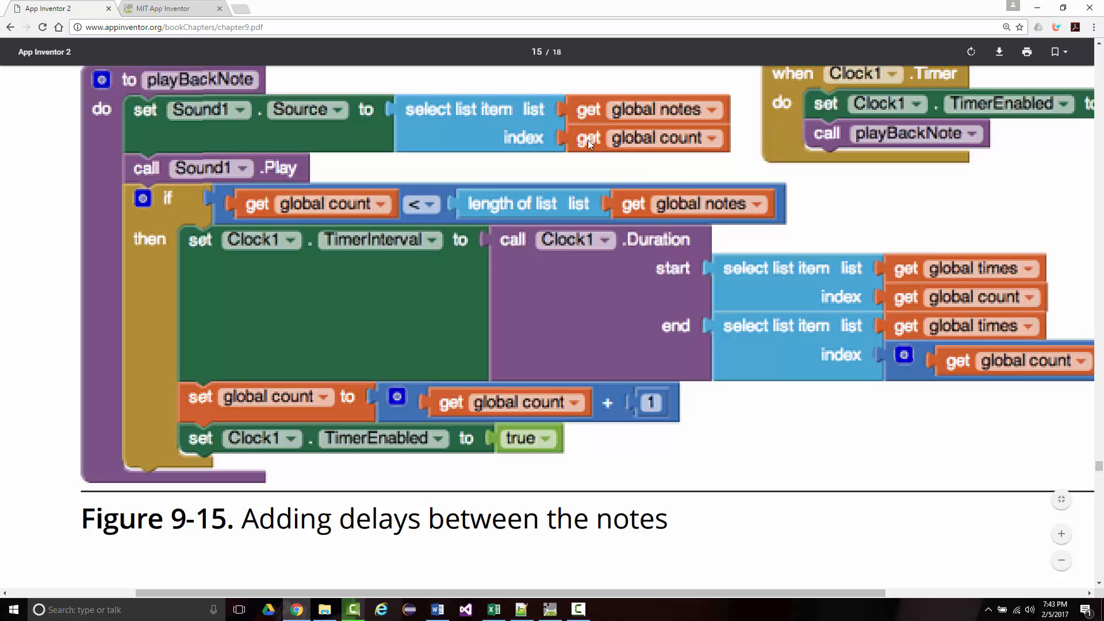
{"action": "mouse_move", "coordinate": [274, 95]}
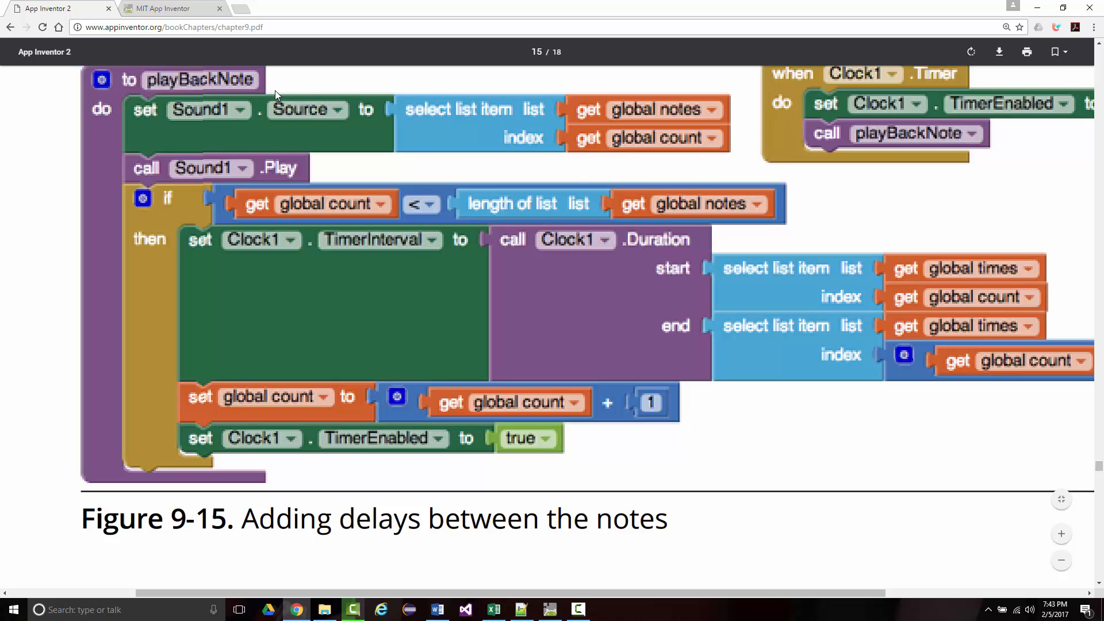
{"action": "mouse_move", "coordinate": [248, 230]}
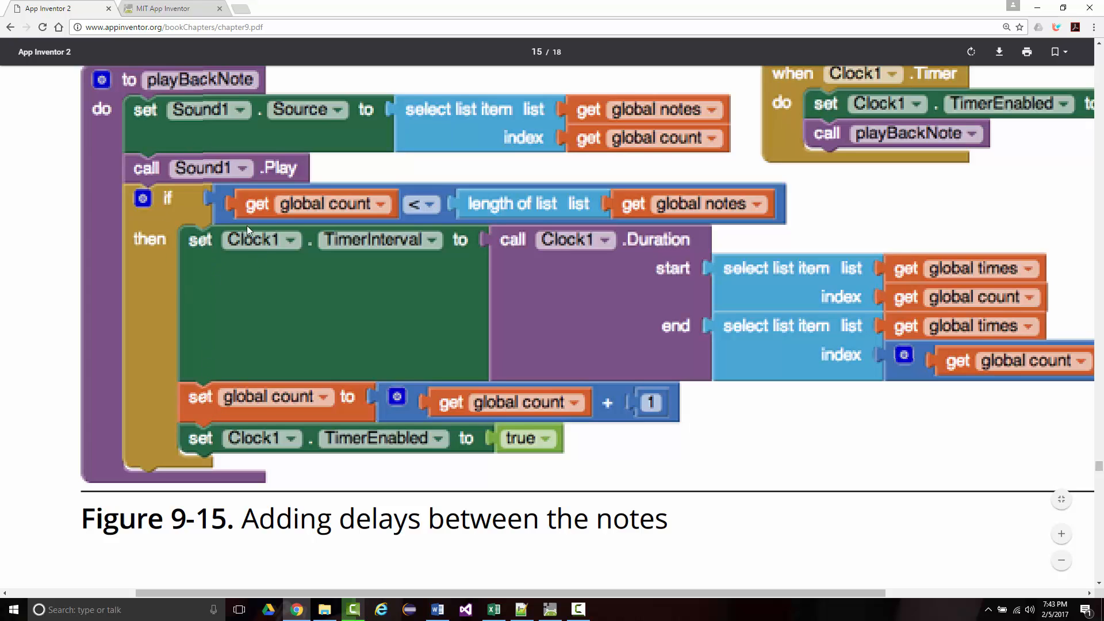
Place a set Clock1.TimerEnabled block below set global count in PlayBackNote's then branch
{"action": "left_click", "coordinate": [169, 8]}
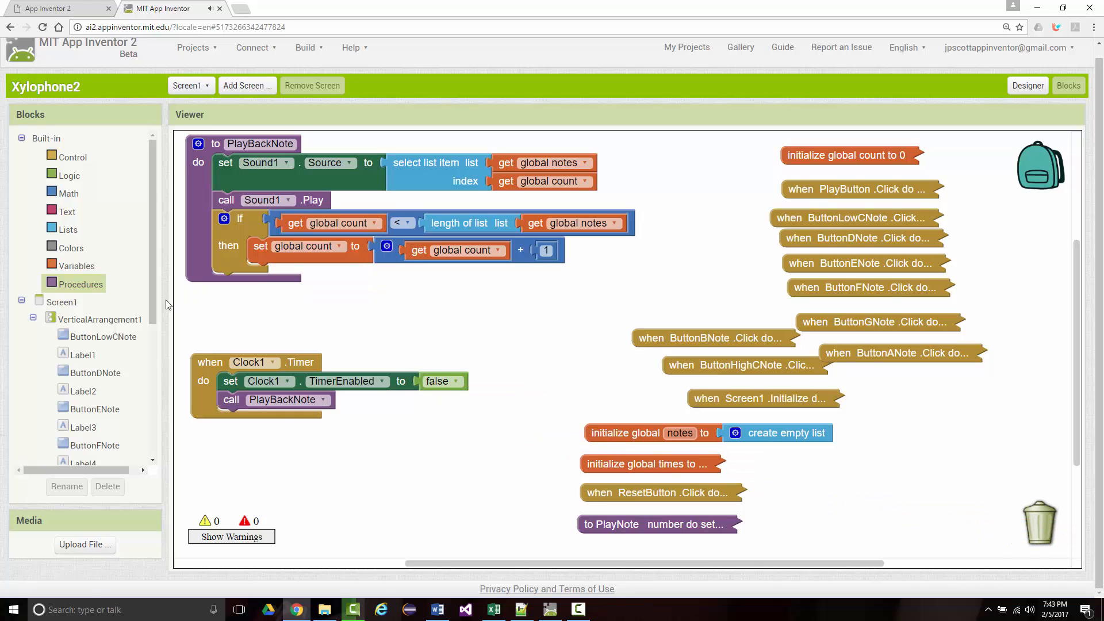
{"action": "left_click", "coordinate": [169, 8]}
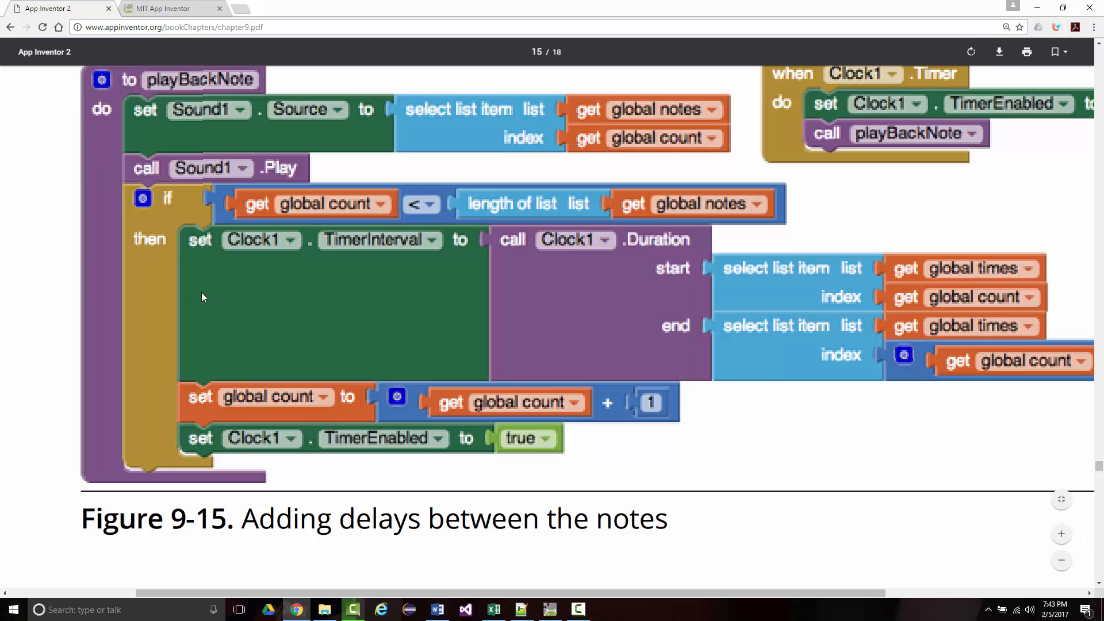
{"action": "mouse_move", "coordinate": [354, 444]}
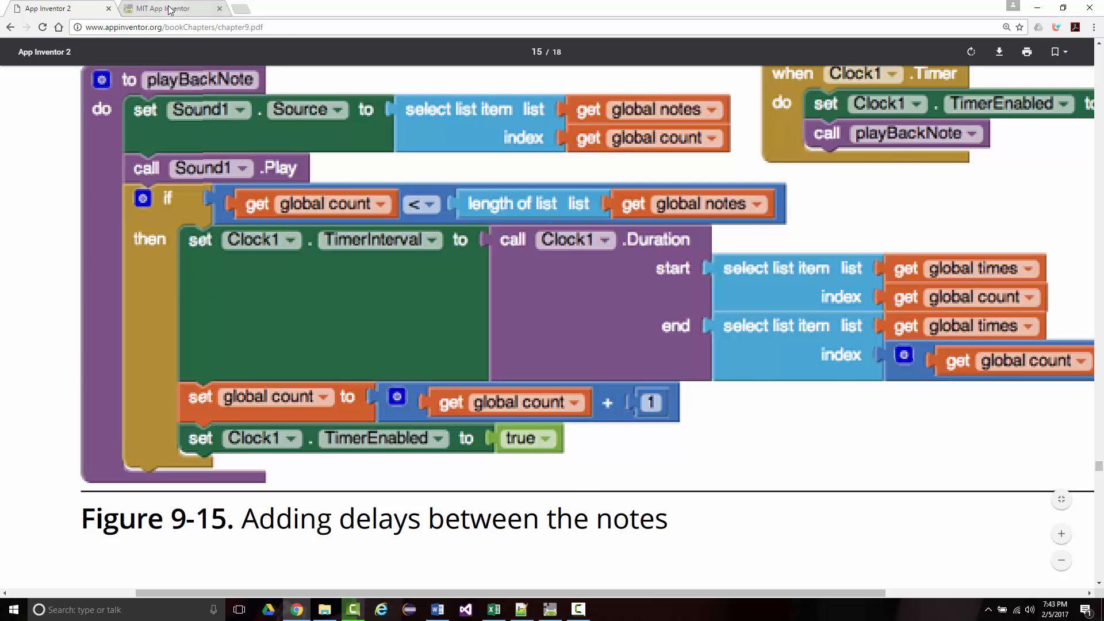
{"action": "left_click", "coordinate": [169, 8]}
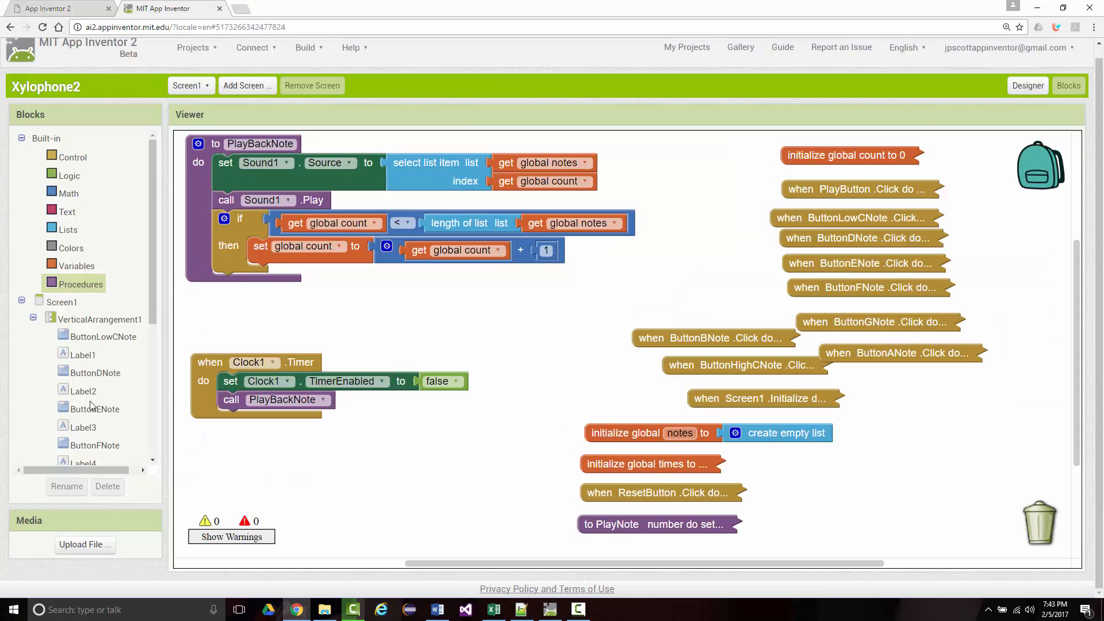
{"action": "scroll", "scroll_direction": "down", "scroll_amount": 3}
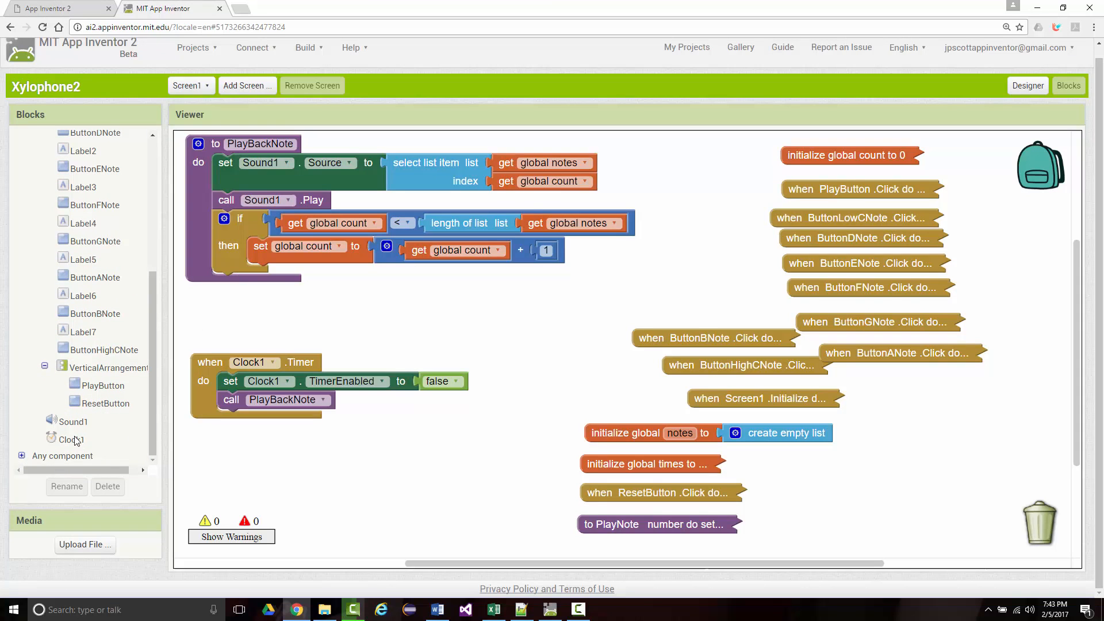
{"action": "left_click", "coordinate": [71, 438]}
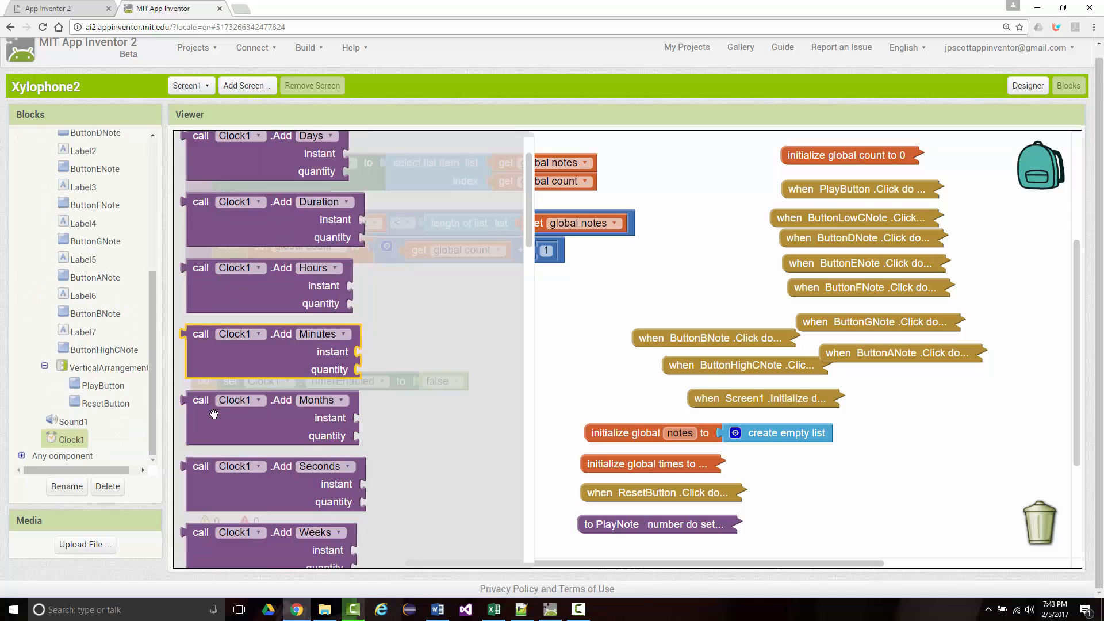
{"action": "scroll", "scroll_direction": "down", "scroll_amount": 3}
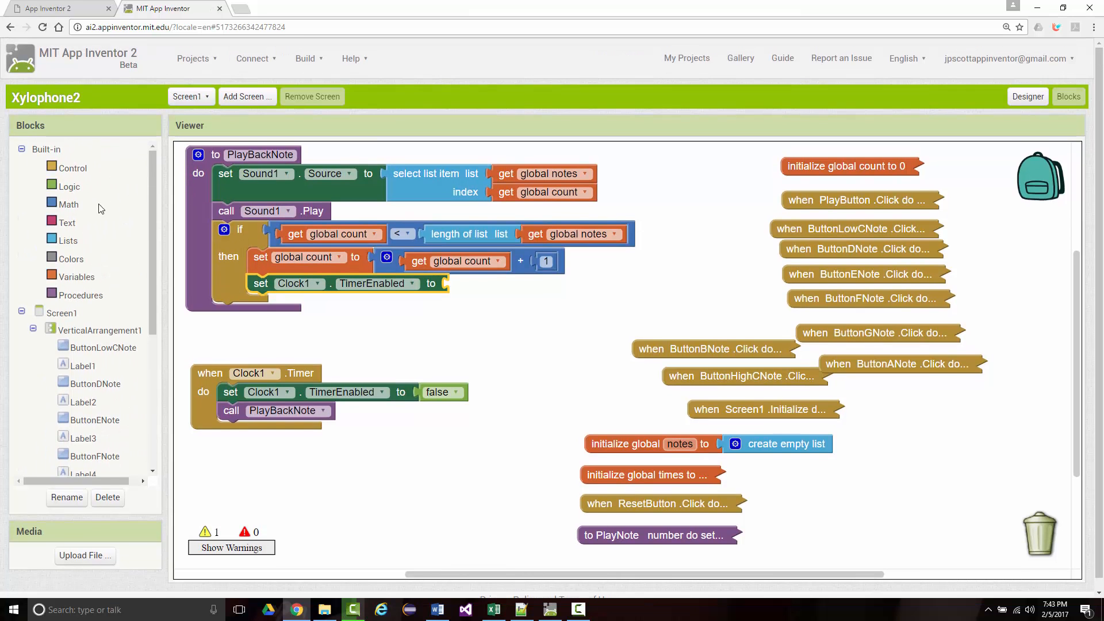
{"action": "left_click", "coordinate": [70, 186]}
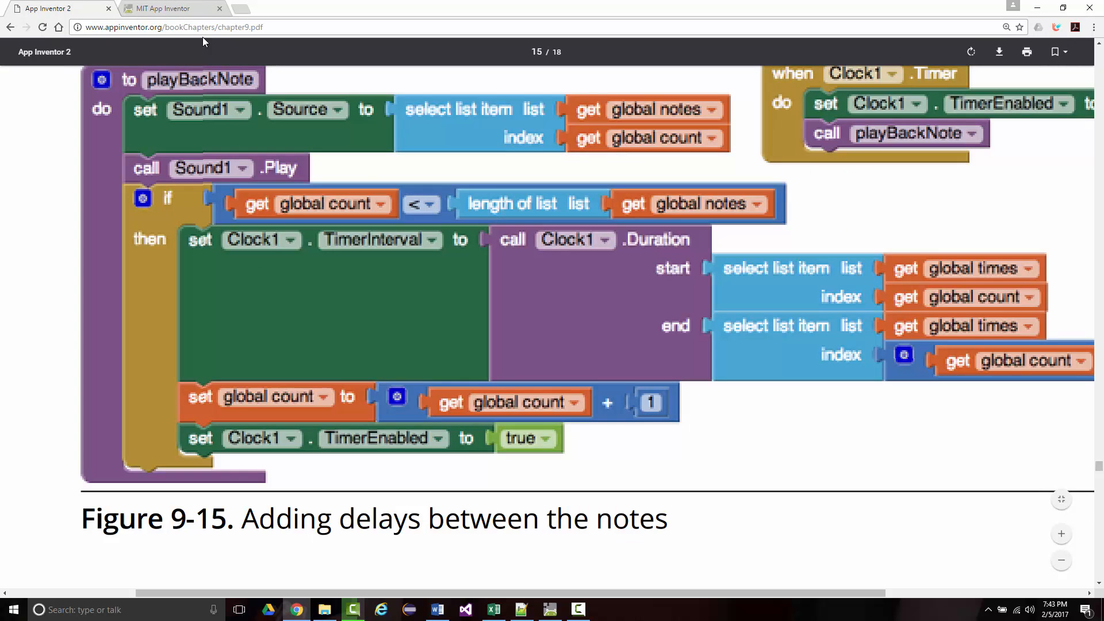
{"action": "left_click", "coordinate": [169, 8]}
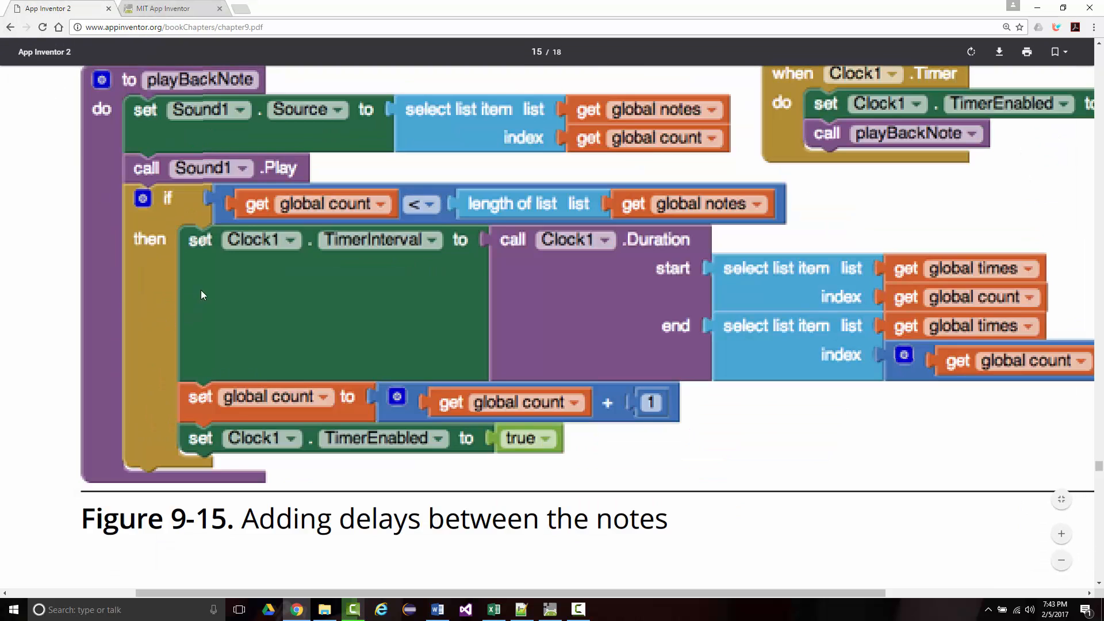
{"action": "mouse_move", "coordinate": [258, 278]}
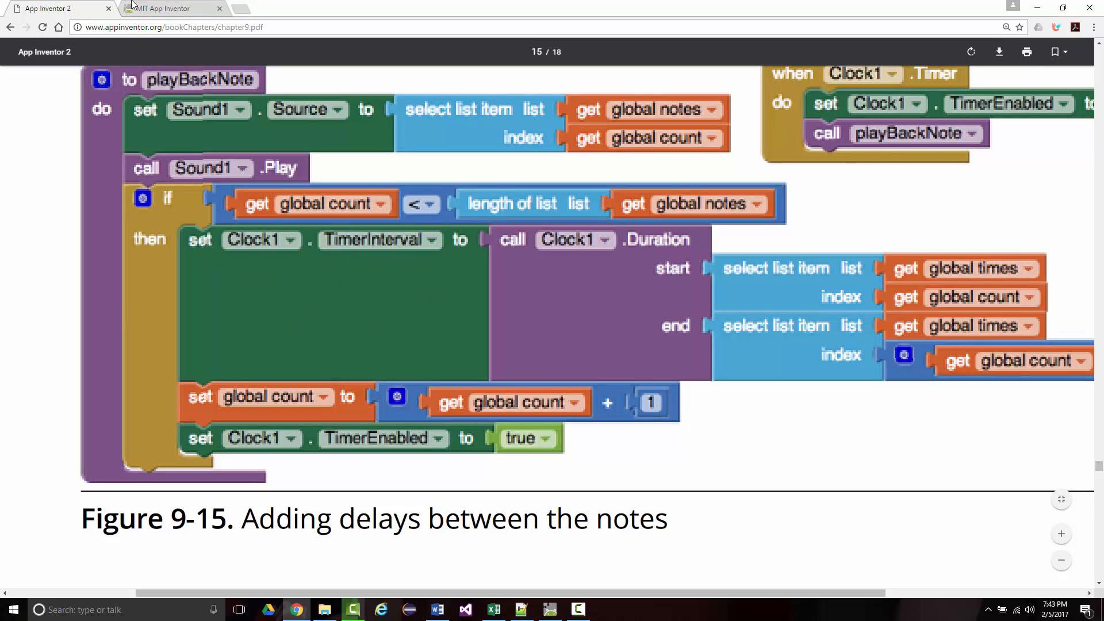
Add set Clock1.TimerInterval at the top of PlayBackNote's then branch from the Clock1 drawer
{"action": "left_click", "coordinate": [169, 8]}
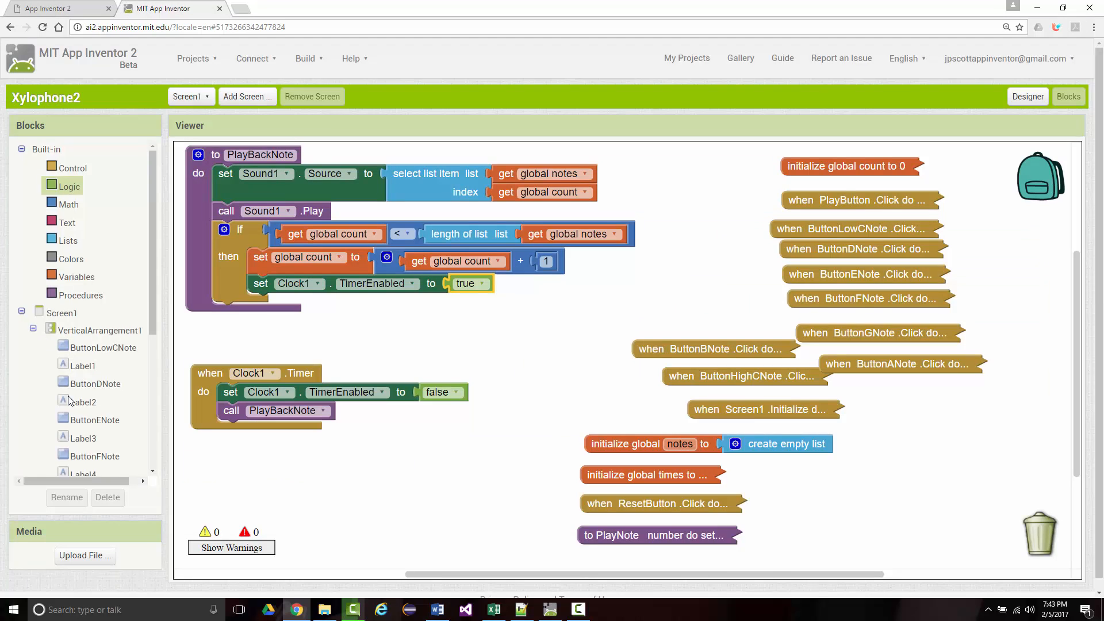
{"action": "scroll", "scroll_direction": "down", "scroll_amount": 3}
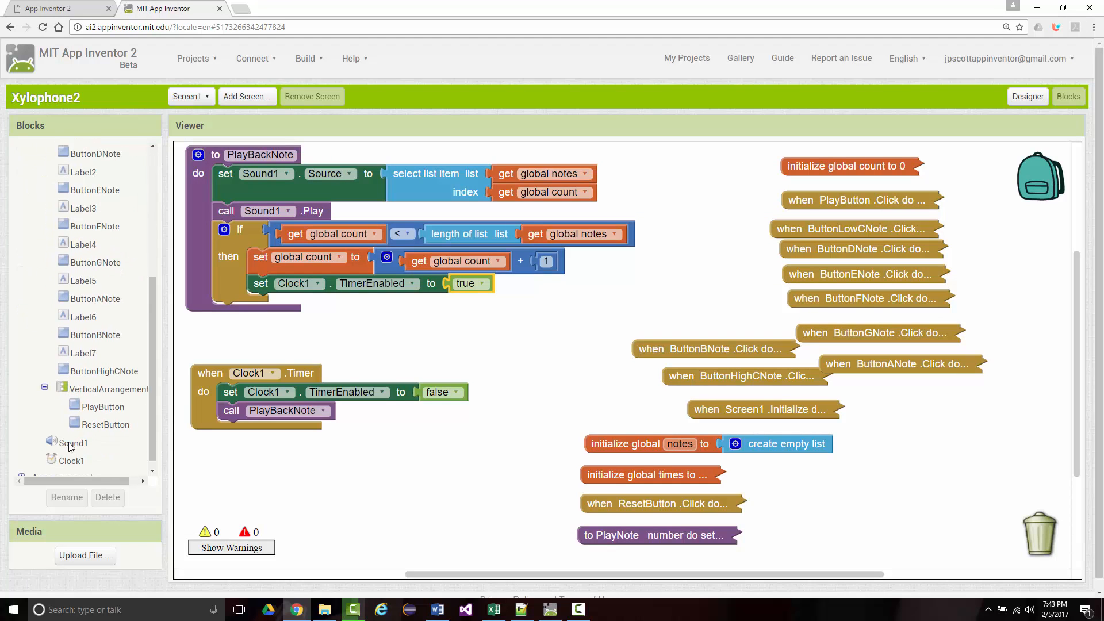
{"action": "left_click", "coordinate": [70, 460]}
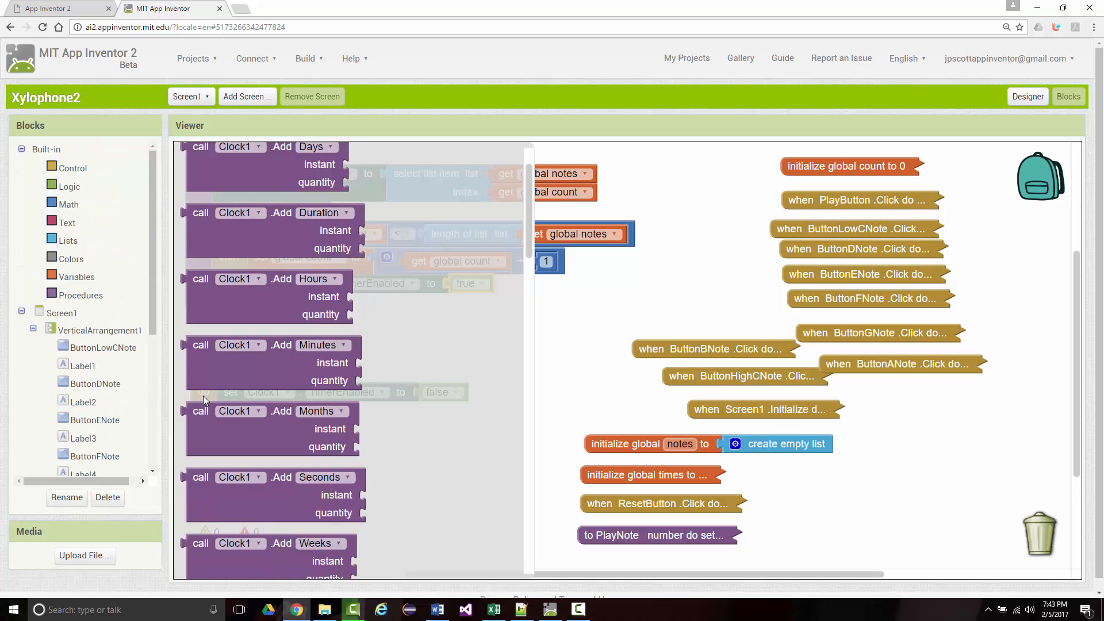
{"action": "scroll", "scroll_direction": "down", "scroll_amount": 3}
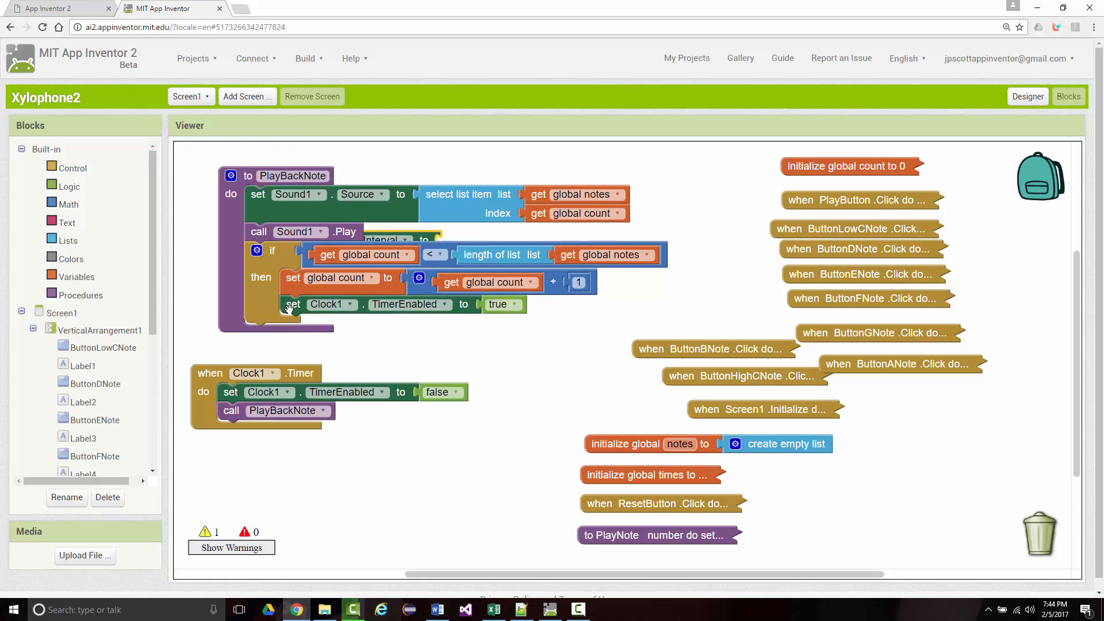
{"action": "mouse_move", "coordinate": [380, 233]}
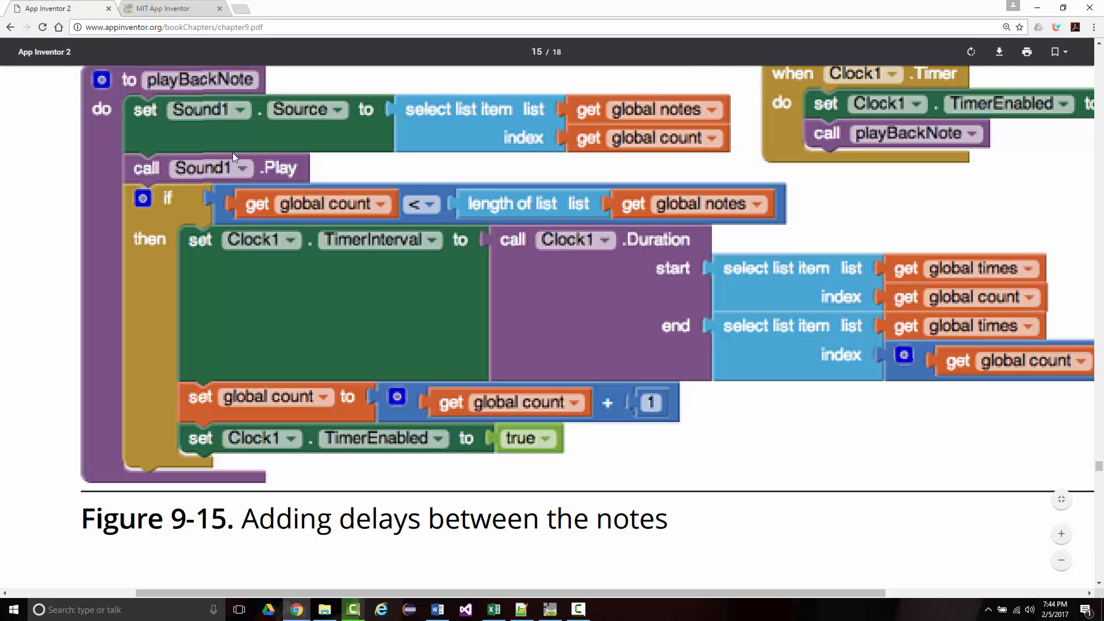
{"action": "left_click", "coordinate": [171, 8]}
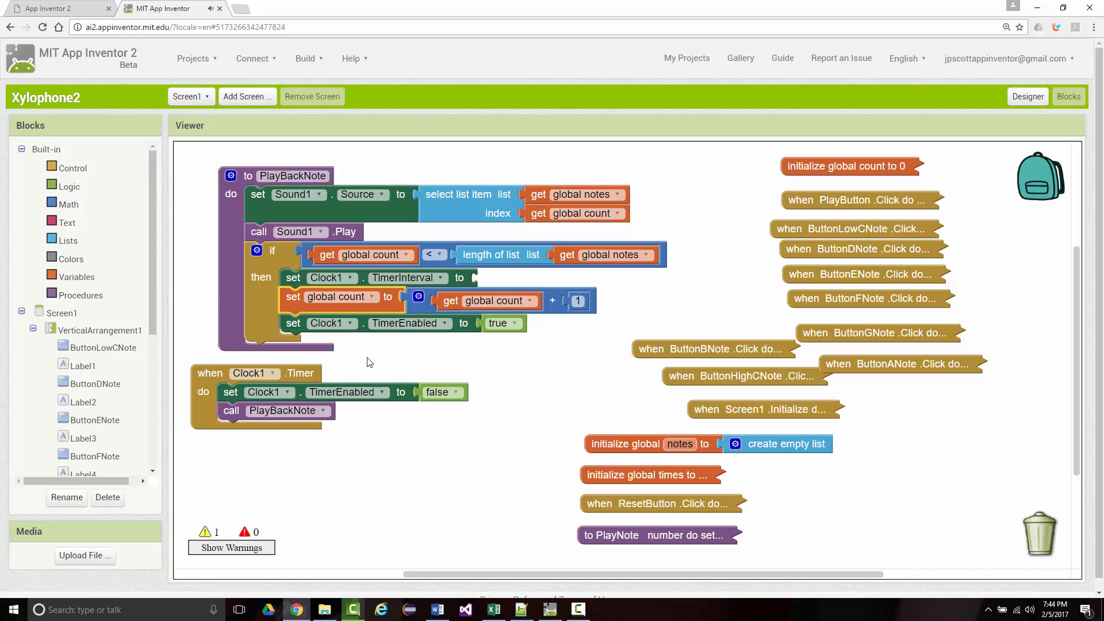
{"action": "mouse_move", "coordinate": [141, 39]}
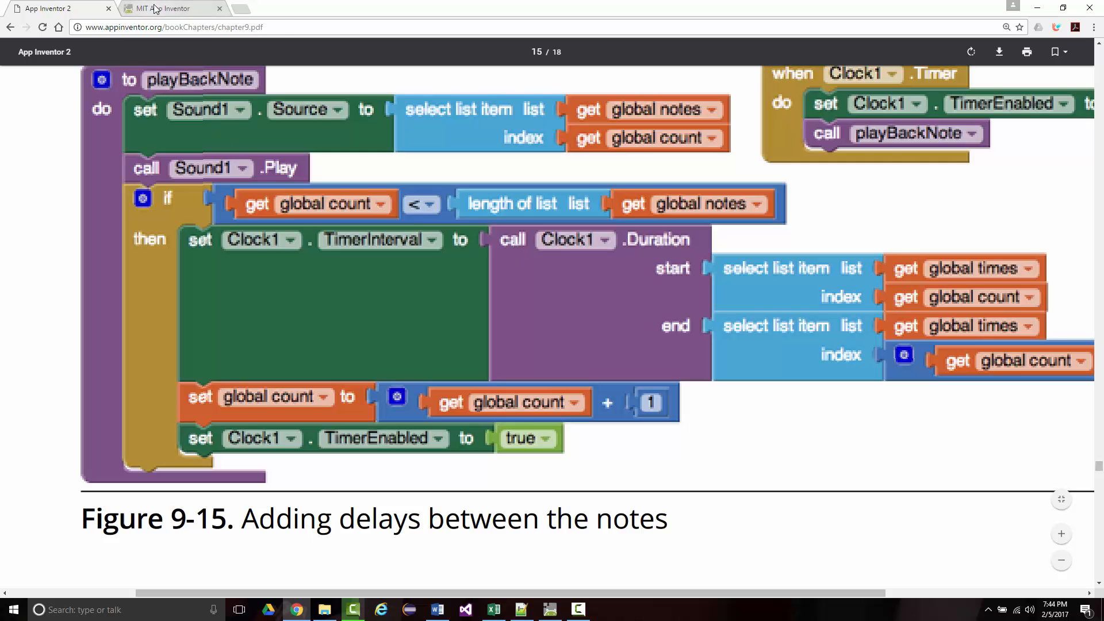
Plug a call Clock1.Duration block into the TimerInterval setter, its start and end still empty
{"action": "left_click", "coordinate": [169, 8]}
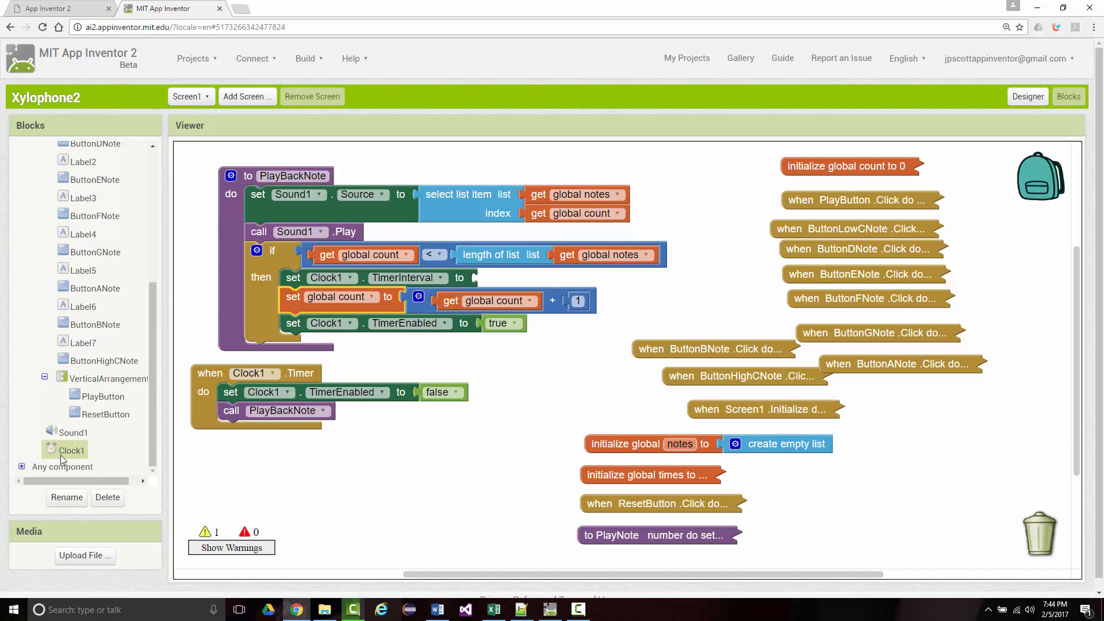
{"action": "left_click", "coordinate": [72, 450]}
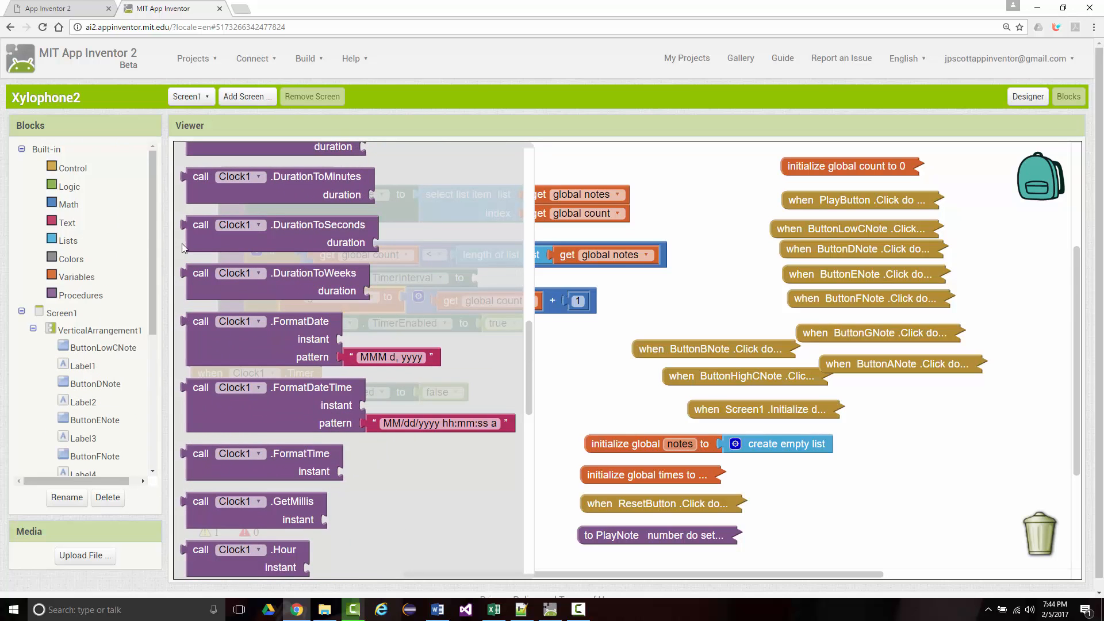
{"action": "scroll", "scroll_direction": "up", "scroll_amount": 3}
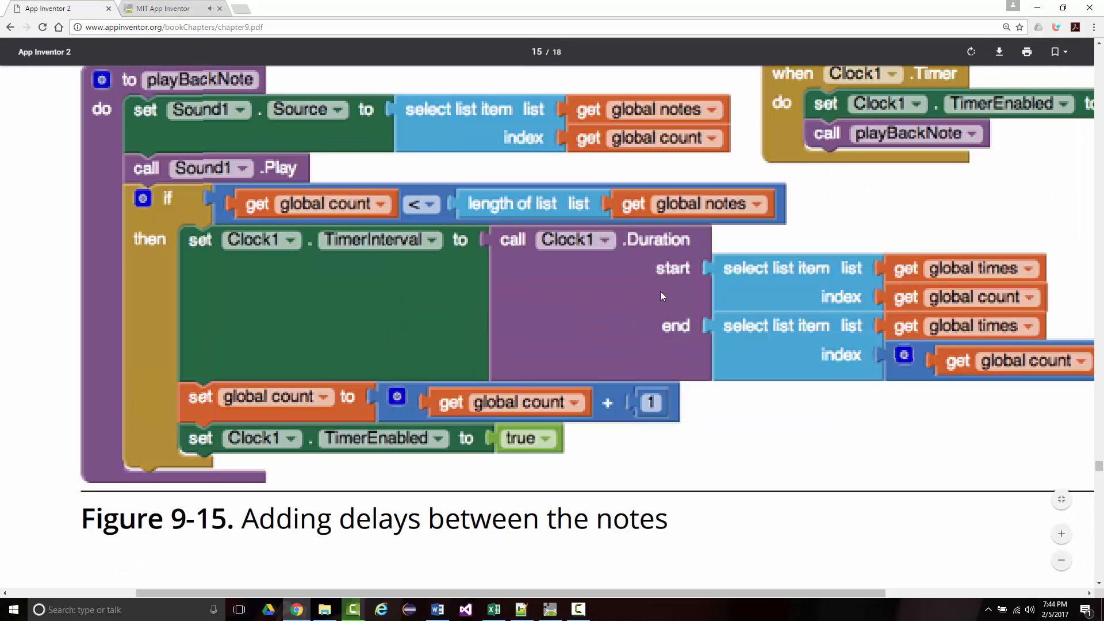
{"action": "mouse_move", "coordinate": [812, 286]}
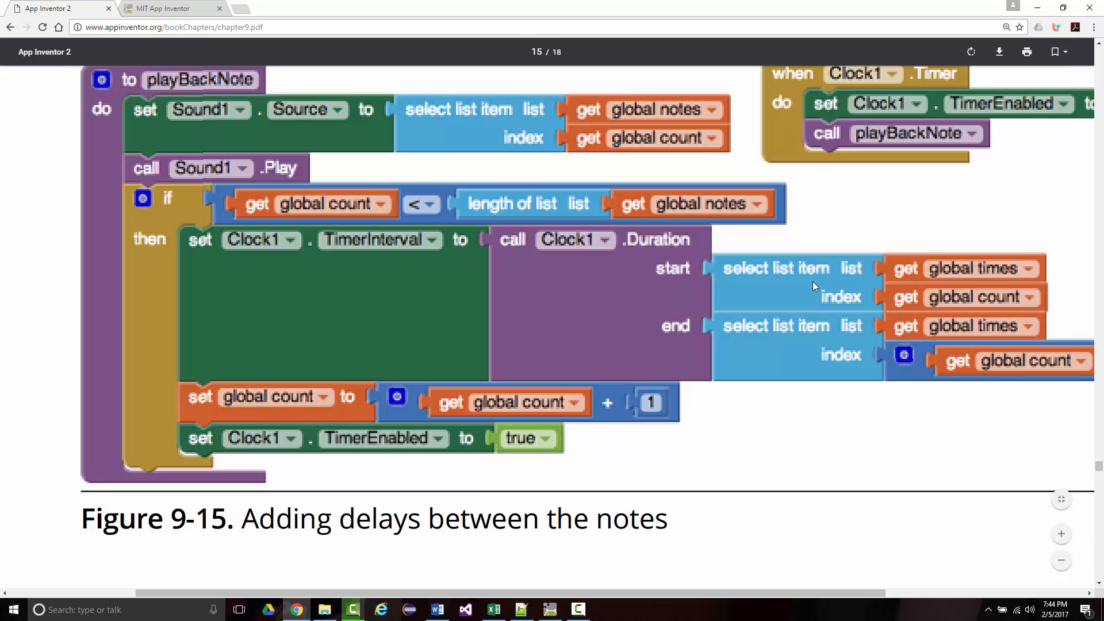
{"action": "mouse_move", "coordinate": [804, 328]}
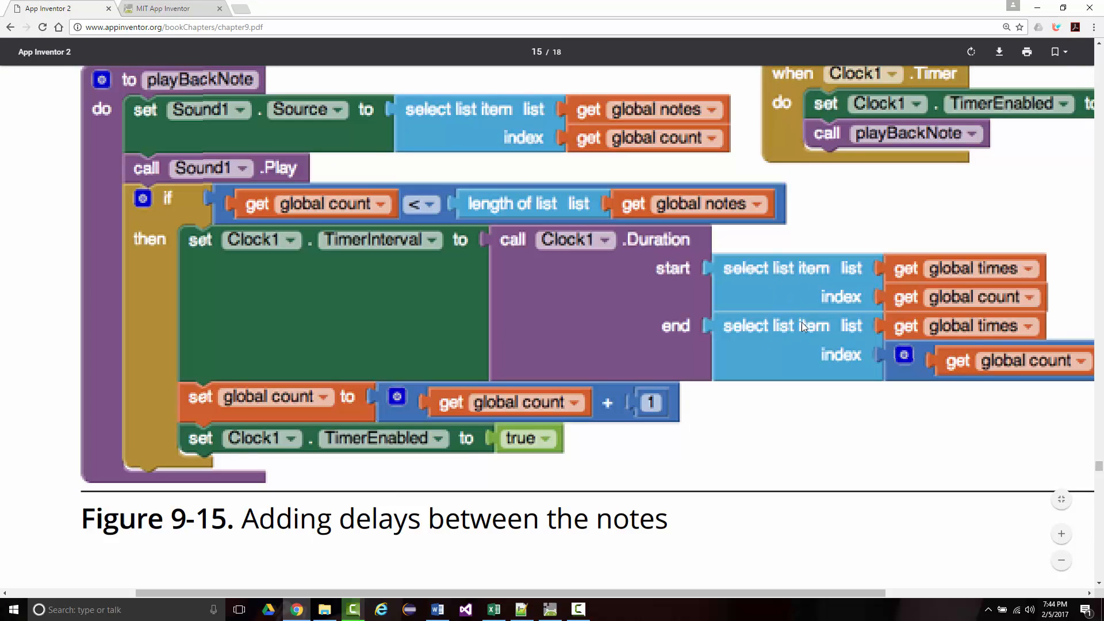
{"action": "mouse_move", "coordinate": [146, 19]}
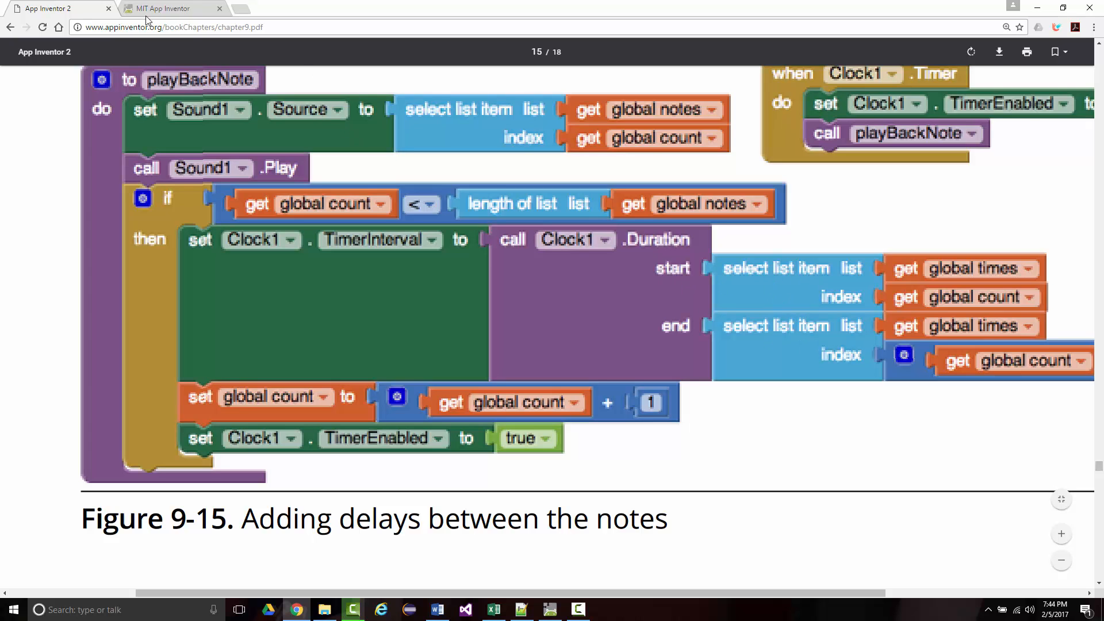
{"action": "left_click", "coordinate": [169, 8]}
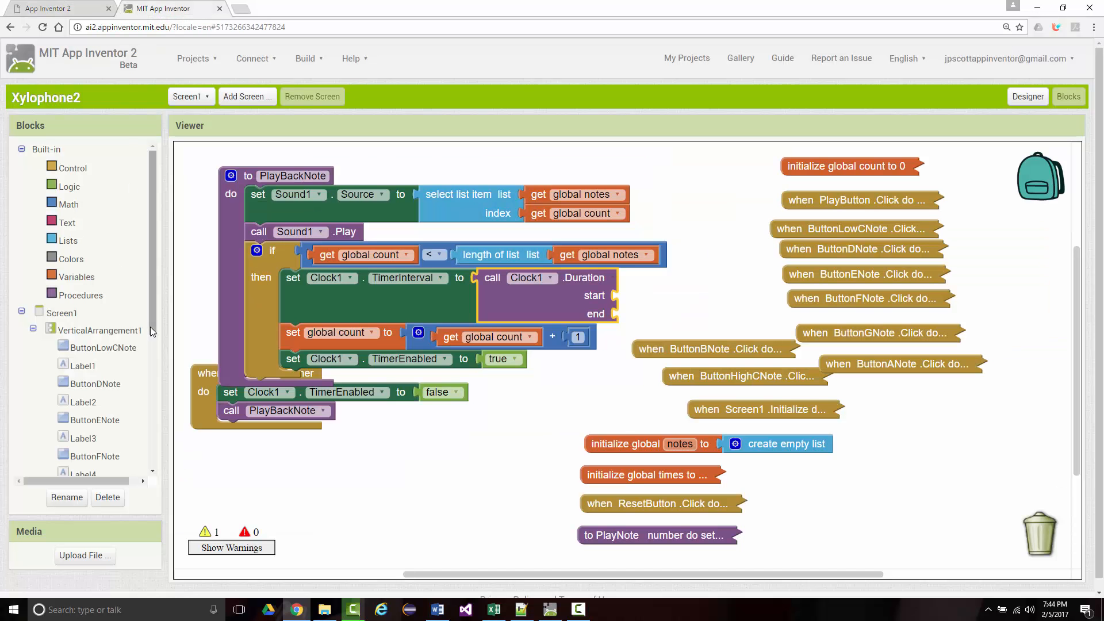
Plug a select list item block from the Lists drawer into Clock1.Duration's start socket
{"action": "scroll", "scroll_direction": "down", "scroll_amount": 3}
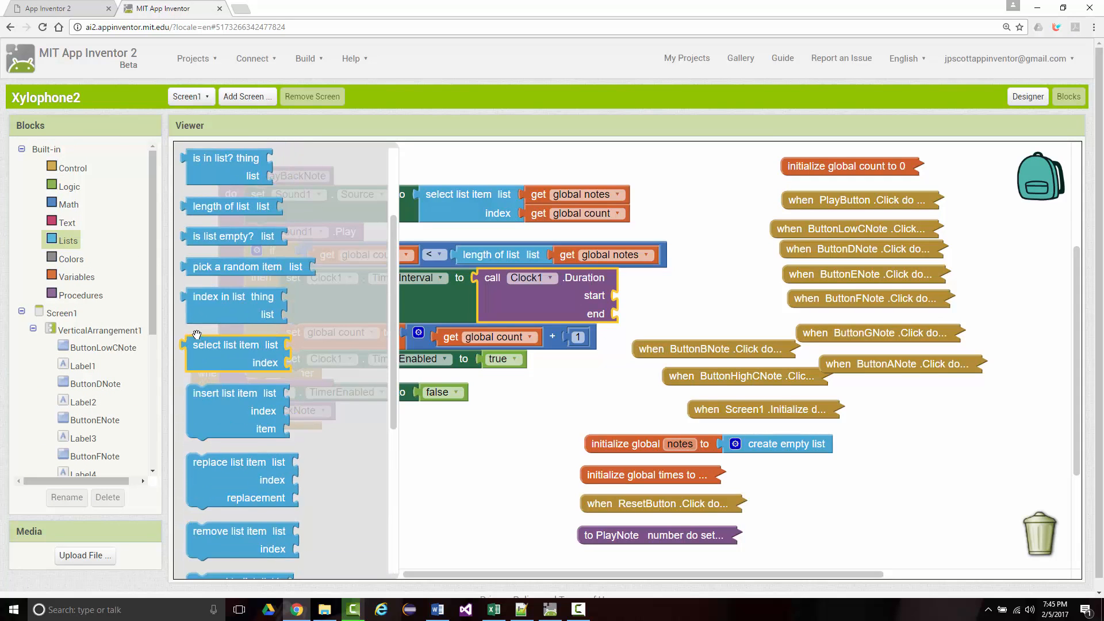
{"action": "scroll", "scroll_direction": "up", "scroll_amount": 3}
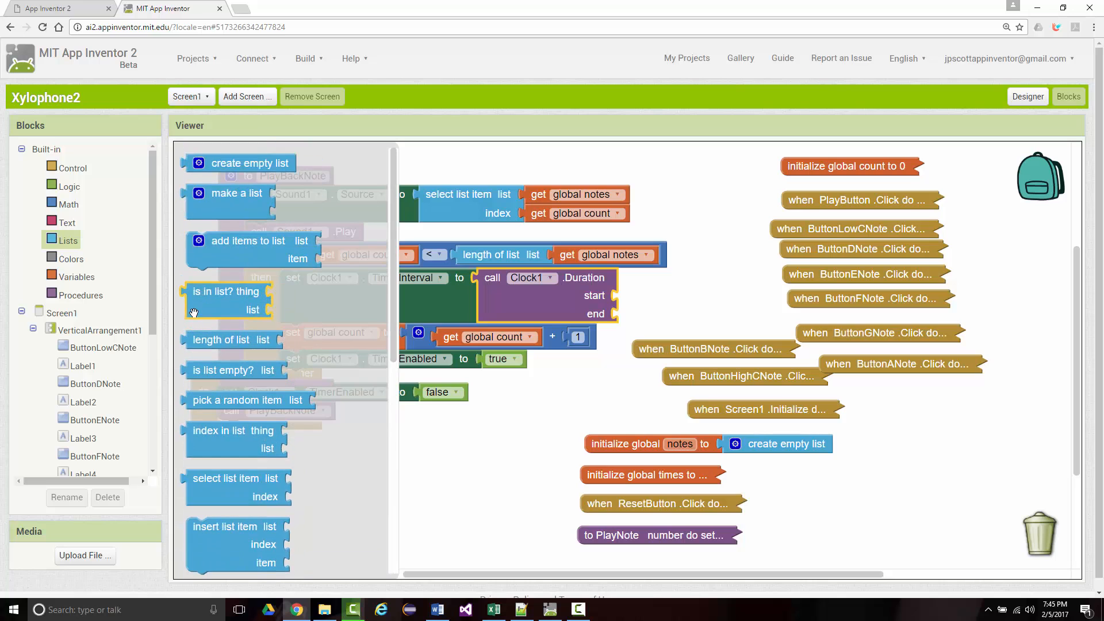
{"action": "scroll", "scroll_direction": "down", "scroll_amount": 3}
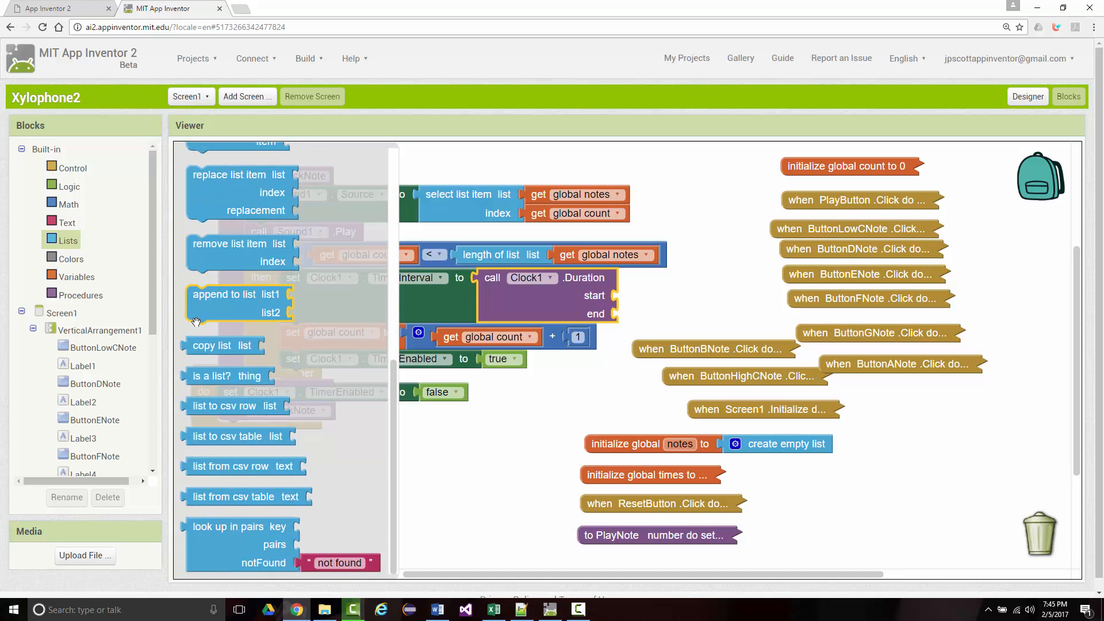
{"action": "mouse_move", "coordinate": [190, 335]}
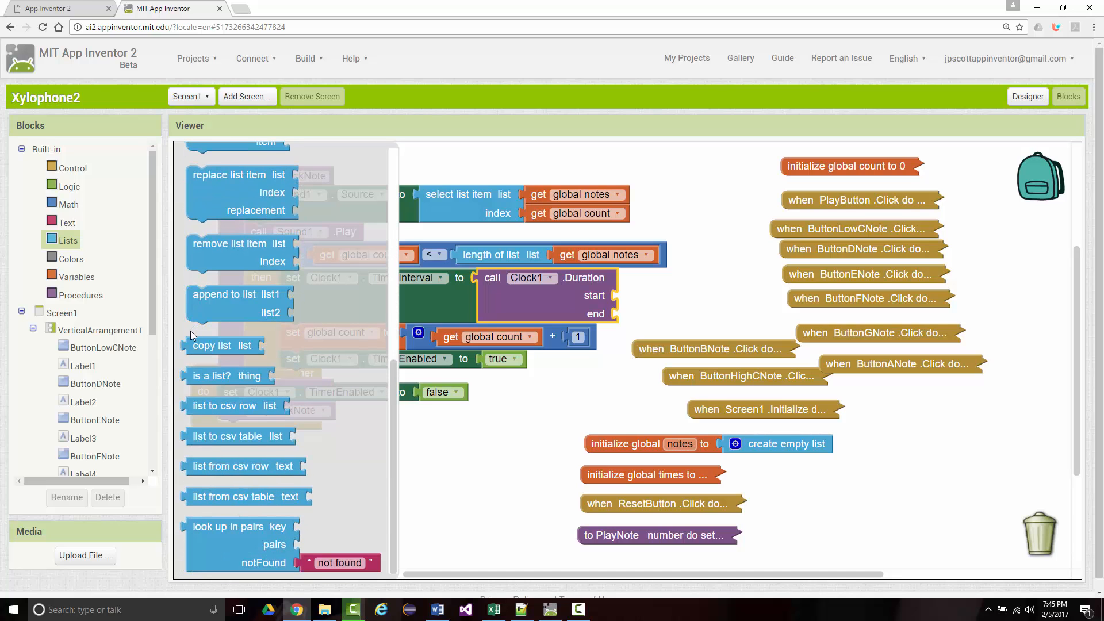
{"action": "scroll", "scroll_direction": "up", "scroll_amount": 3}
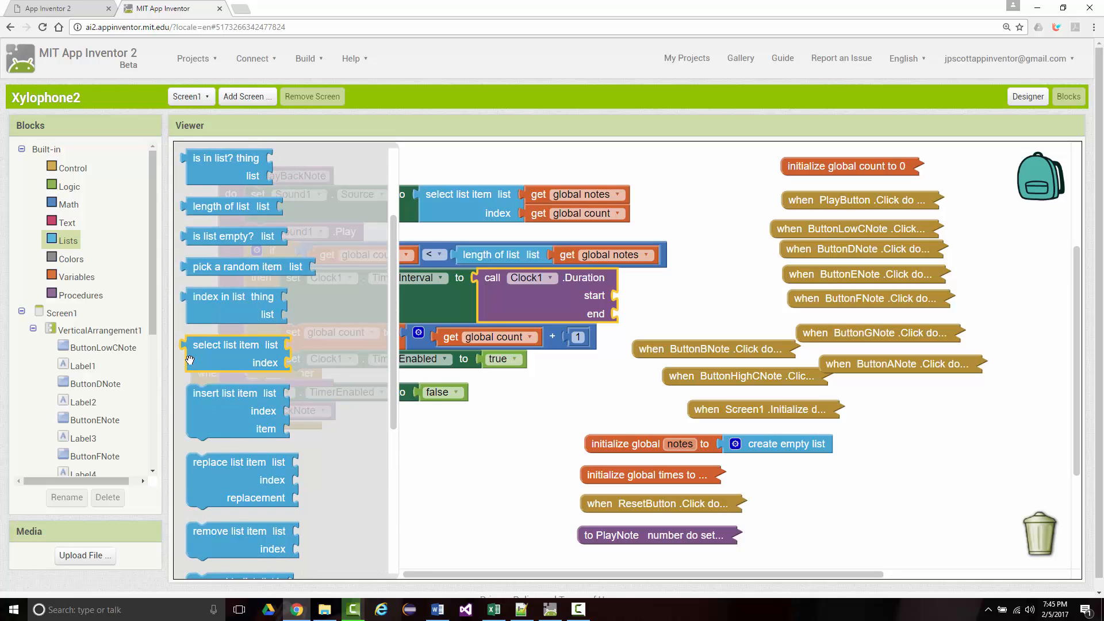
{"action": "scroll", "scroll_direction": "up", "scroll_amount": 3}
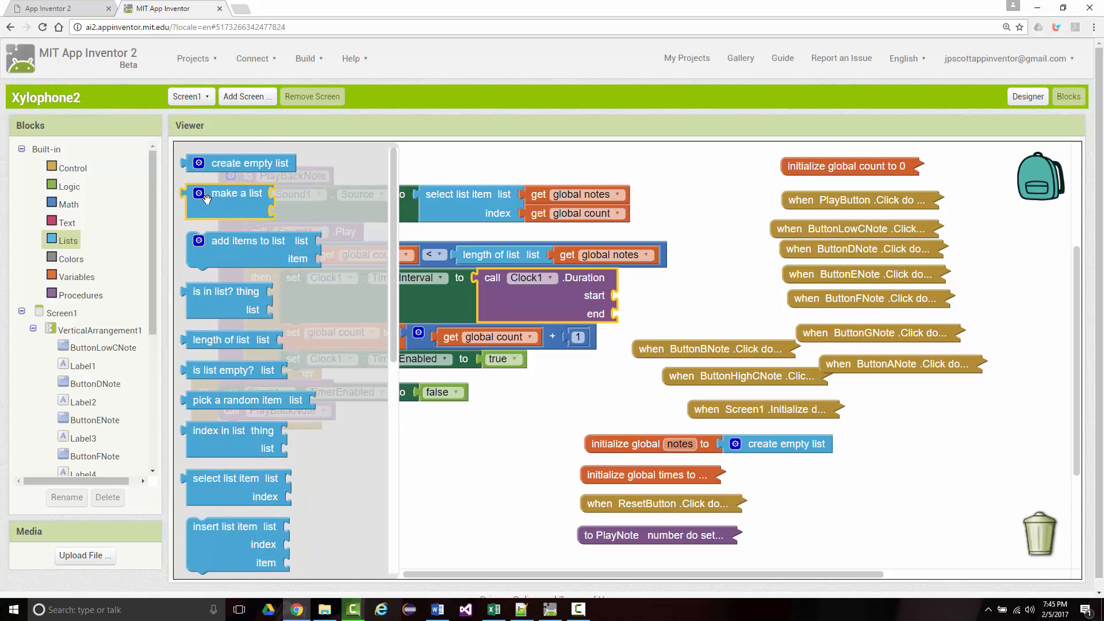
{"action": "scroll", "scroll_direction": "down", "scroll_amount": 3}
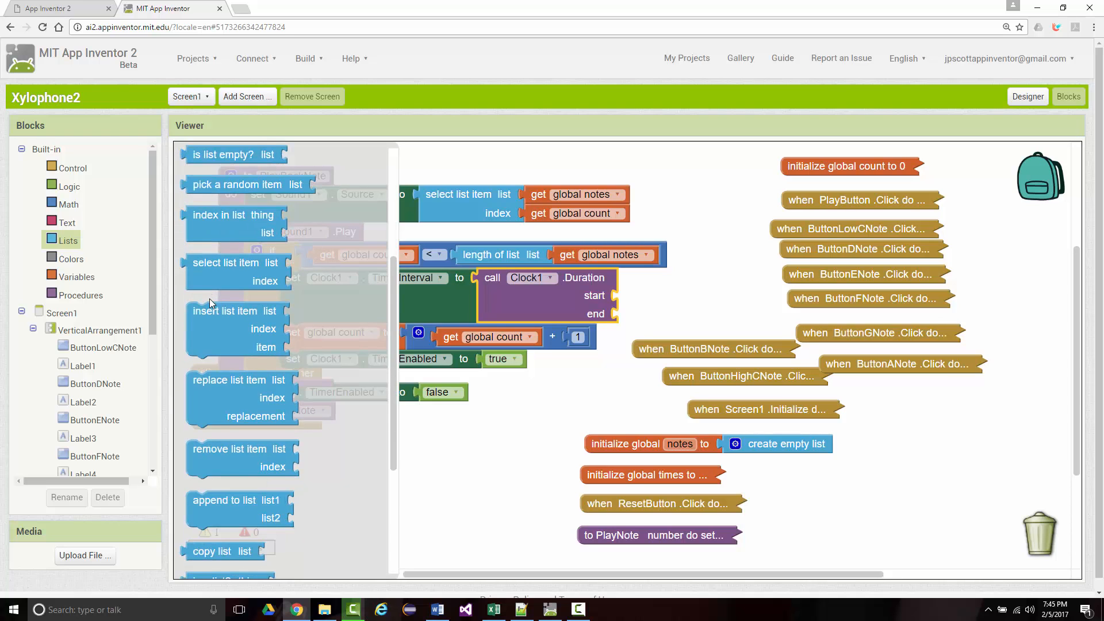
{"action": "scroll", "scroll_direction": "down", "scroll_amount": 3}
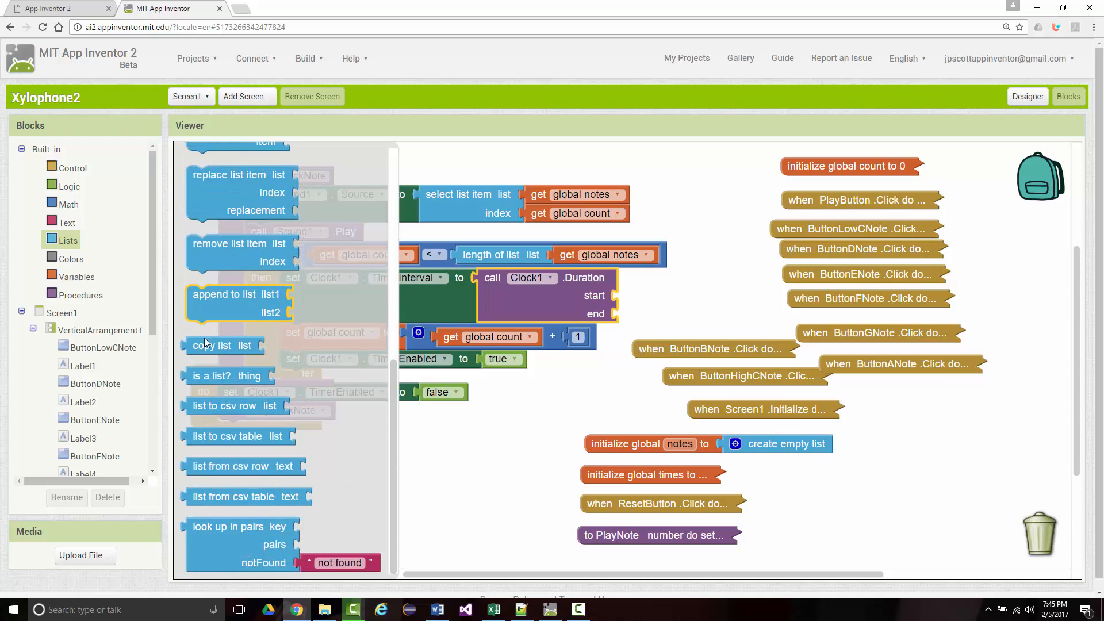
{"action": "mouse_move", "coordinate": [152, 388]}
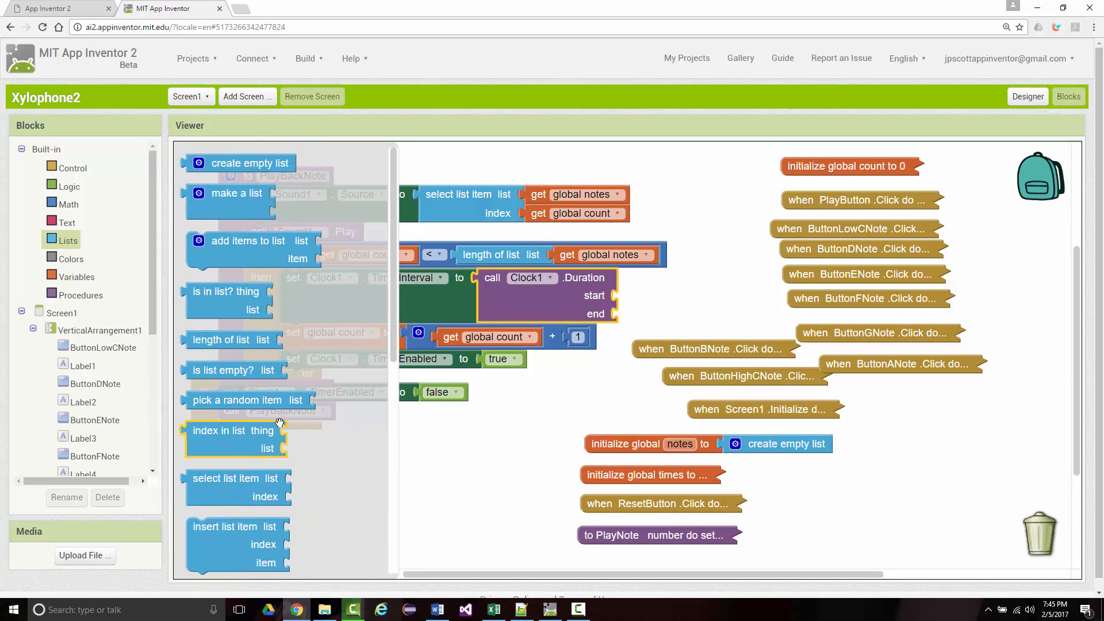
{"action": "mouse_move", "coordinate": [213, 102]}
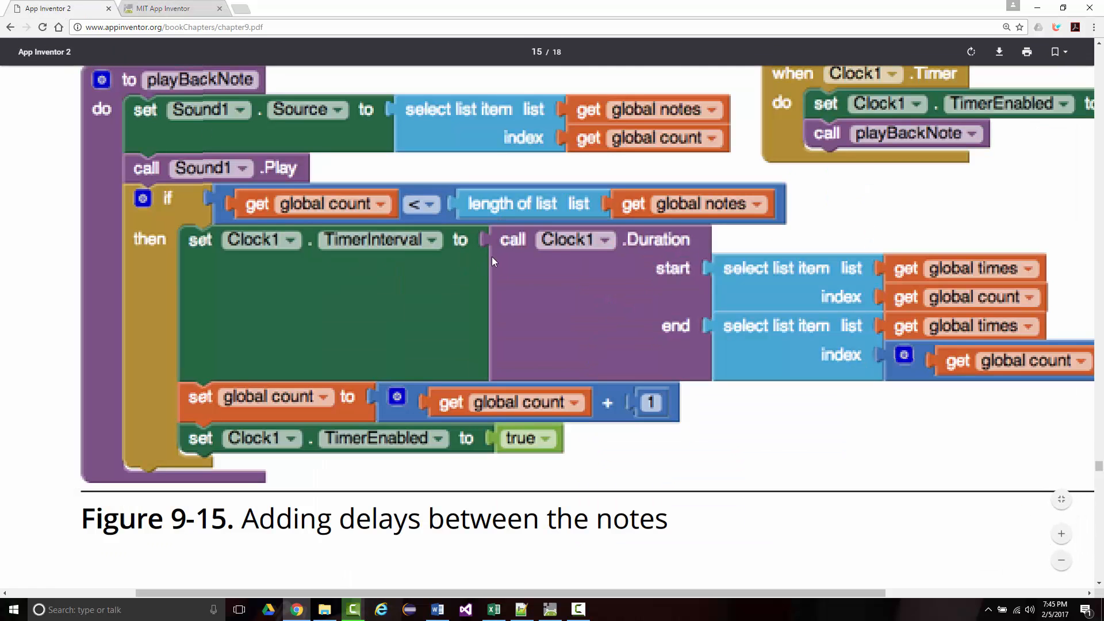
{"action": "mouse_move", "coordinate": [736, 286]}
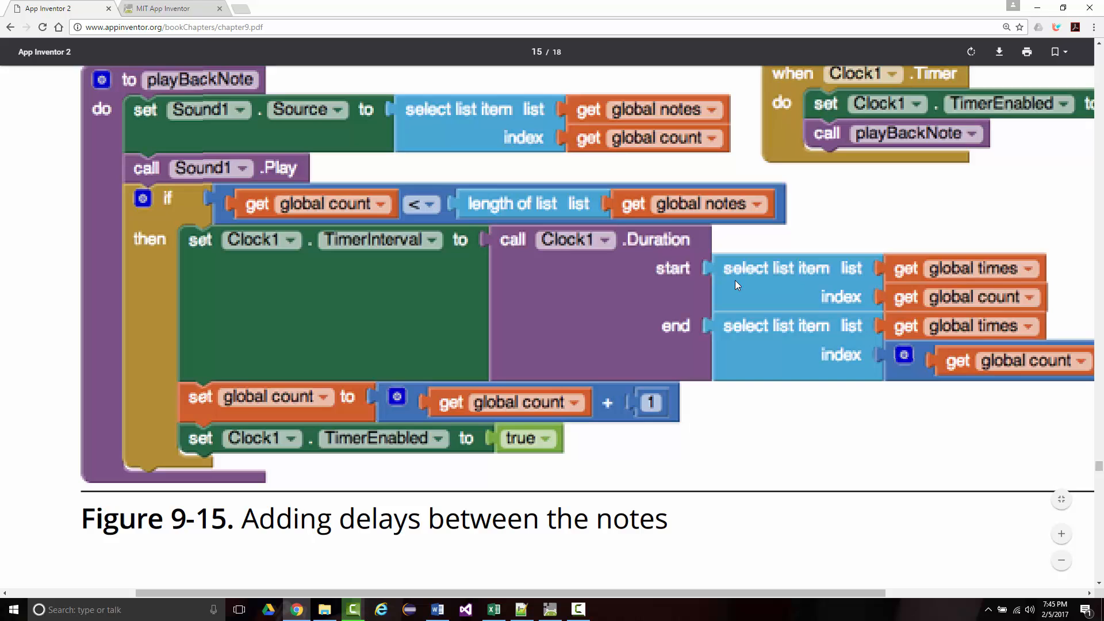
{"action": "mouse_move", "coordinate": [139, 87]}
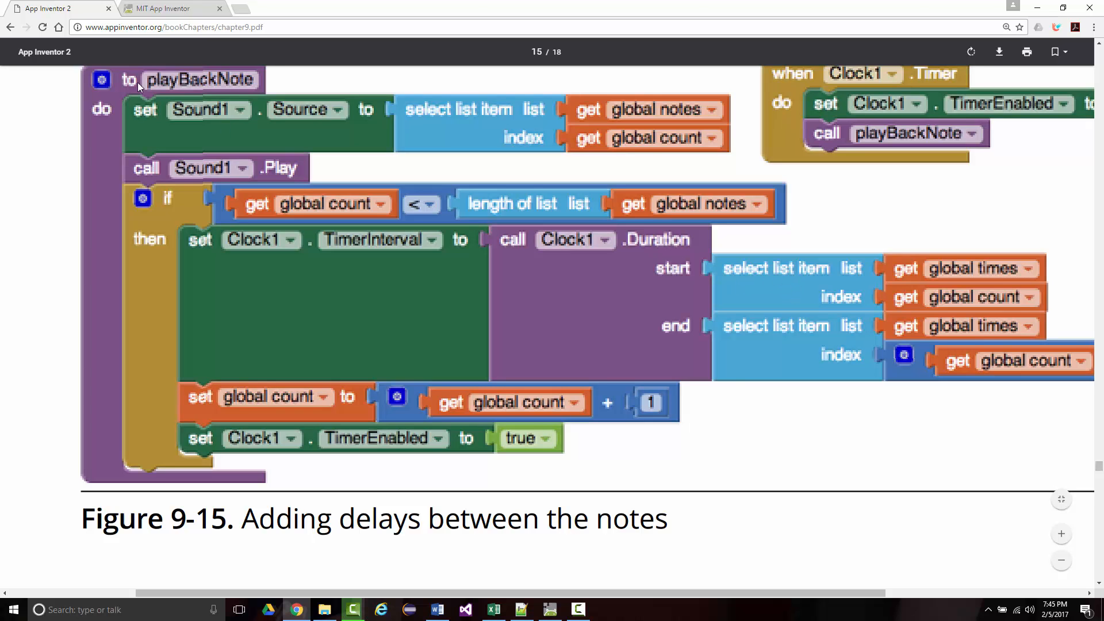
{"action": "left_click", "coordinate": [167, 8]}
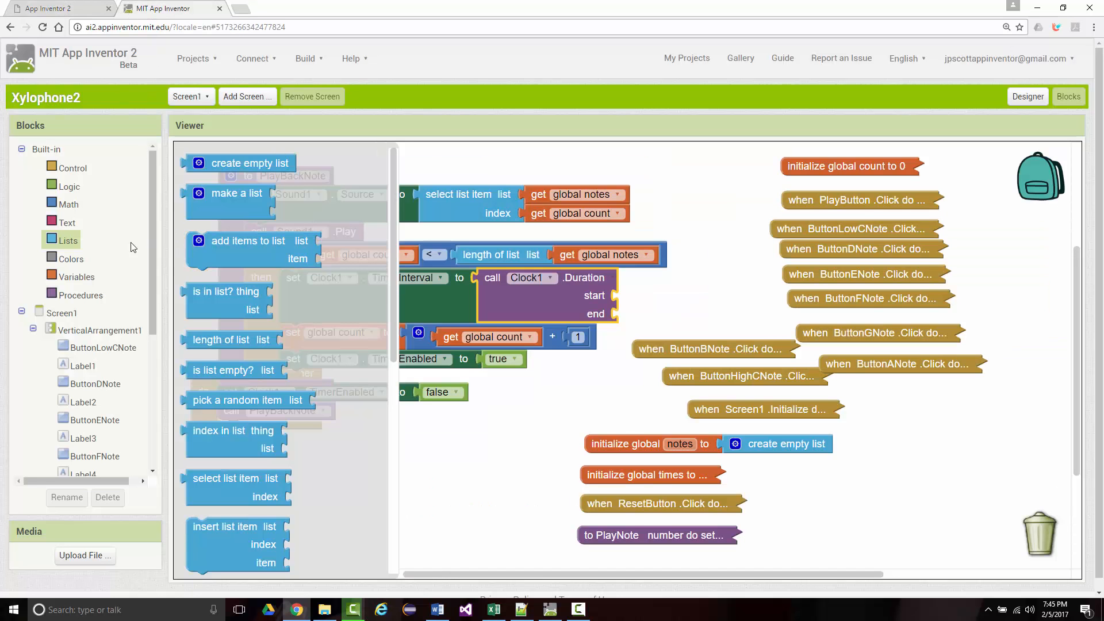
{"action": "mouse_move", "coordinate": [160, 243]}
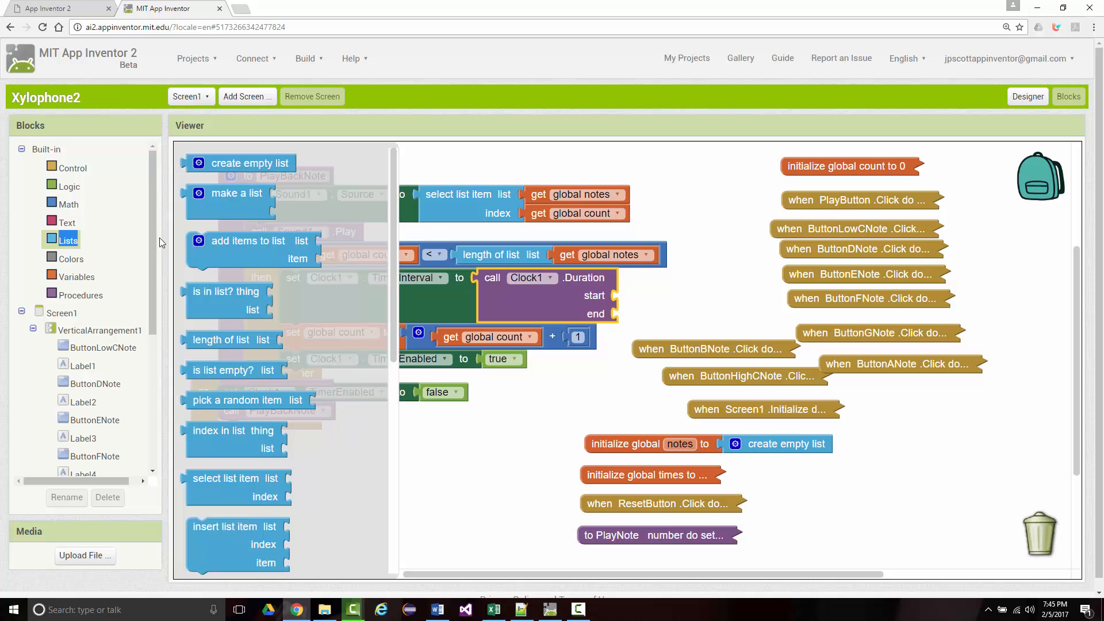
{"action": "scroll", "scroll_direction": "down", "scroll_amount": 3}
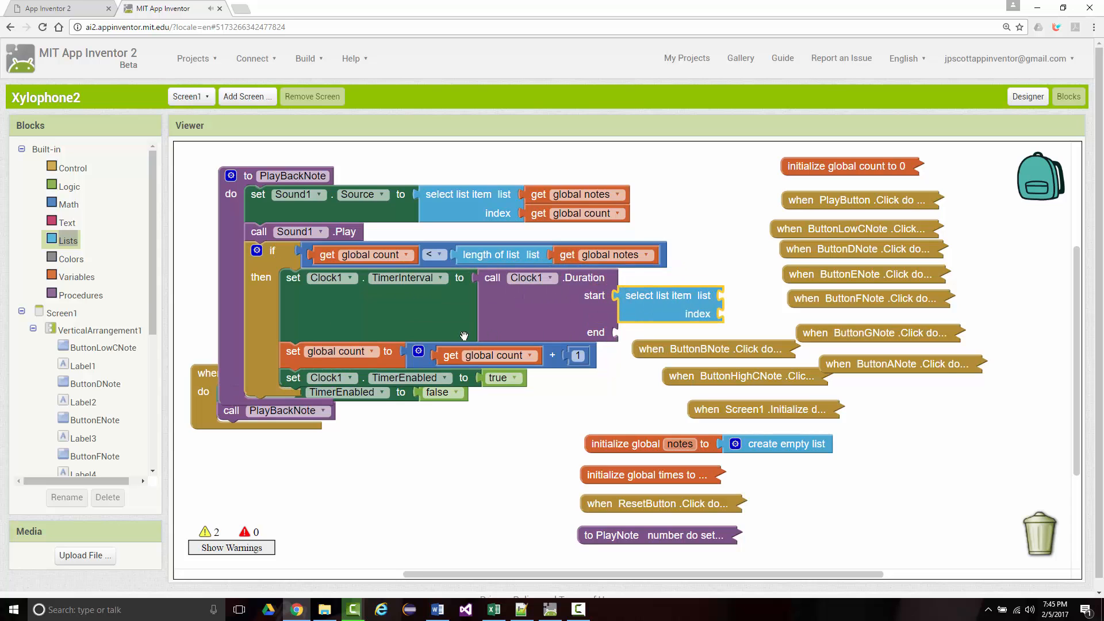
Duplicate the select list item into Duration's end socket and expand the initialize global times block
{"action": "right_click", "coordinate": [669, 294]}
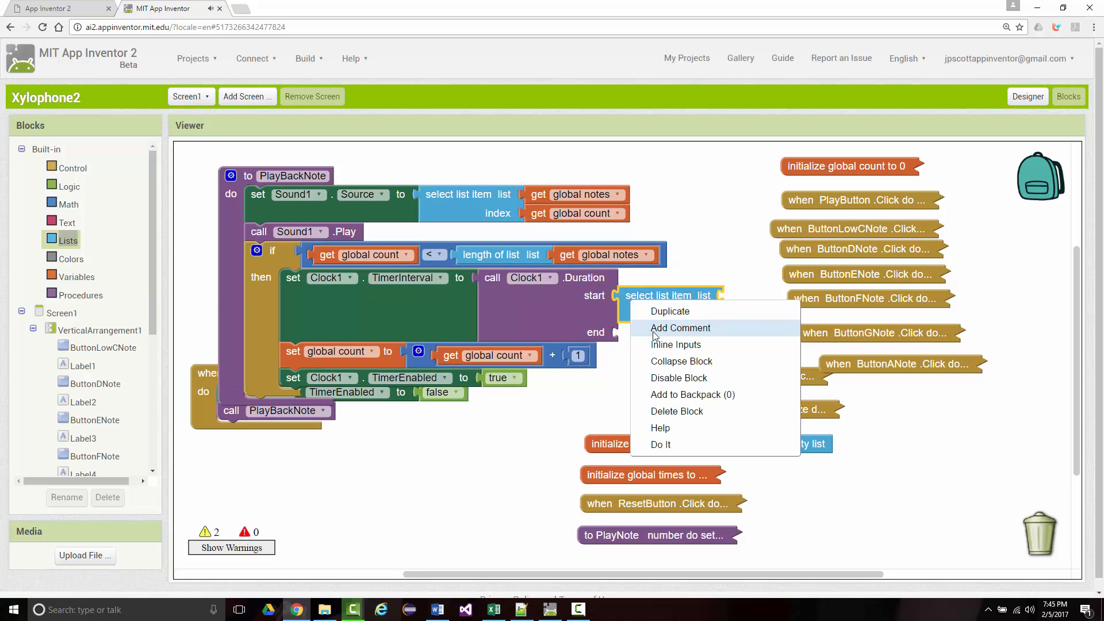
{"action": "left_click", "coordinate": [669, 310]}
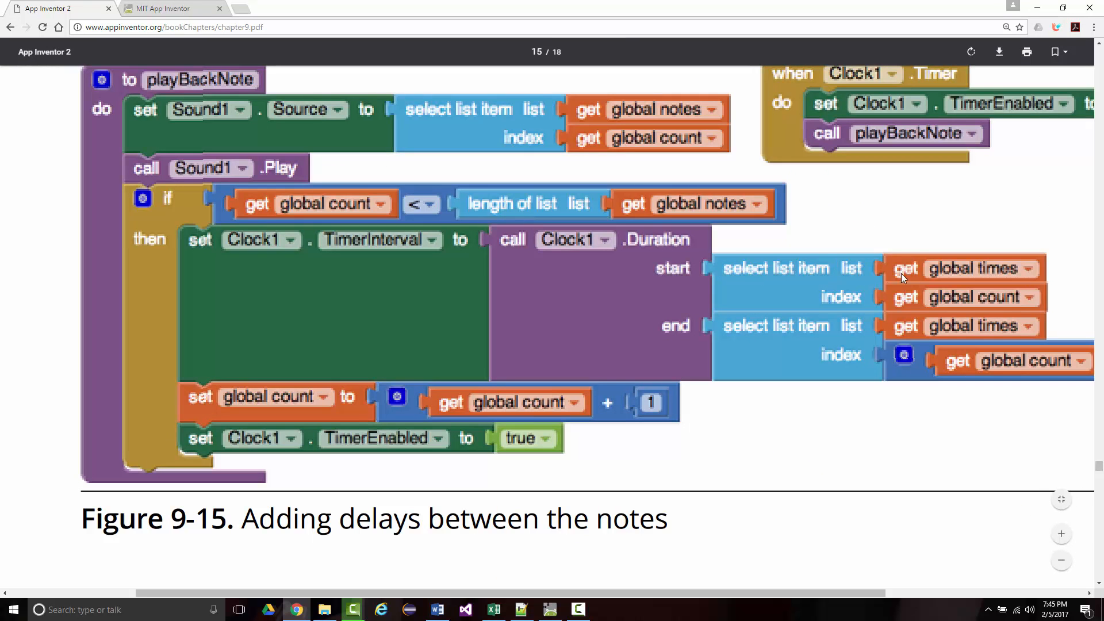
{"action": "mouse_move", "coordinate": [361, 78]}
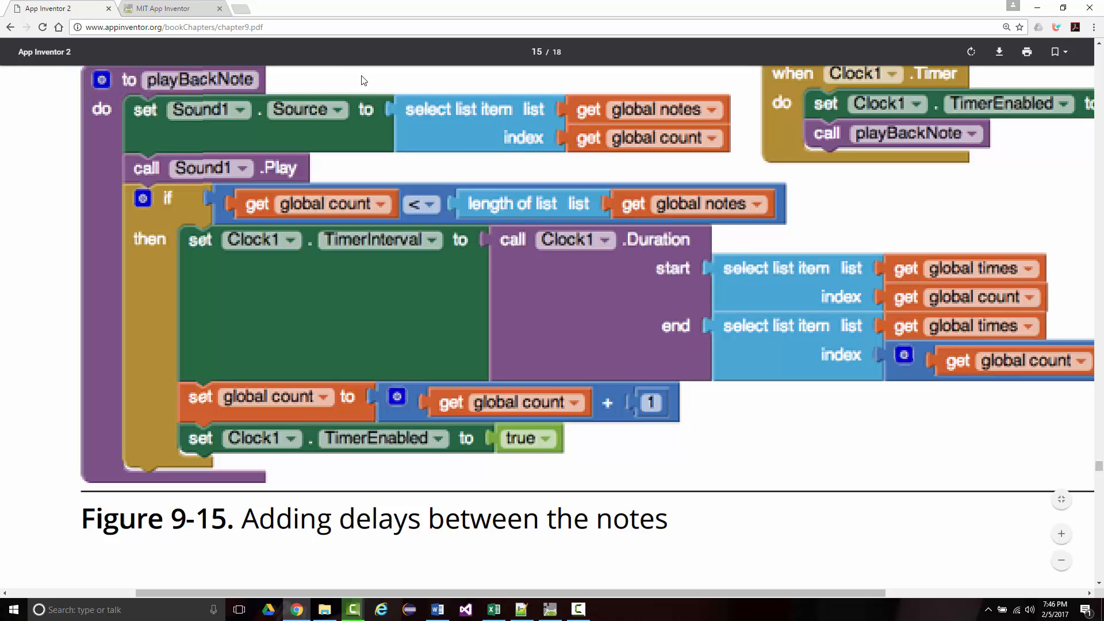
{"action": "left_click", "coordinate": [169, 8]}
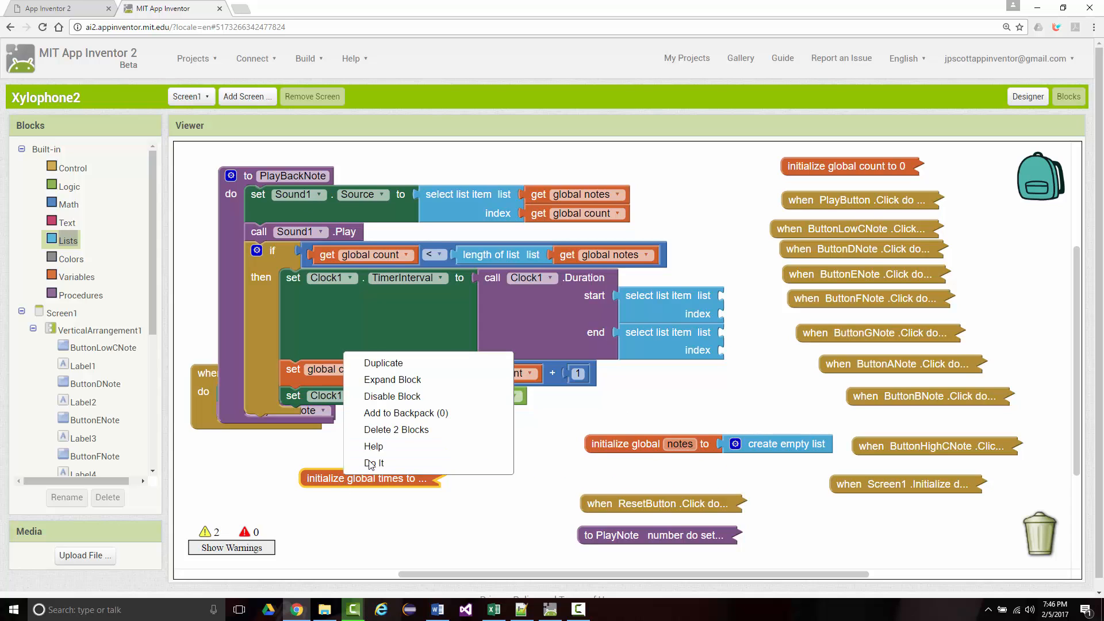
{"action": "left_click", "coordinate": [374, 463]}
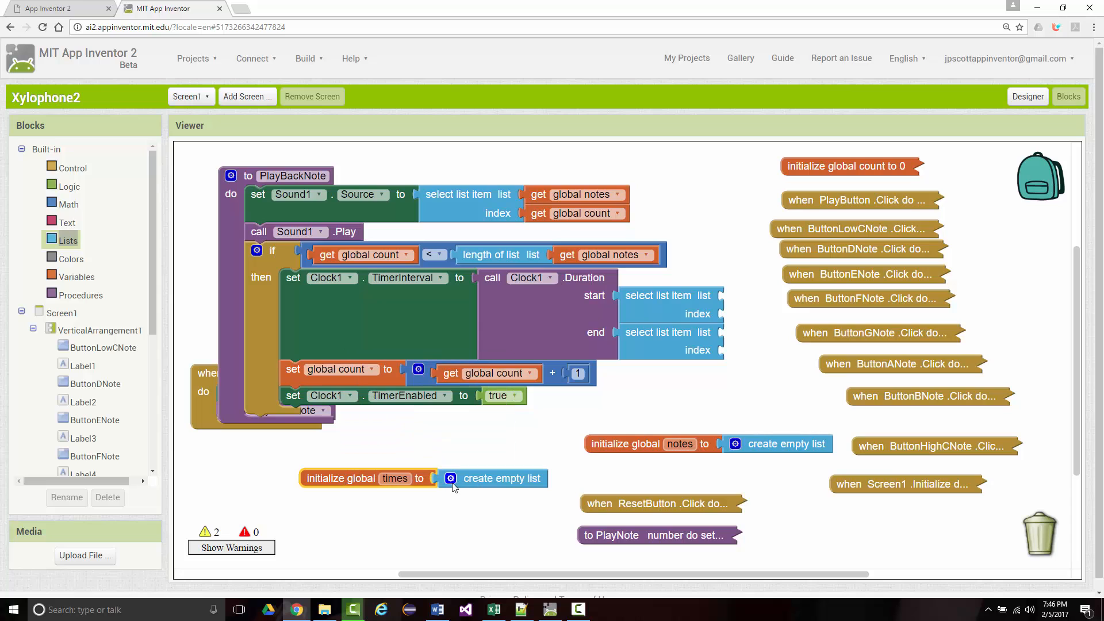
Wire the start item to get global times at index global count, then compare with Figure 9-15
{"action": "left_click", "coordinate": [451, 477]}
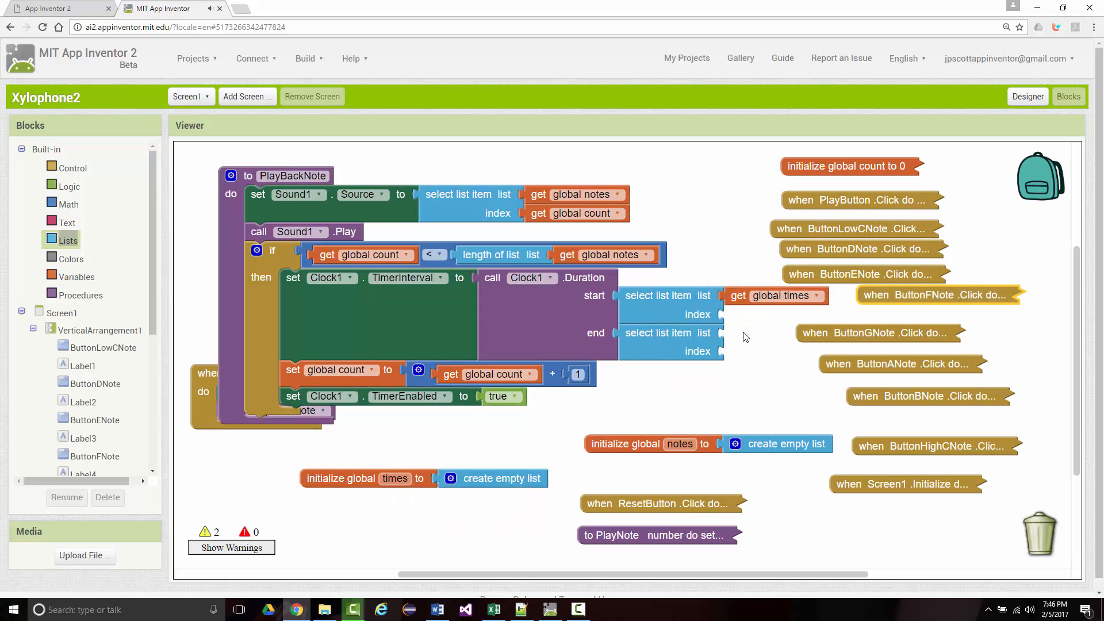
{"action": "mouse_move", "coordinate": [443, 377]}
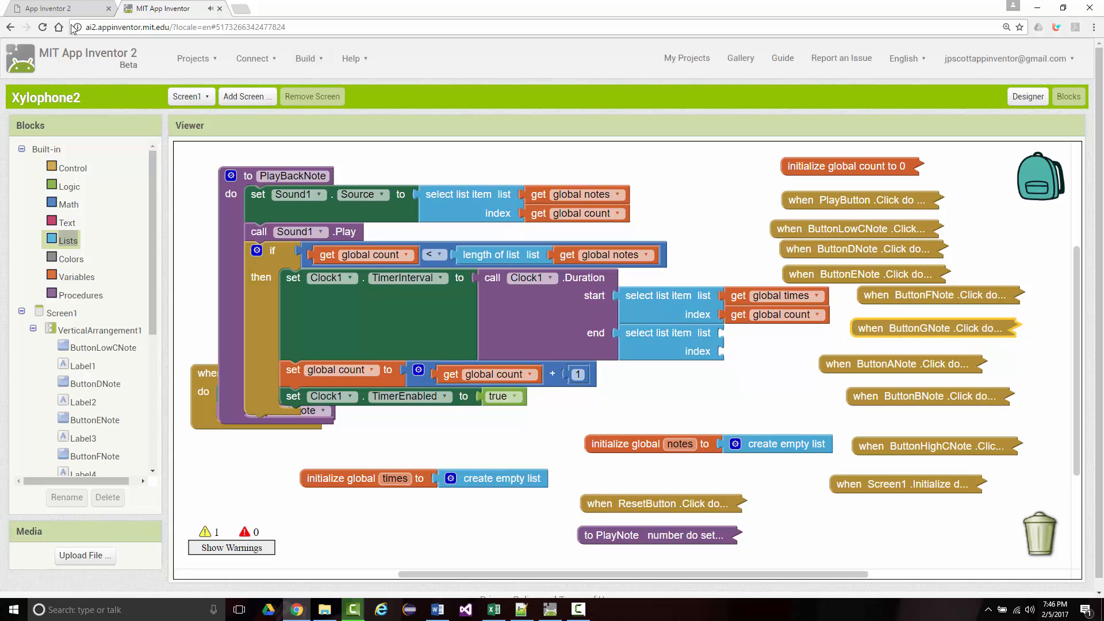
{"action": "left_click", "coordinate": [162, 8]}
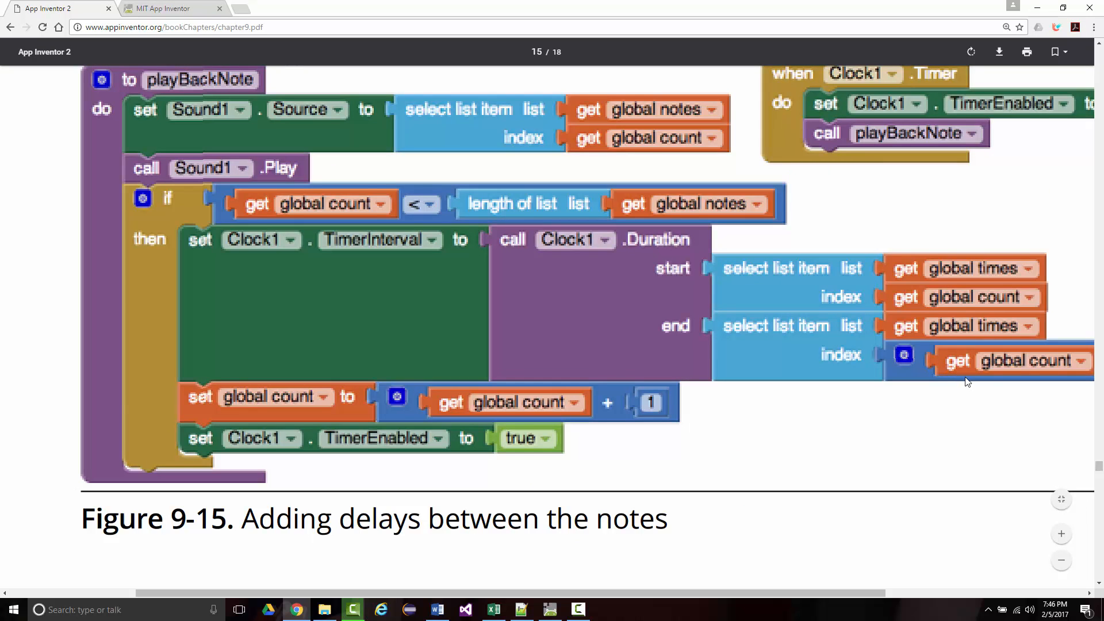
{"action": "mouse_move", "coordinate": [659, 588]}
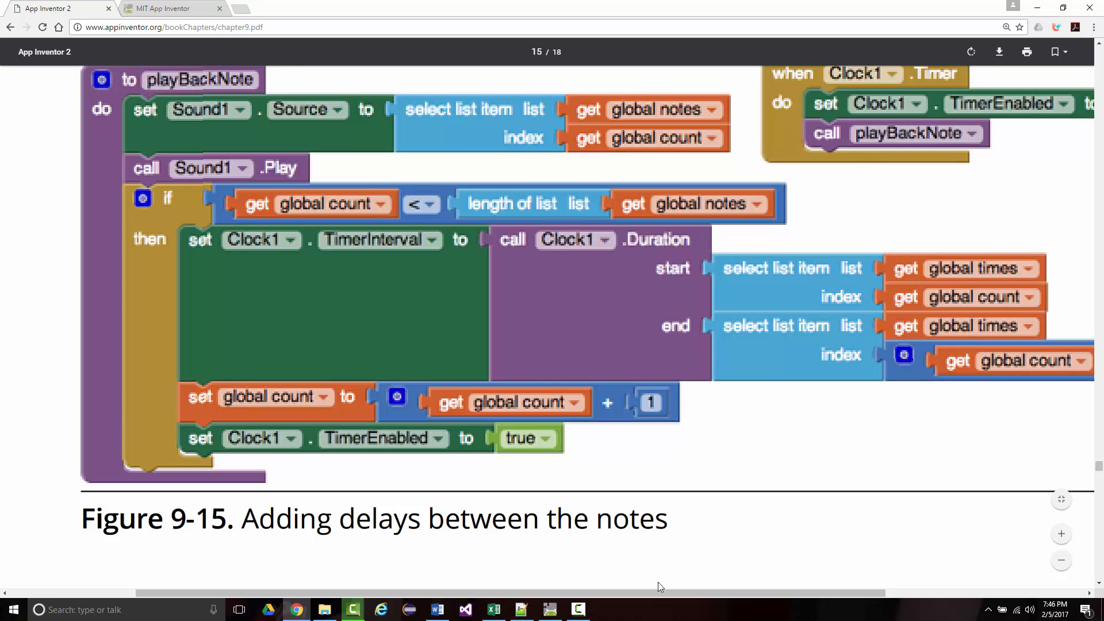
{"action": "scroll", "scroll_direction": "right", "scroll_amount": 3}
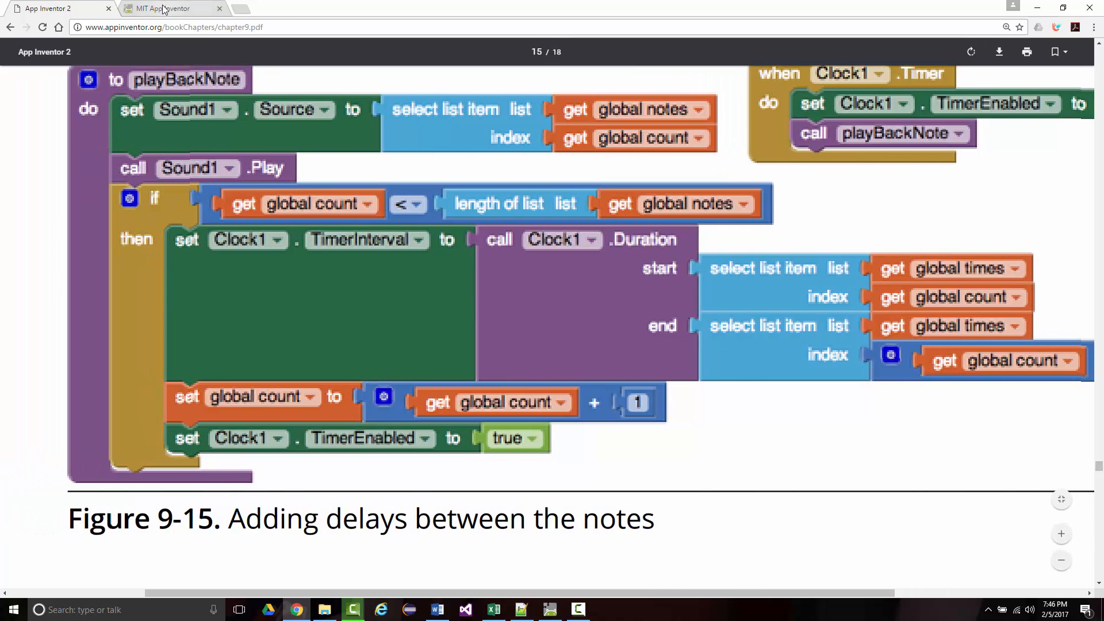
Wire the end item to get global times at index global count plus an empty Math addend
{"action": "left_click", "coordinate": [169, 8]}
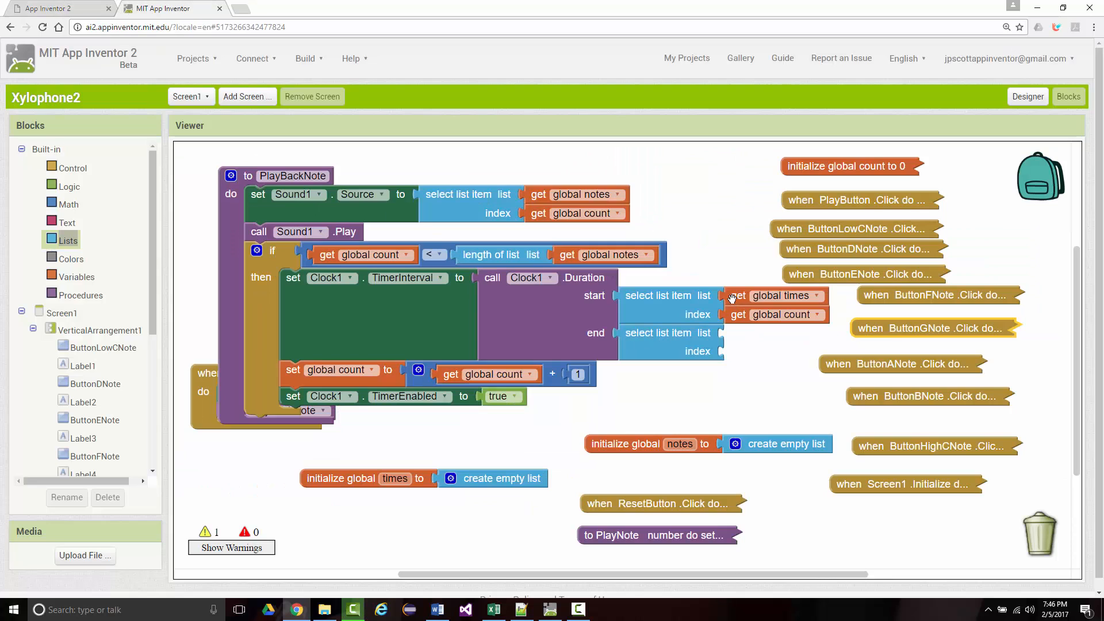
{"action": "mouse_move", "coordinate": [725, 295]}
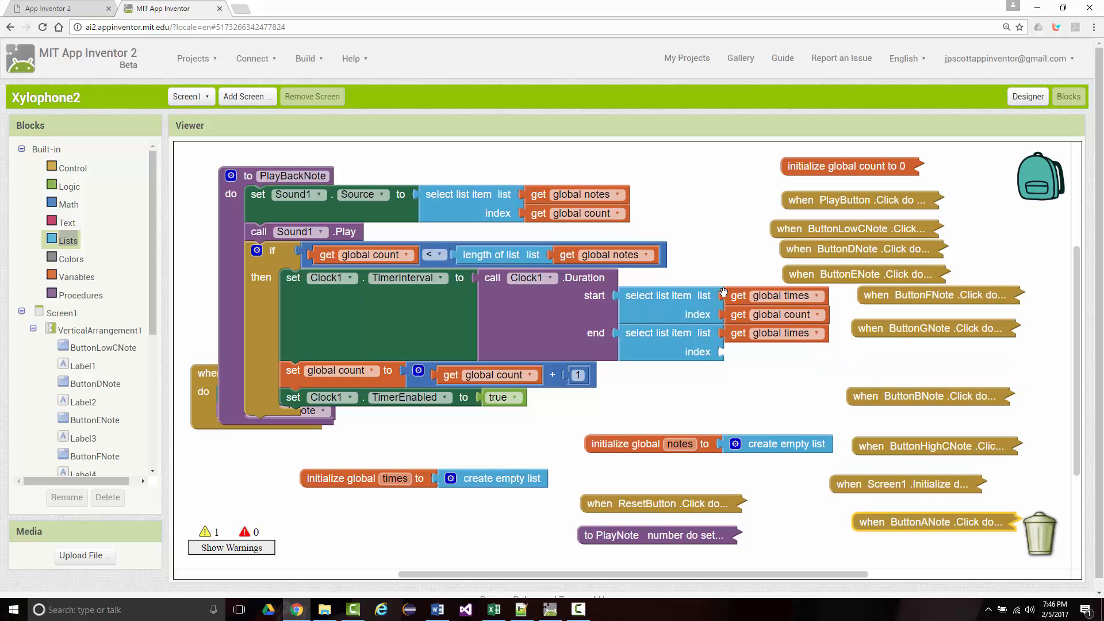
{"action": "left_click", "coordinate": [68, 203]}
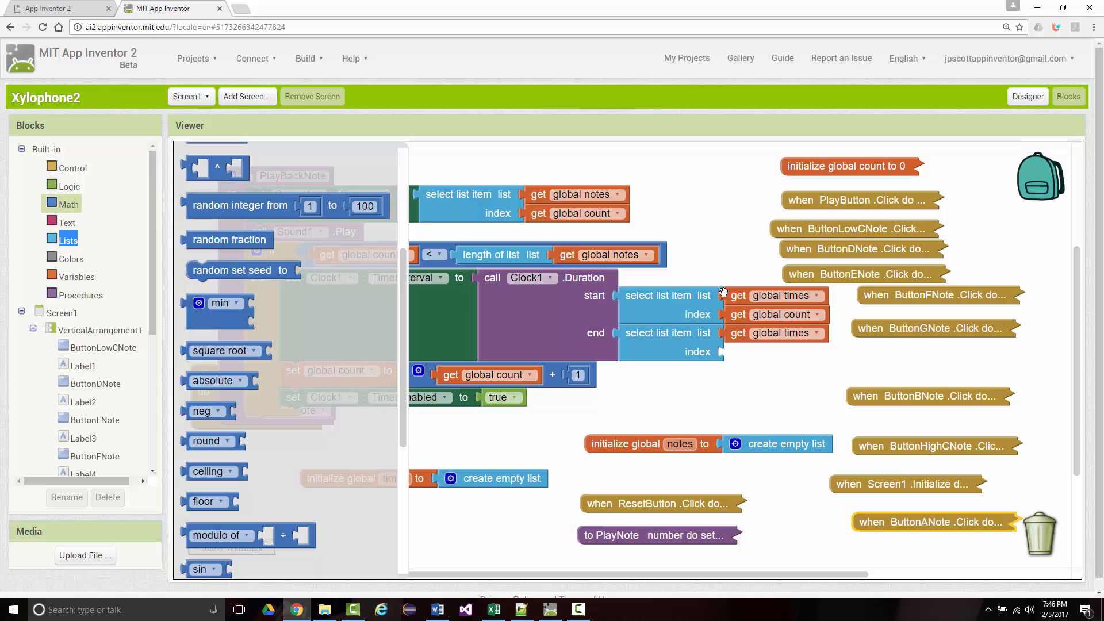
{"action": "scroll", "scroll_direction": "up", "scroll_amount": 3}
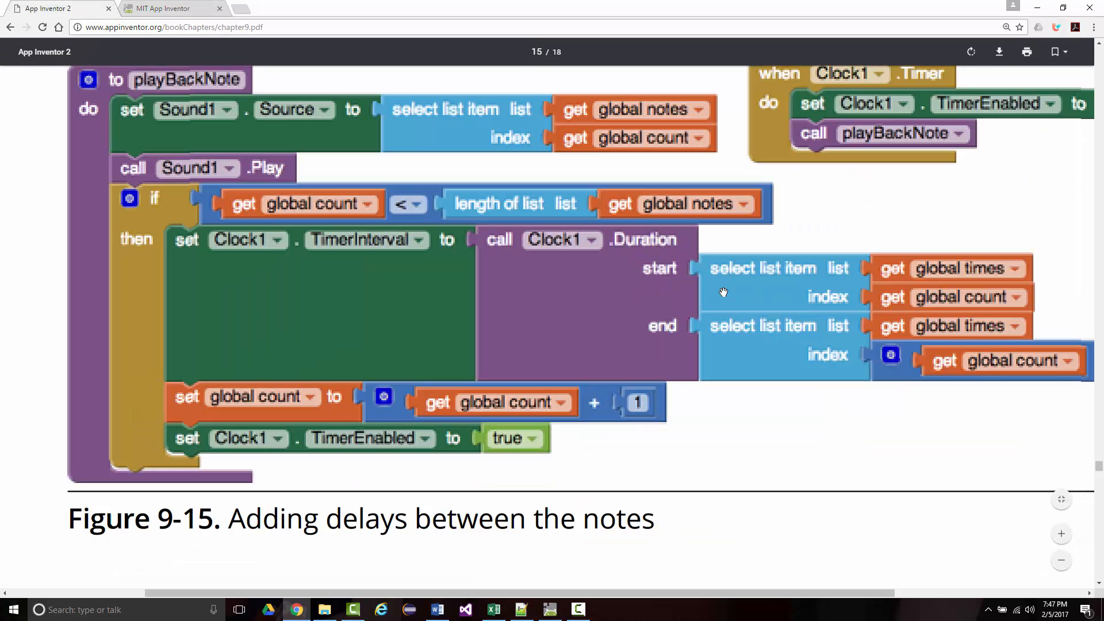
{"action": "scroll", "scroll_direction": "right", "scroll_amount": 3}
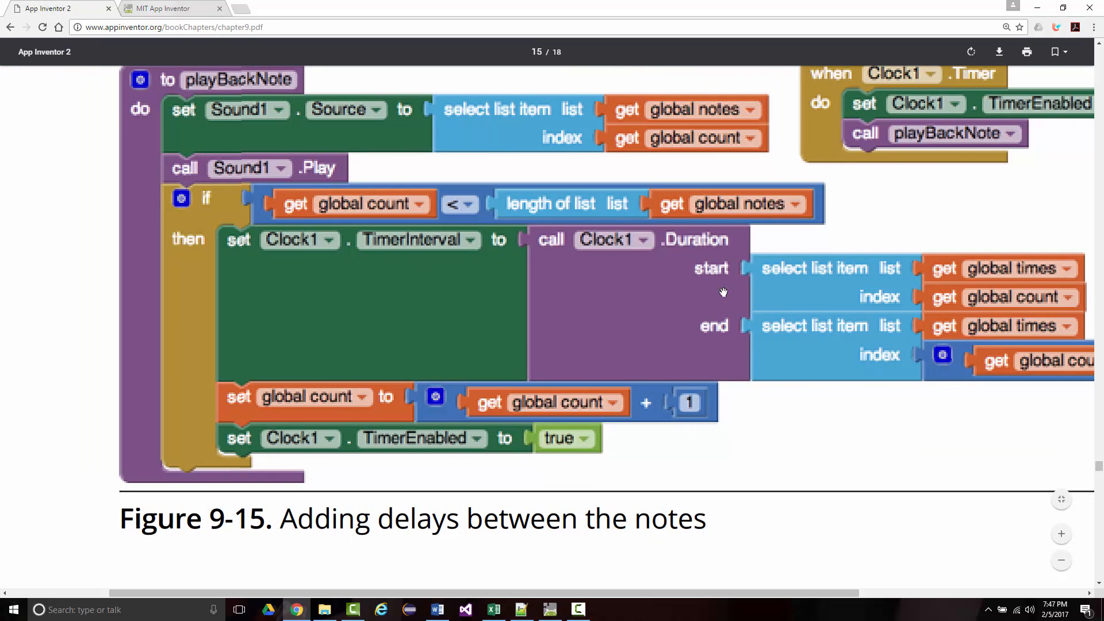
{"action": "left_click", "coordinate": [169, 9]}
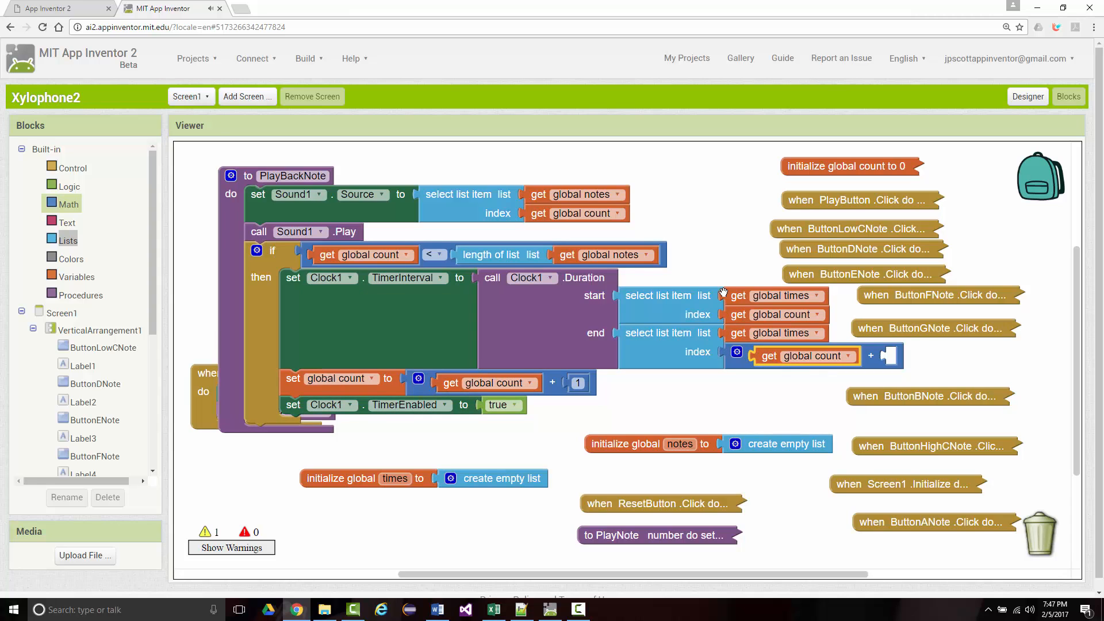
Fill the addend with 1 so the end index is global count + 1, clearing all warnings
{"action": "left_click", "coordinate": [68, 203]}
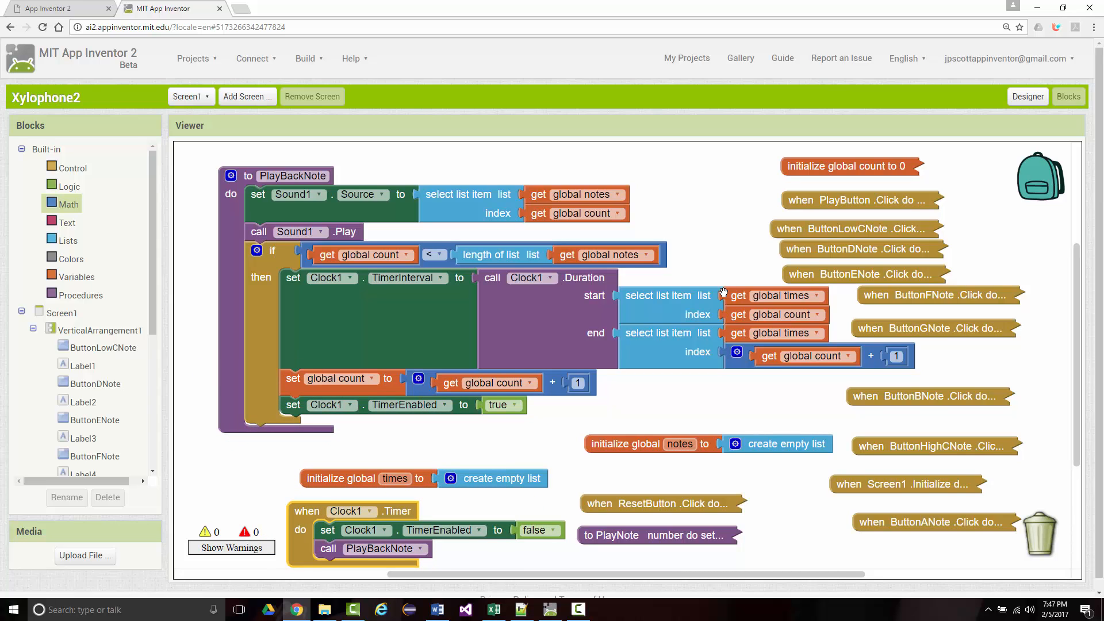
{"action": "scroll", "scroll_direction": "down", "scroll_amount": 3}
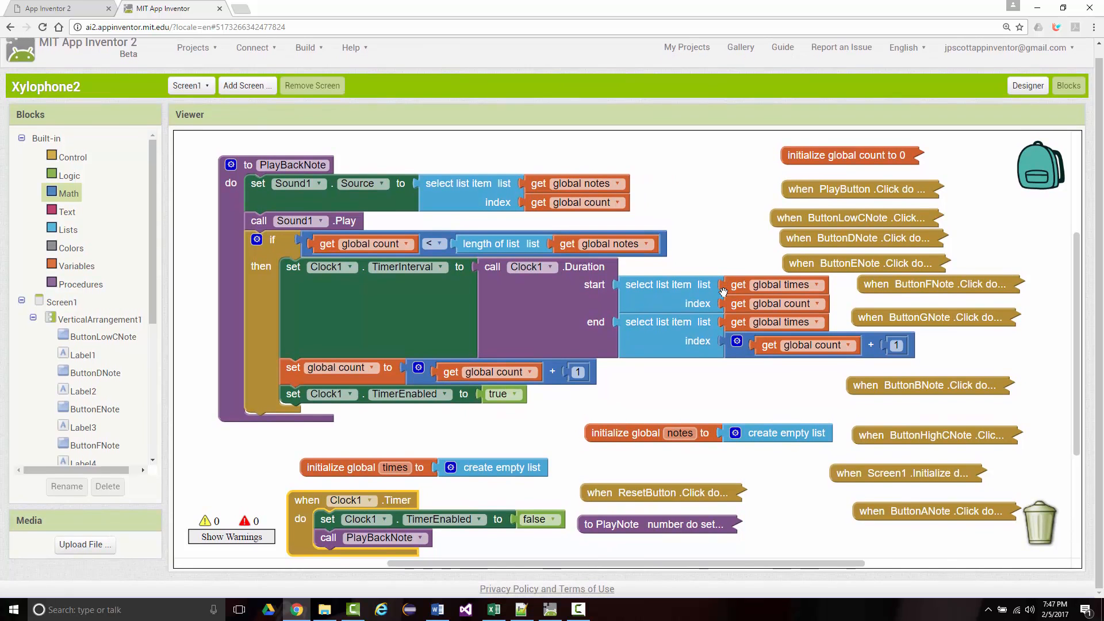